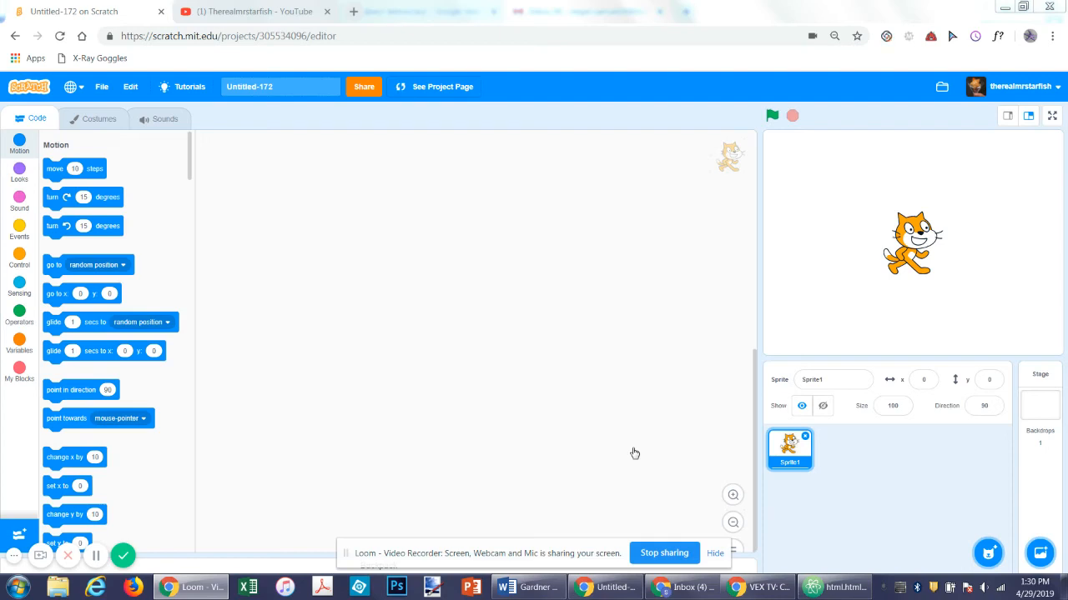
mouse_move(562, 435)
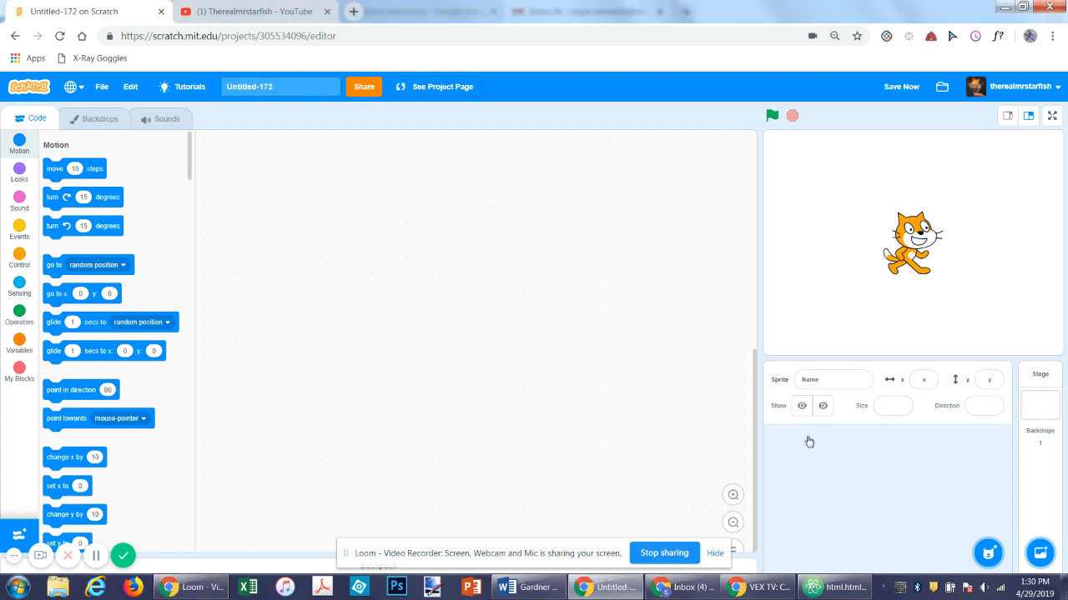
- Remove the default cat sprite and select the Stage, leaving only the backdrop
click(1039, 392)
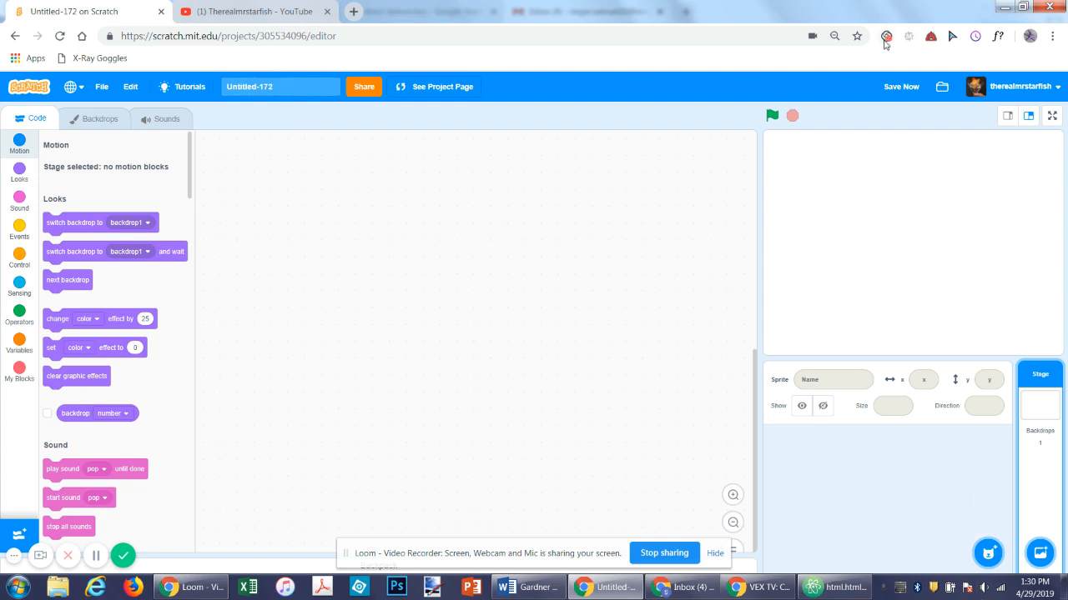
mouse_move(916, 587)
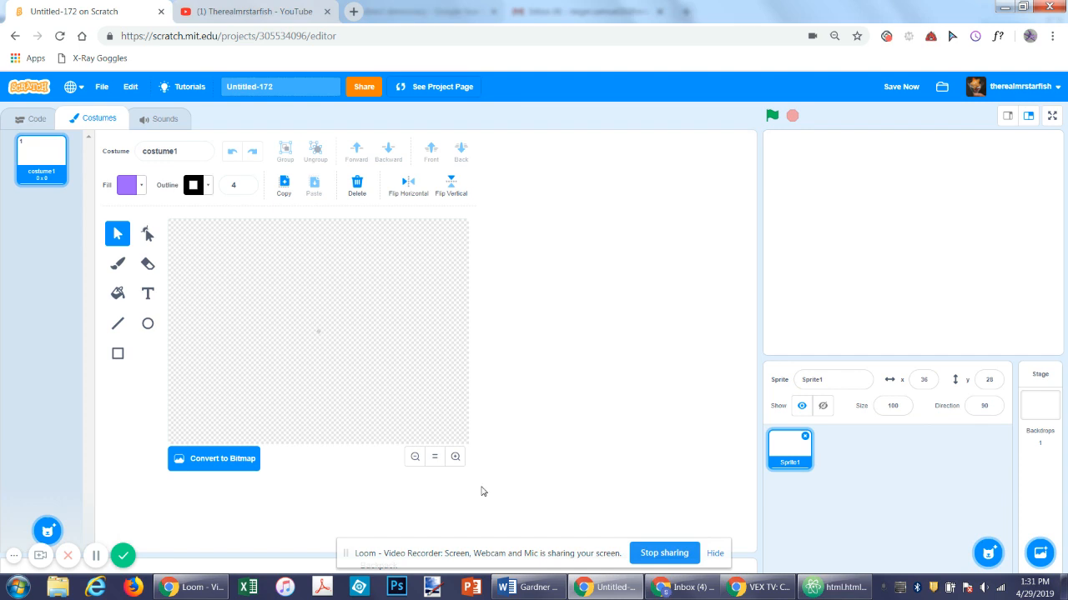
- Convert the new costume to bitmap and paint a small filled purple circle
click(455, 457)
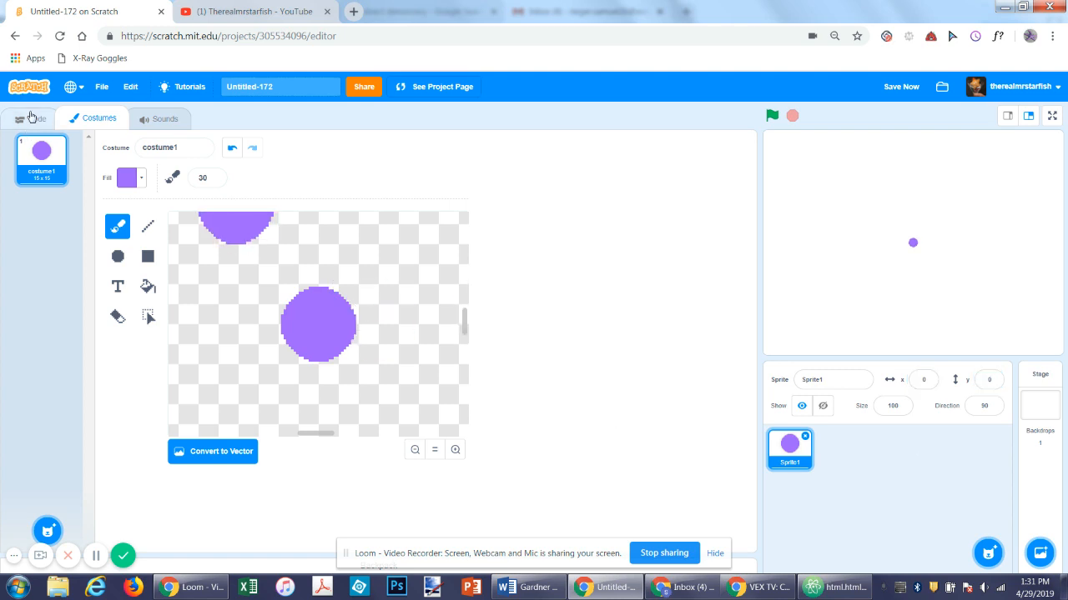
- Build the circle's script: 'when green flag clicked' followed by 'go to front layer'
click(36, 117)
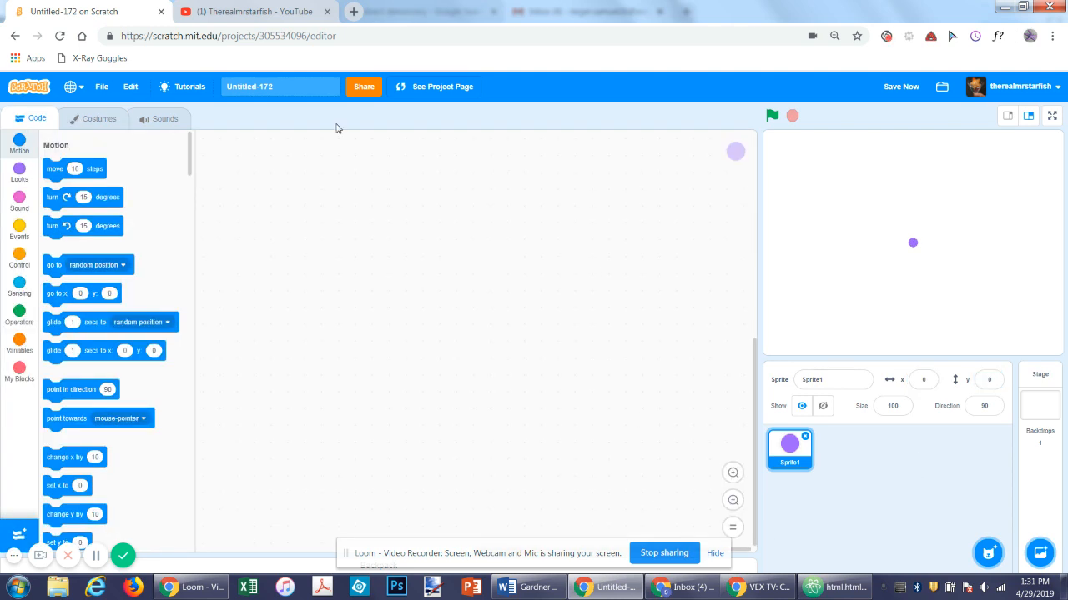
click(19, 231)
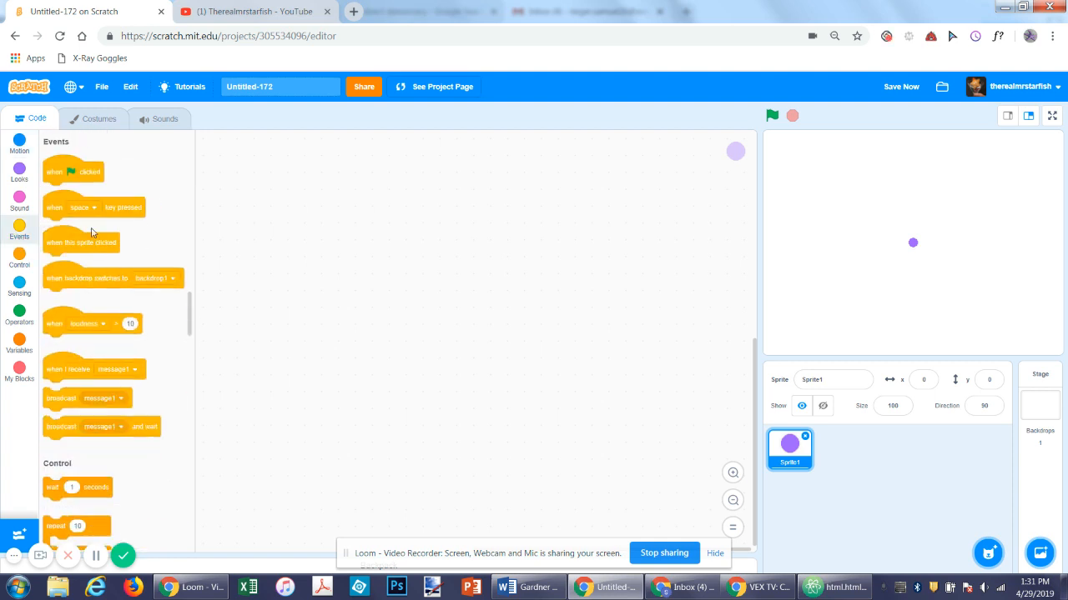
click(19, 171)
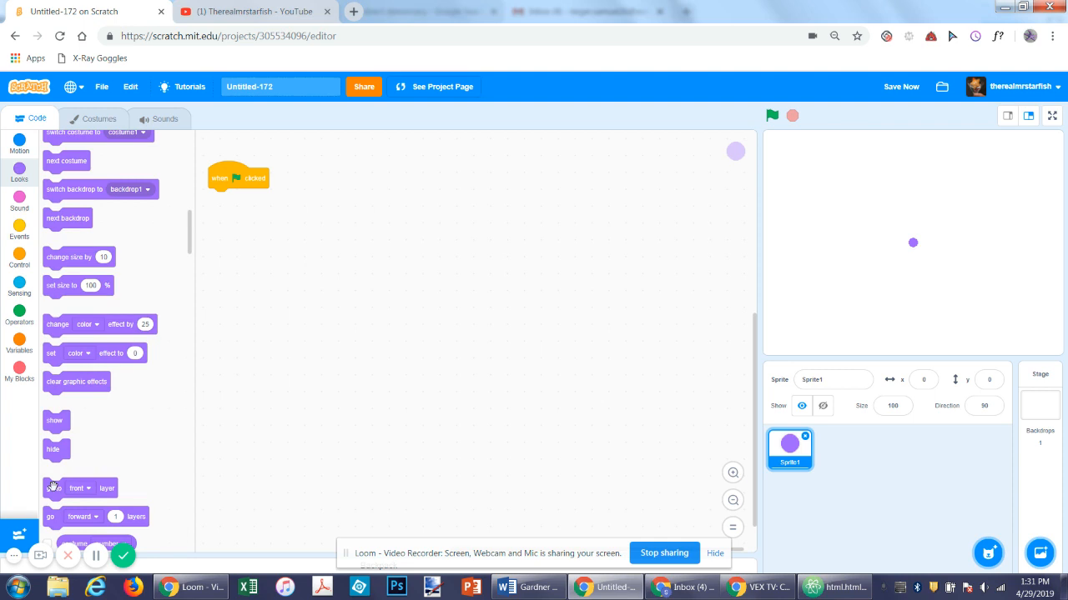
drag(67, 488, 245, 199)
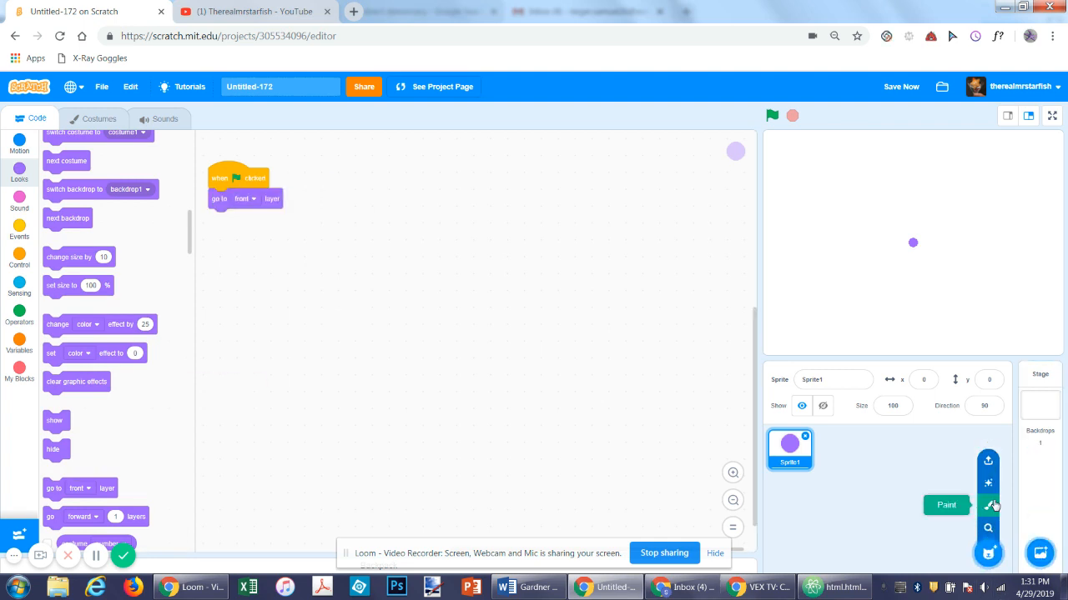
- Paint a new bitmap sprite and fill its whole canvas with solid green
click(946, 506)
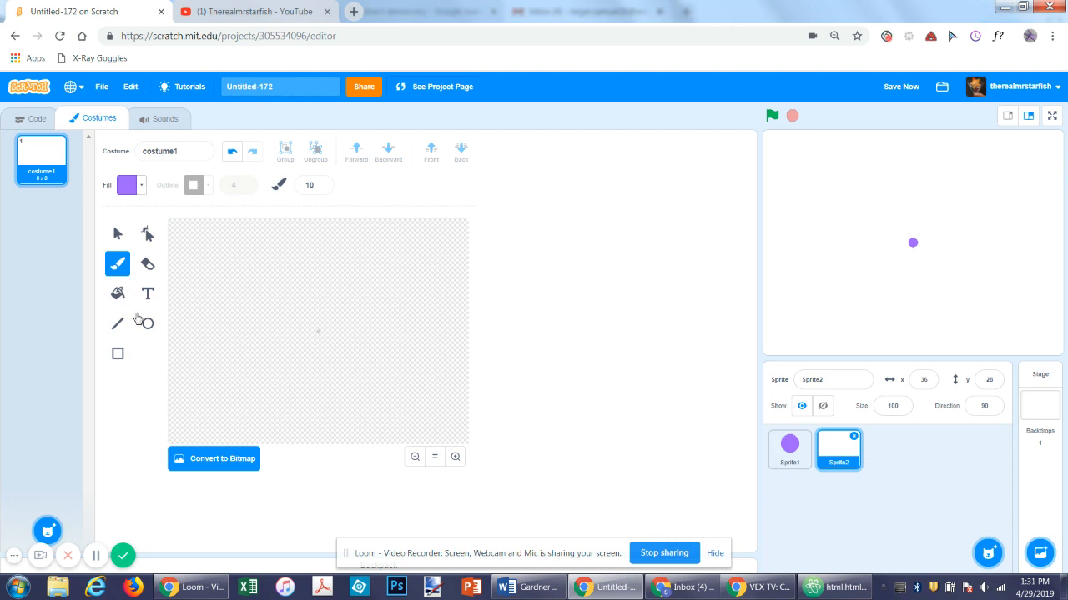
mouse_move(217, 482)
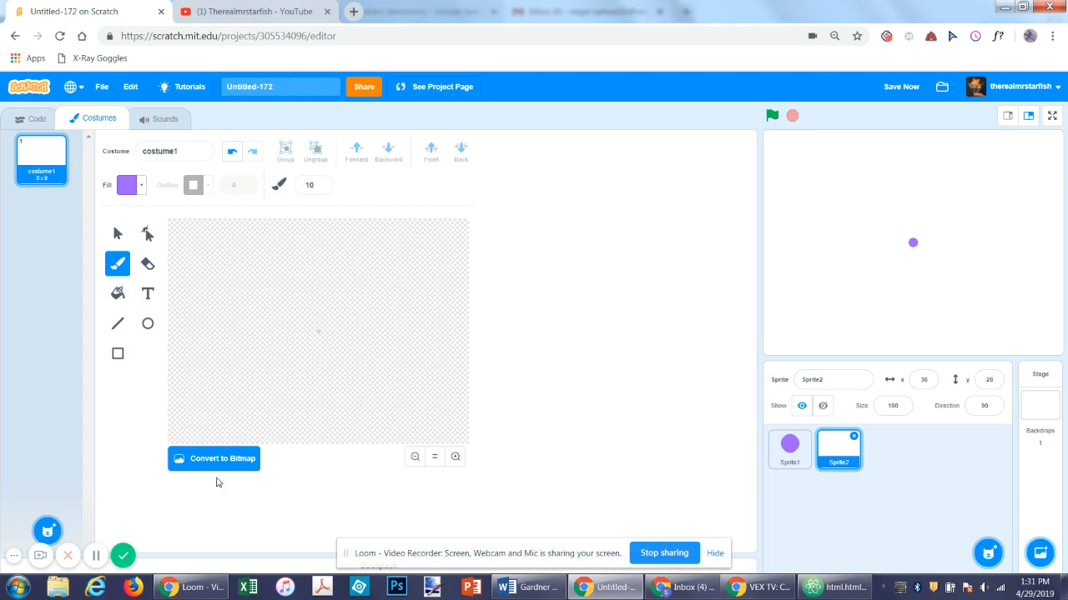
click(213, 459)
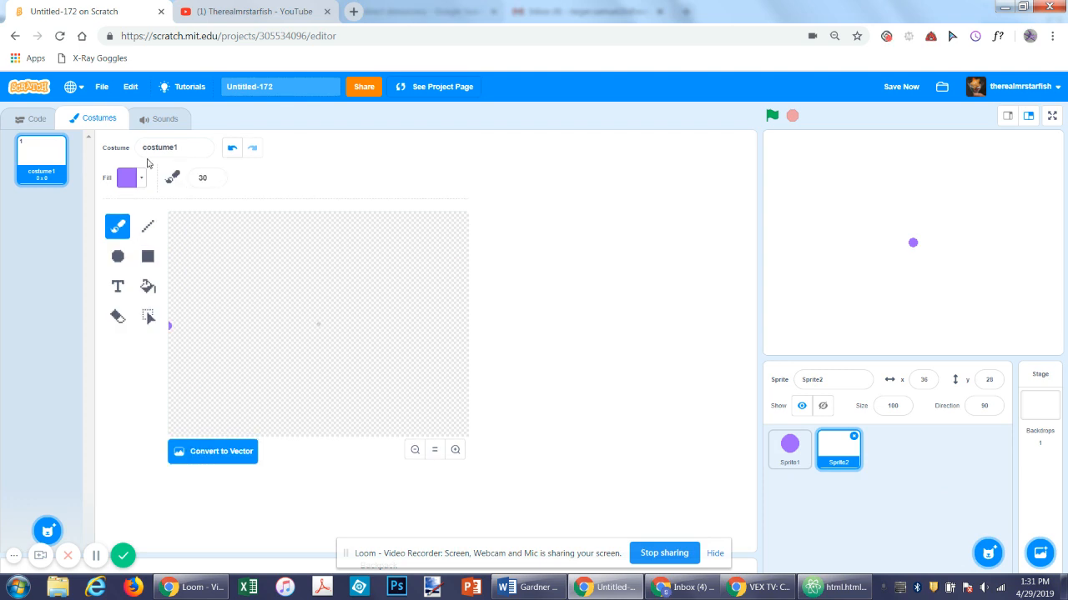
click(147, 286)
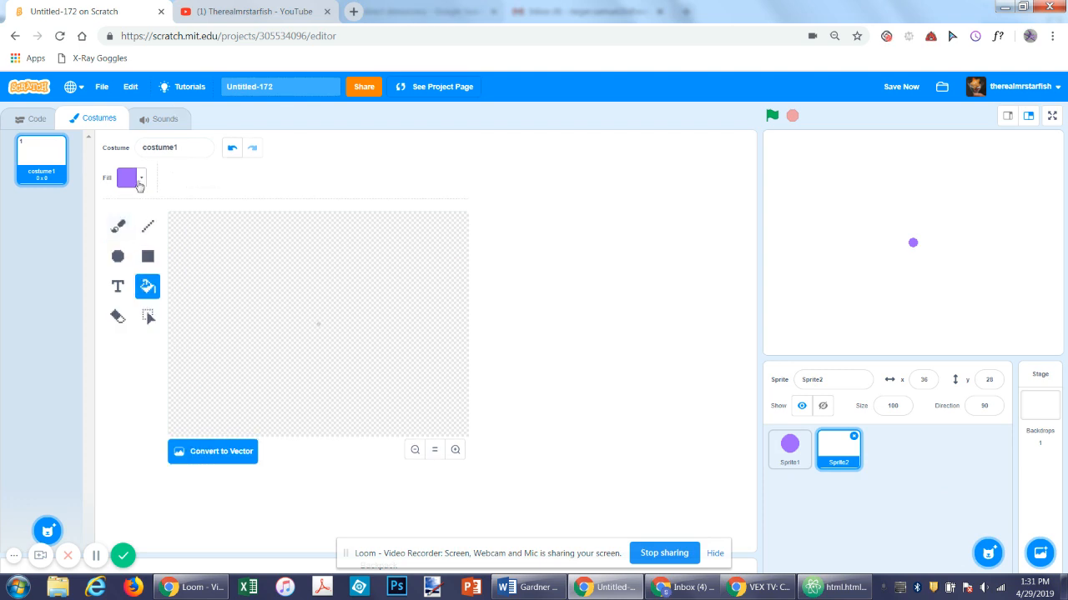
click(128, 178)
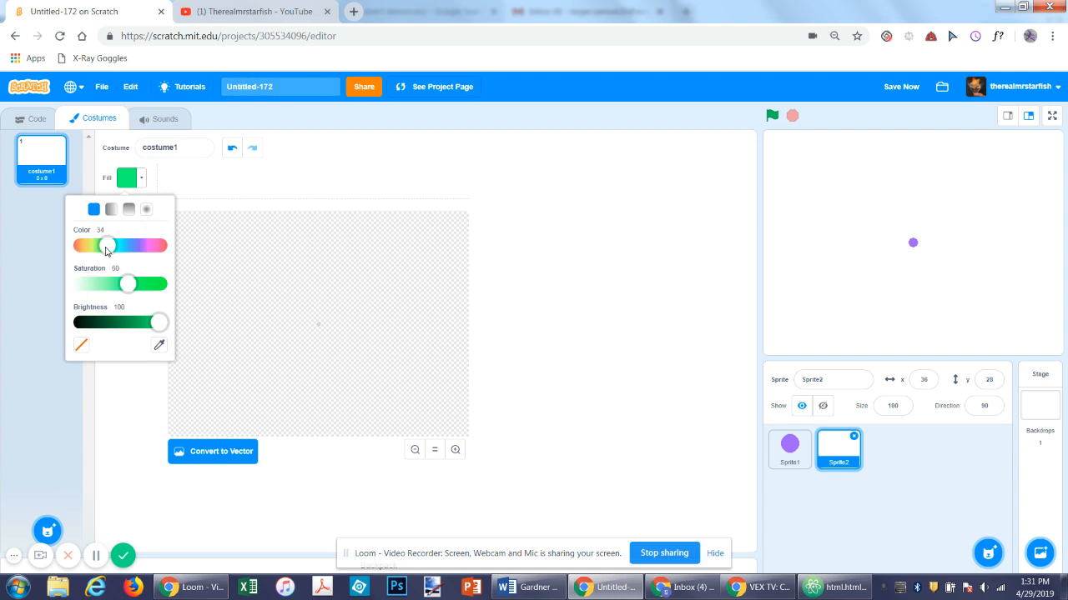
click(275, 351)
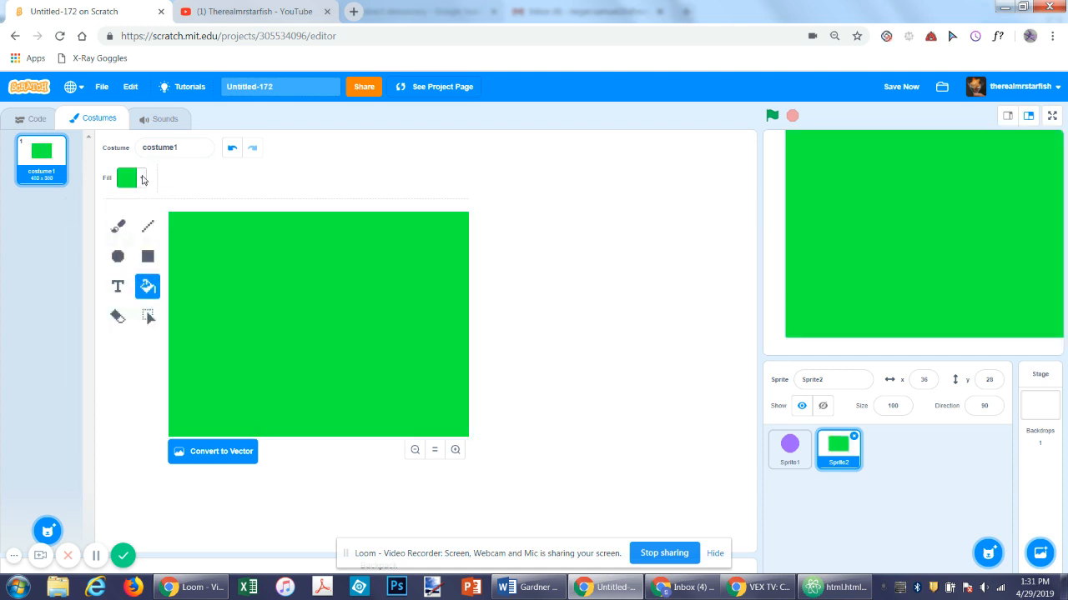
- Adjust the fill colour's hue, saturation and brightness to an olive yellow
click(126, 178)
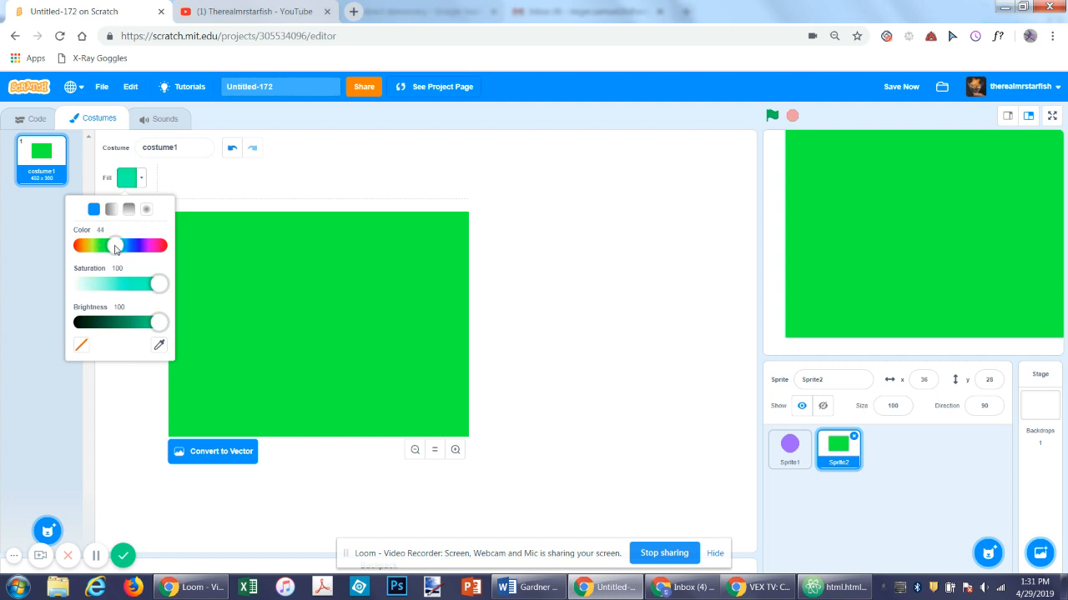
drag(116, 244, 112, 245)
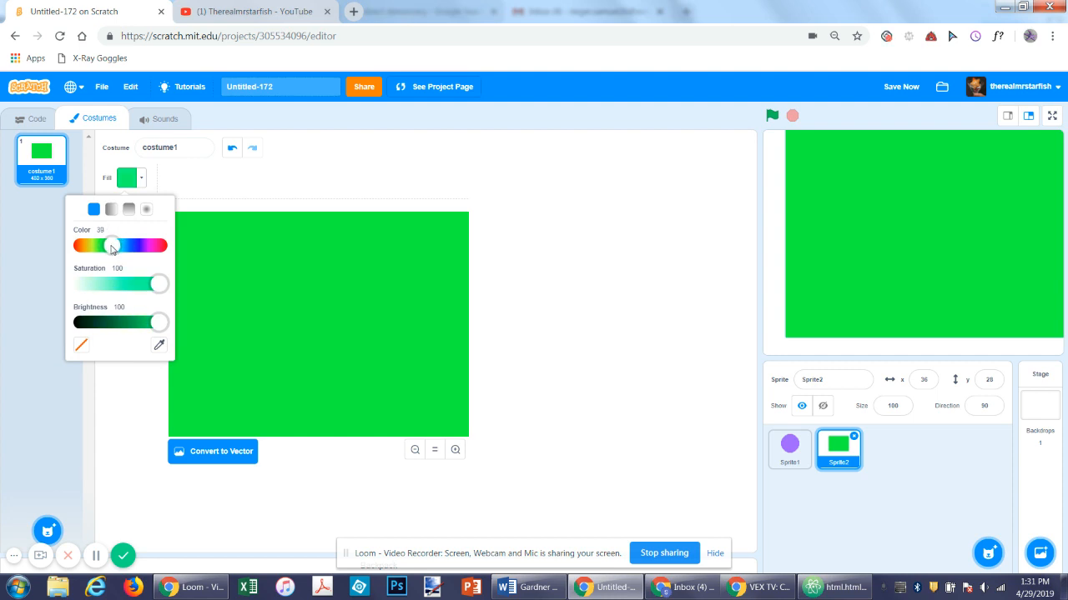
drag(112, 245, 91, 244)
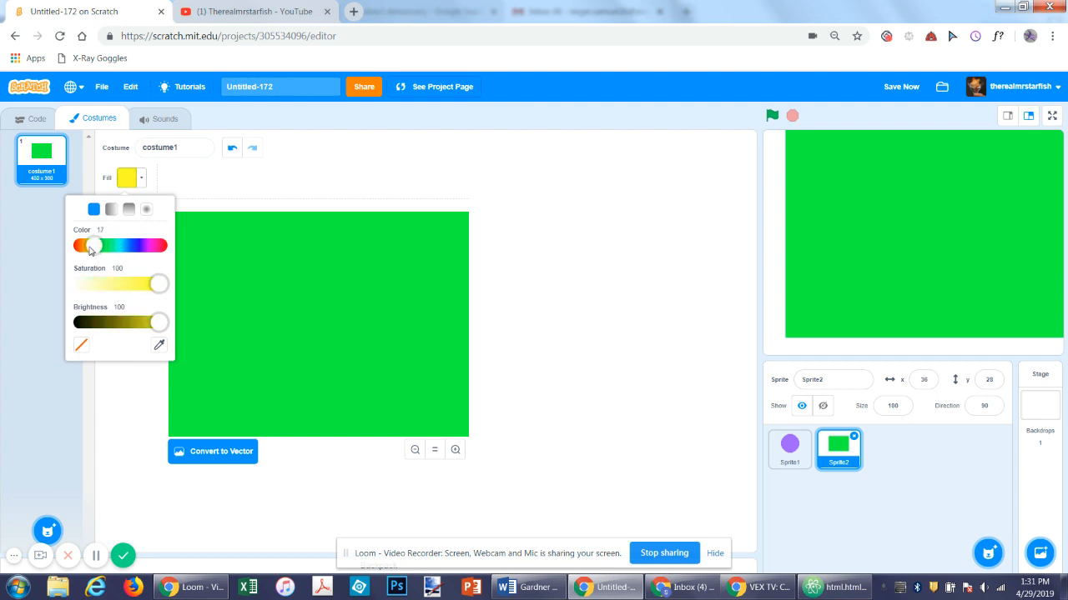
drag(158, 284, 121, 282)
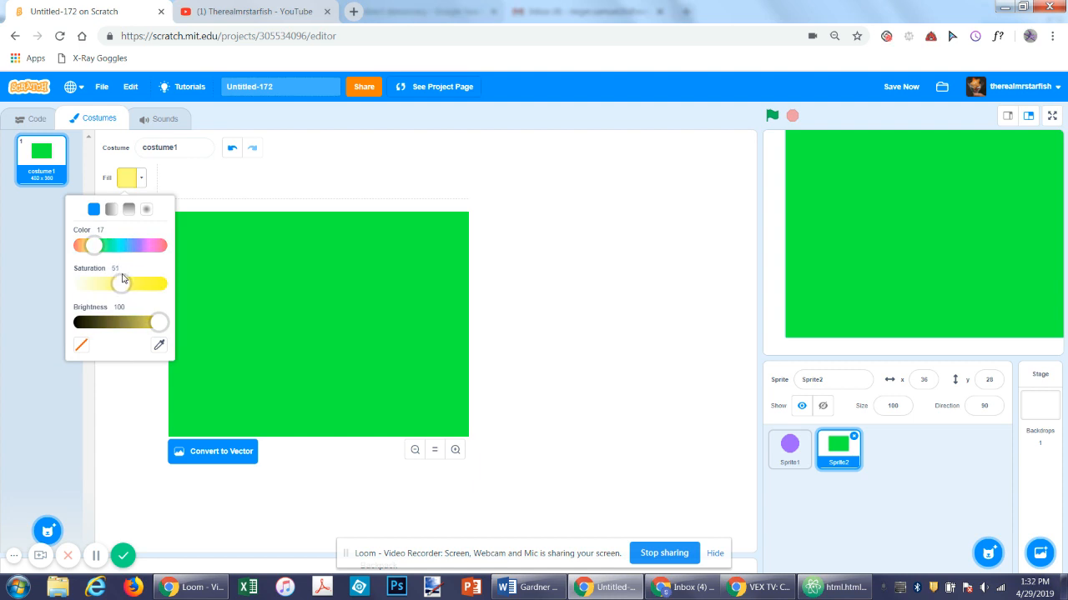
drag(158, 322, 149, 322)
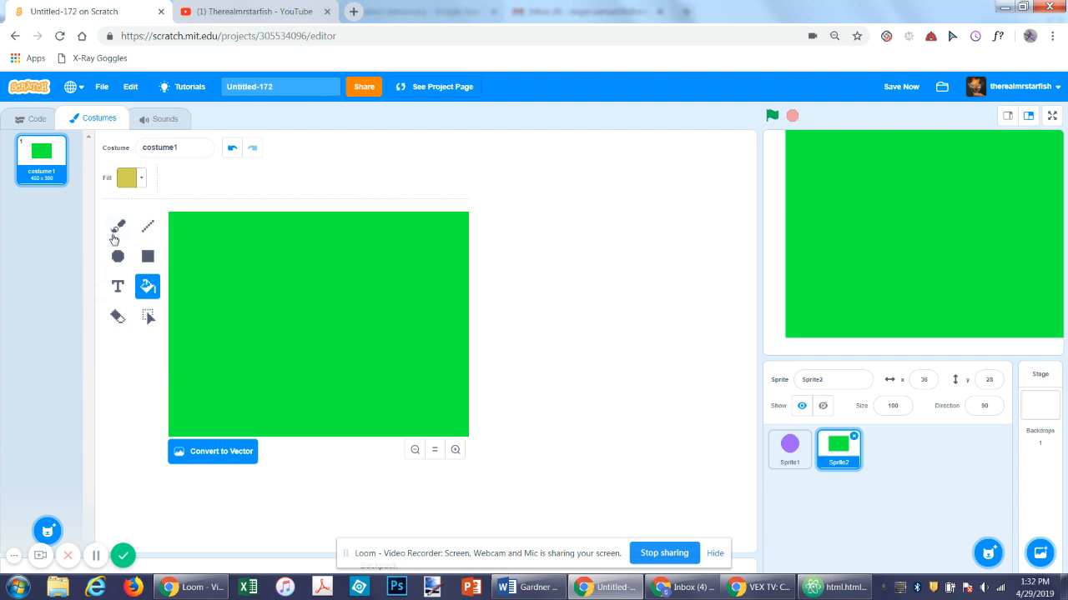
- Draw thin size-1 olive-yellow brush streaks across the green costume, then add a blank costume
click(117, 226)
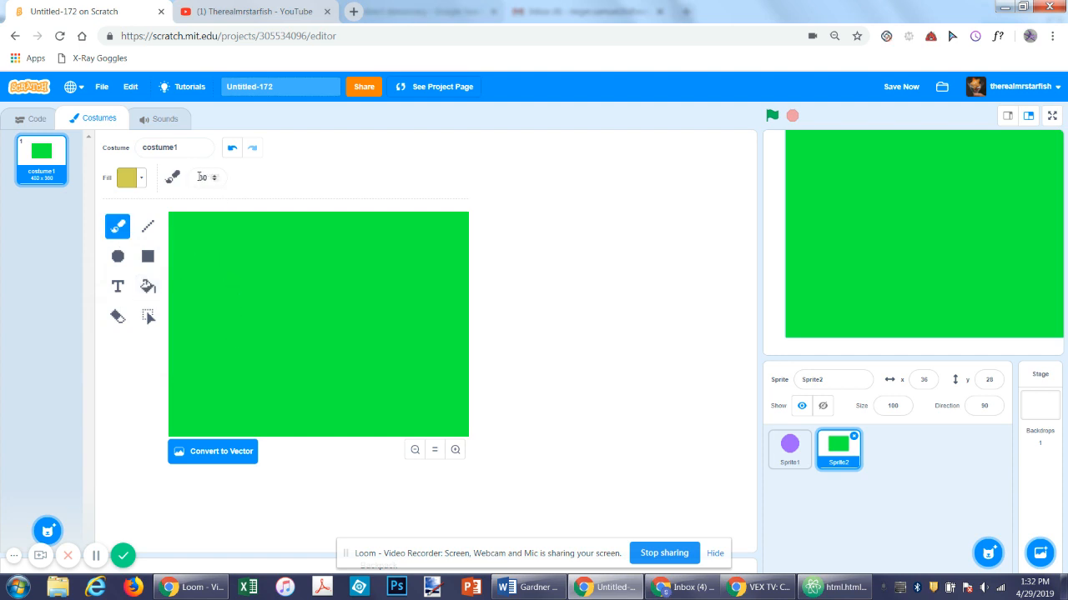
click(214, 180)
text(1)
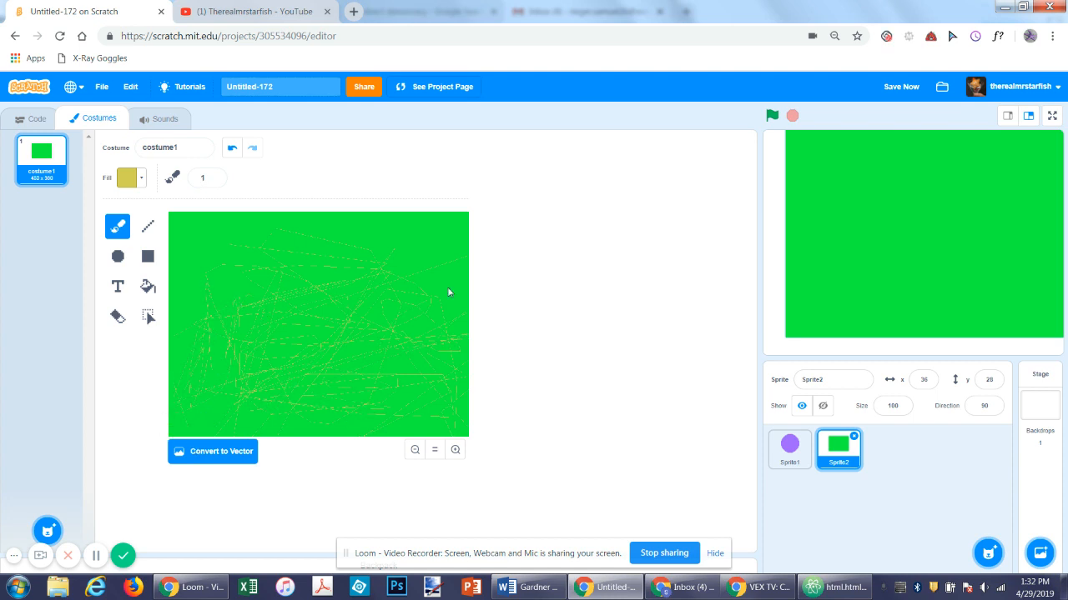
click(456, 450)
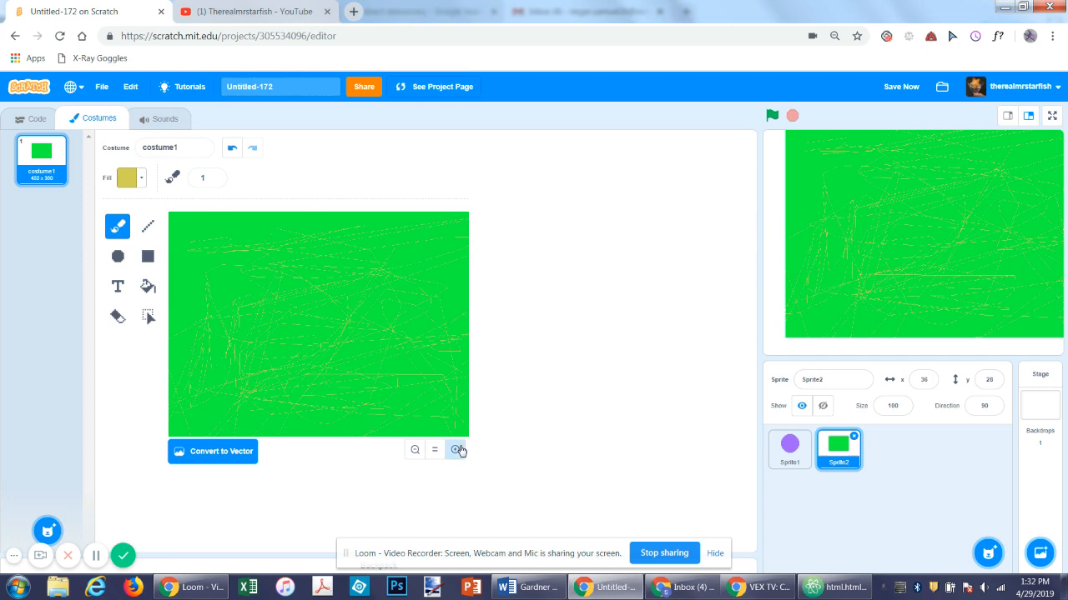
click(456, 450)
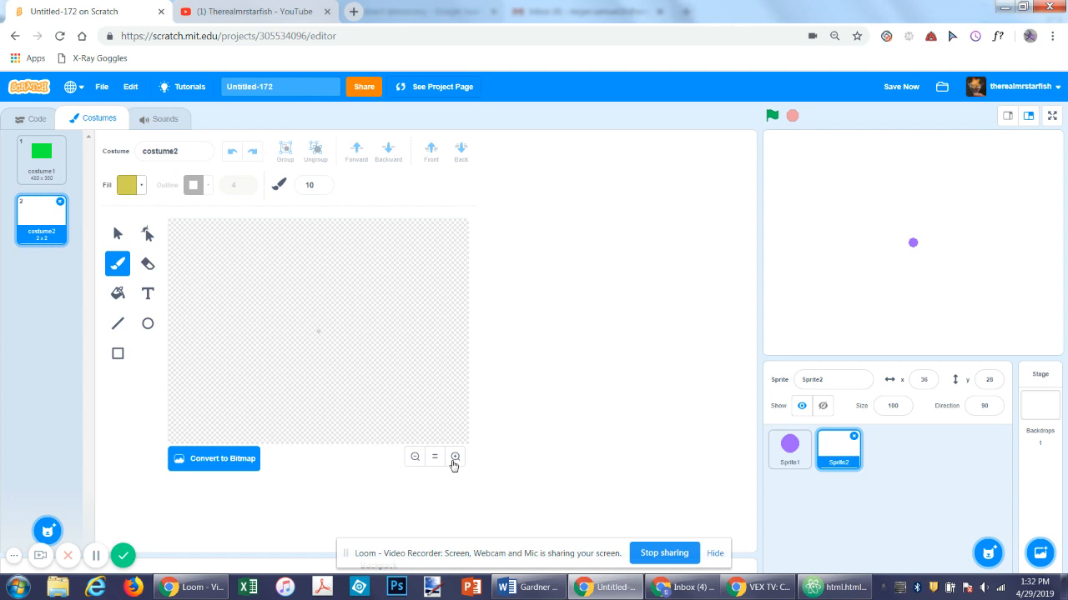
- Zoom into costume2, place a tiny dot at its centre, and zoom closer with Select
click(455, 457)
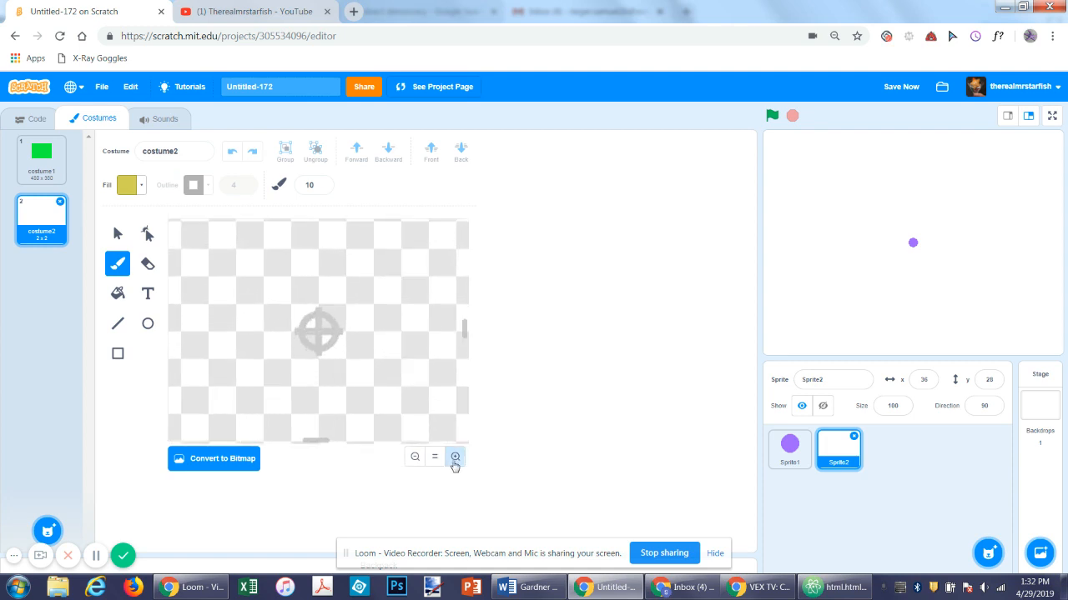
click(454, 457)
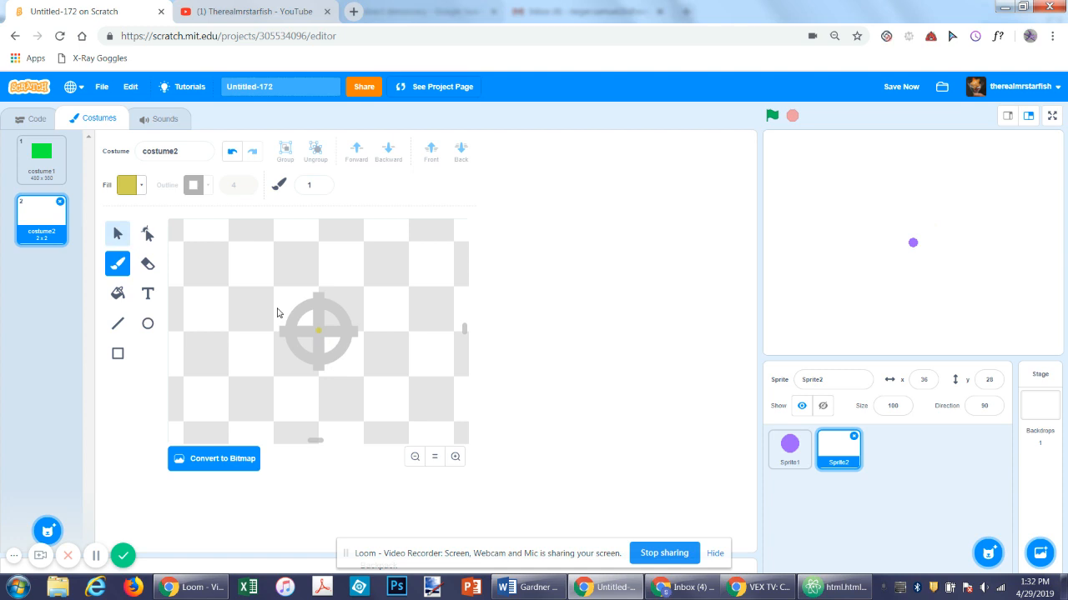
click(118, 234)
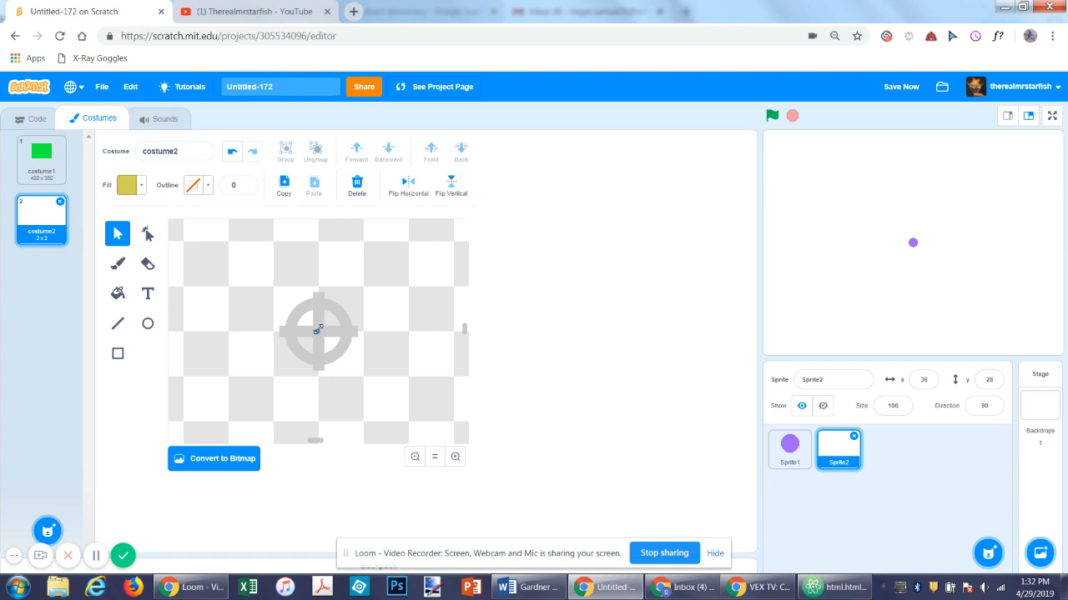
mouse_move(305, 424)
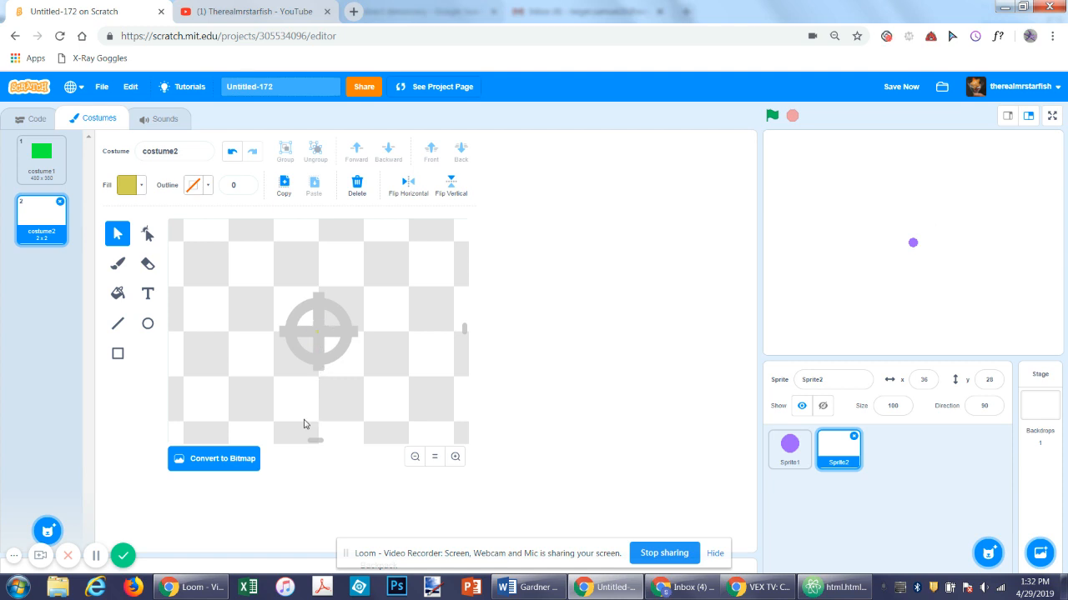
click(454, 456)
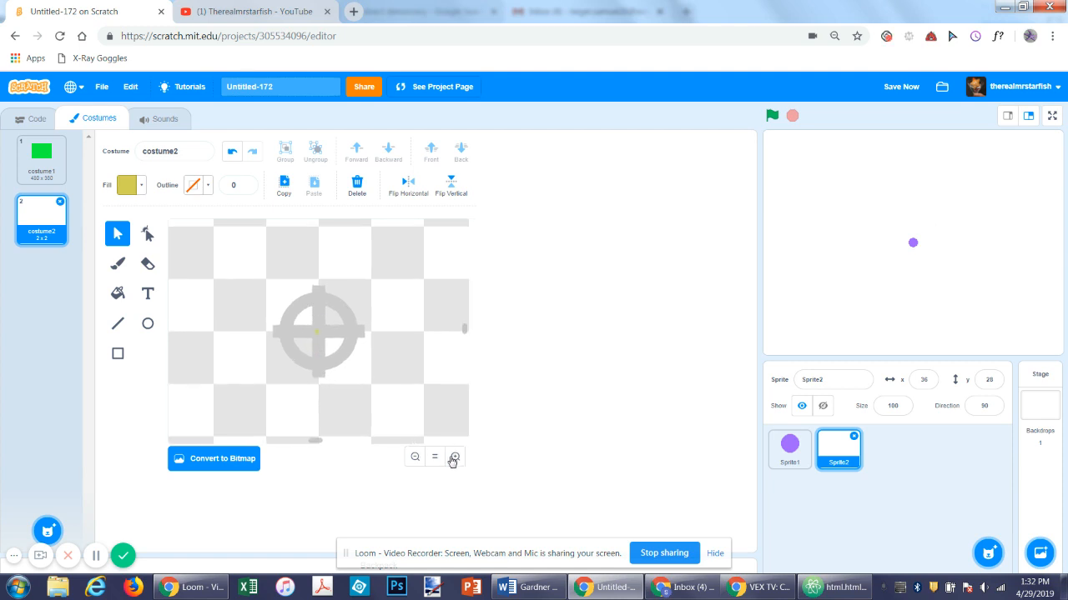
click(454, 456)
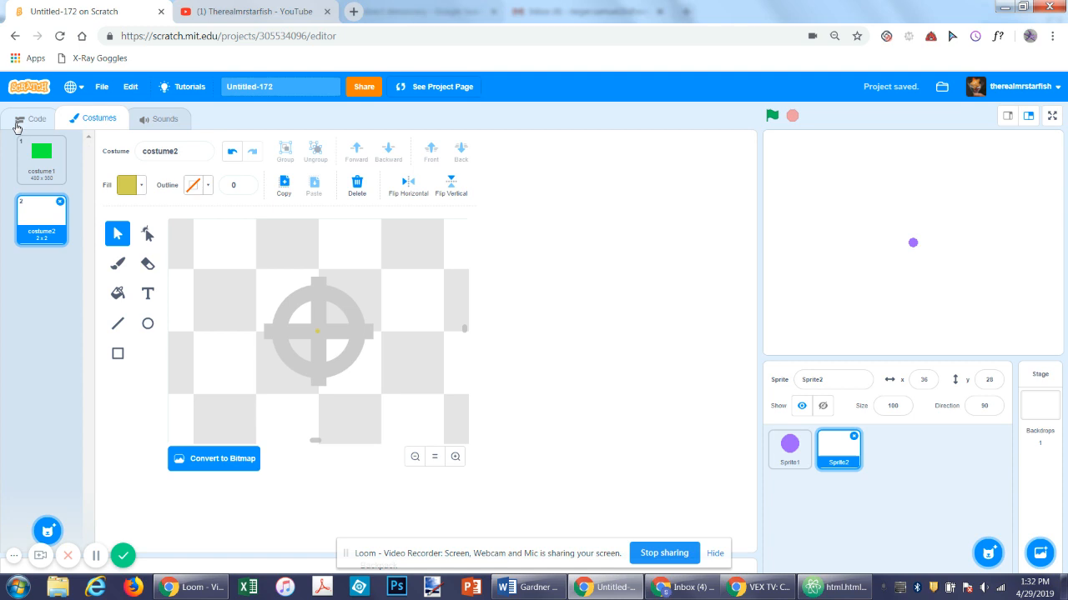
- Place a lone 'when green flag clicked' block in Sprite2's code, then view its costumes
click(36, 118)
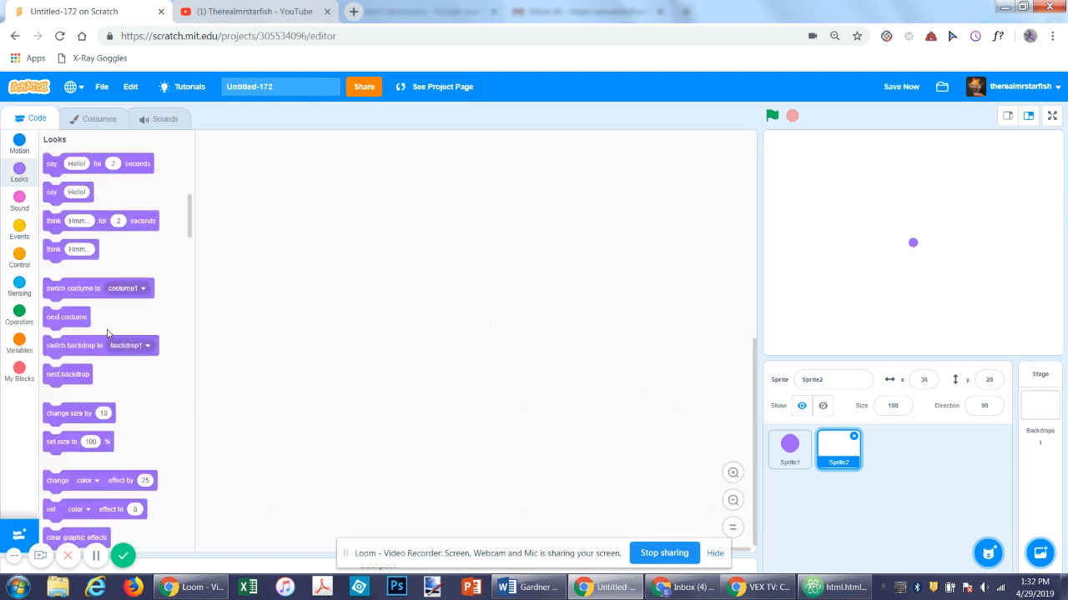
click(18, 231)
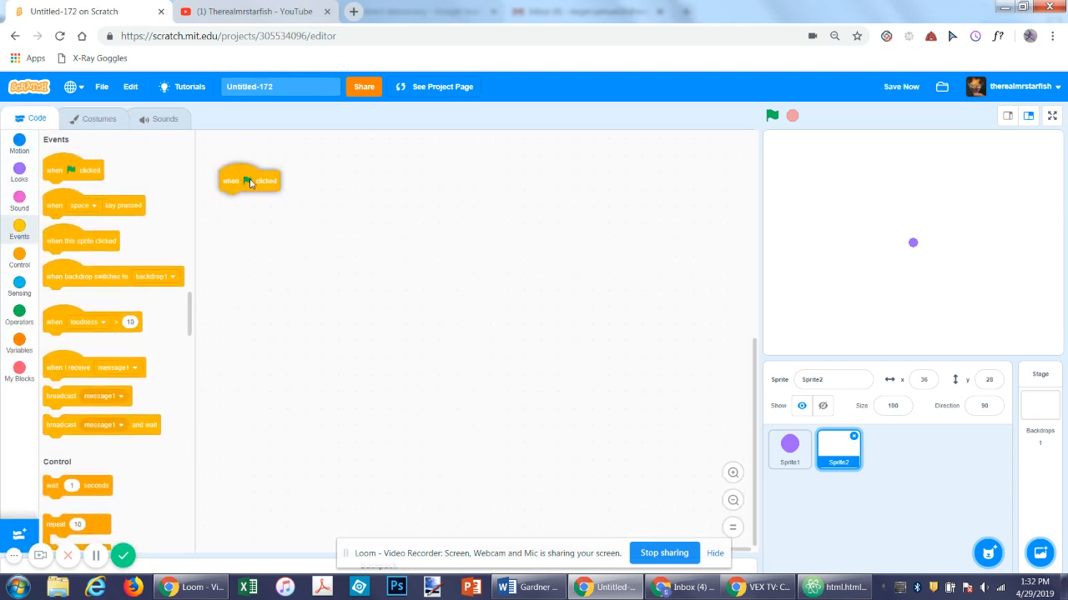
drag(250, 180, 287, 159)
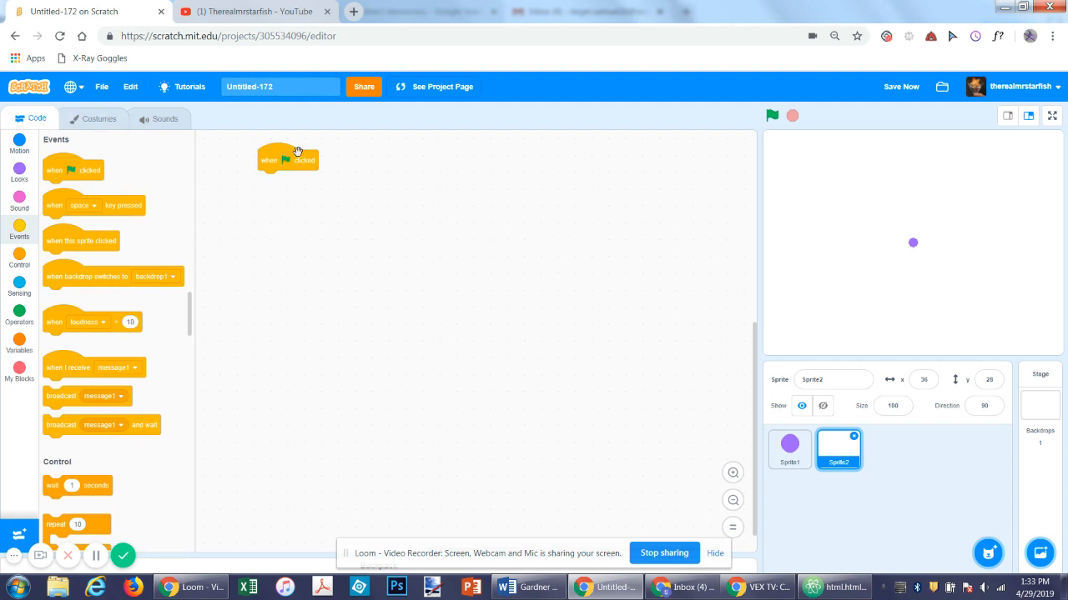
mouse_move(71, 108)
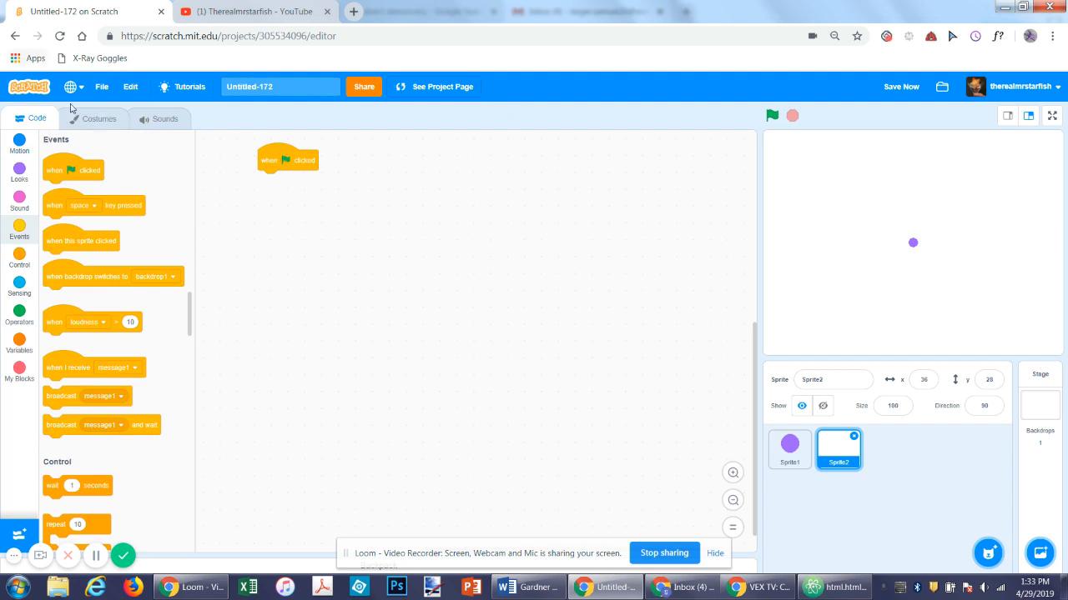
click(98, 118)
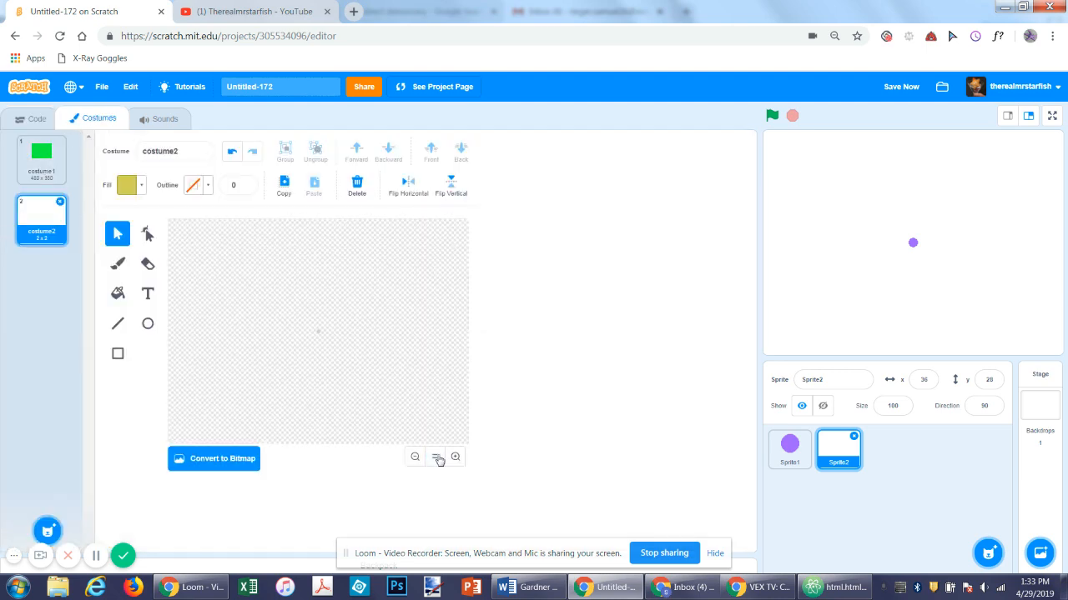
- Check the empty costume2, reselect the grassy costume1, and go back to Sprite2's code
click(41, 158)
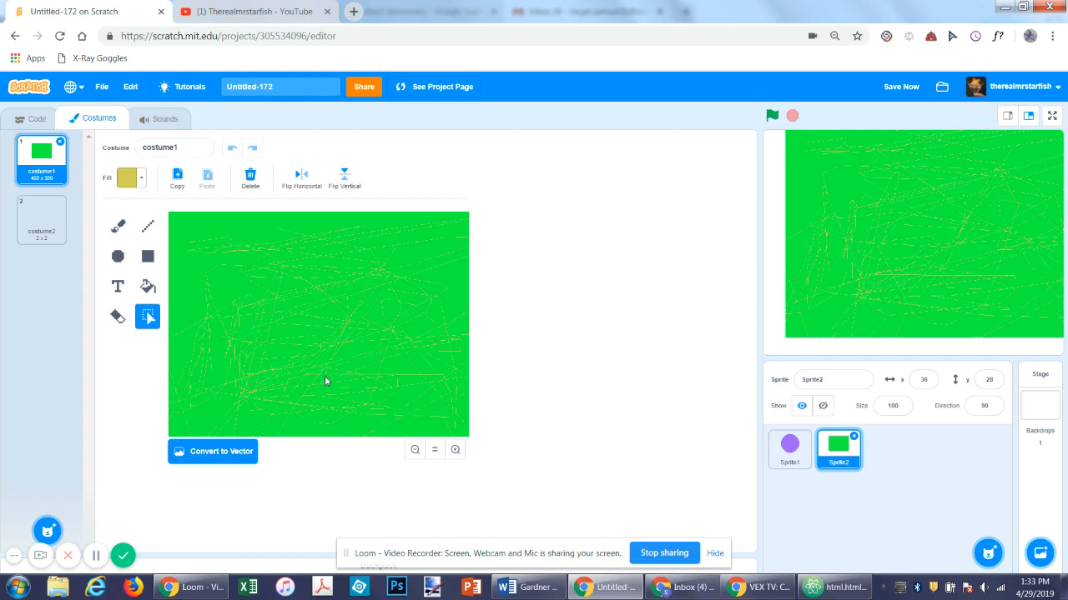
click(41, 219)
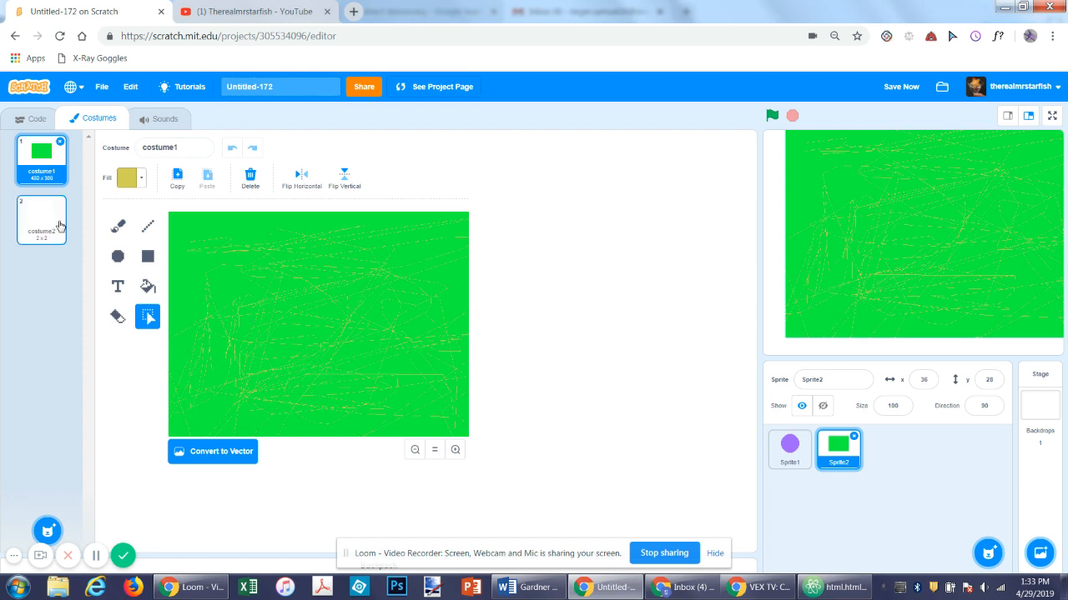
click(42, 219)
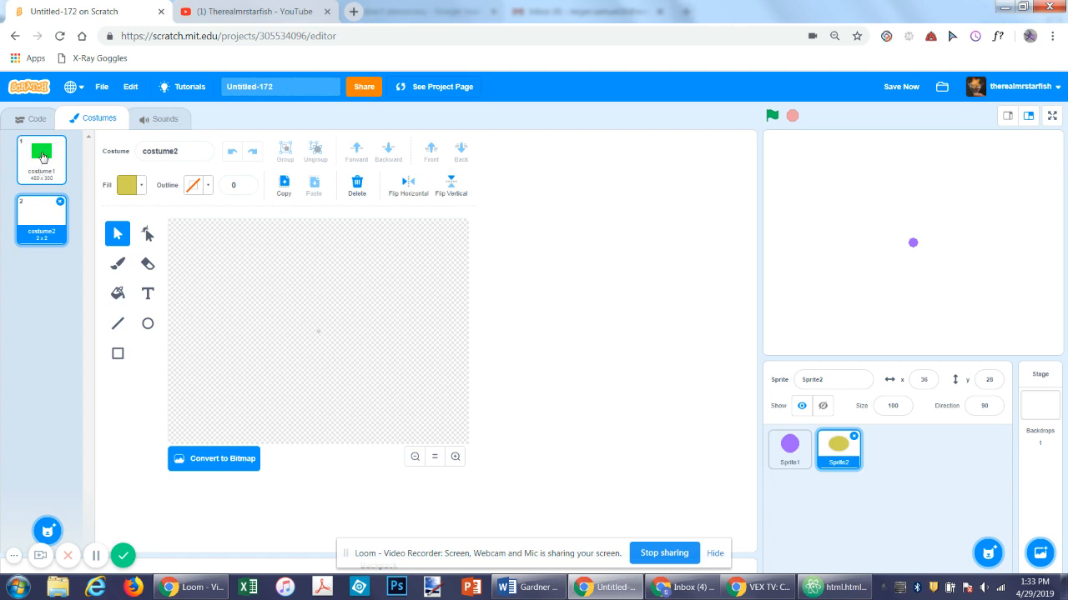
click(41, 158)
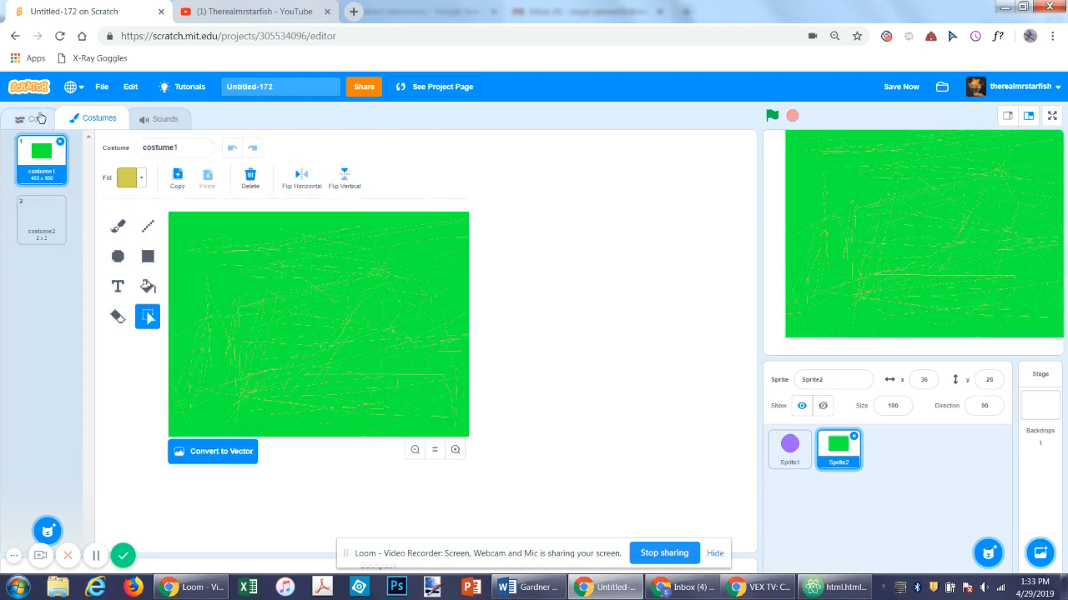
click(36, 117)
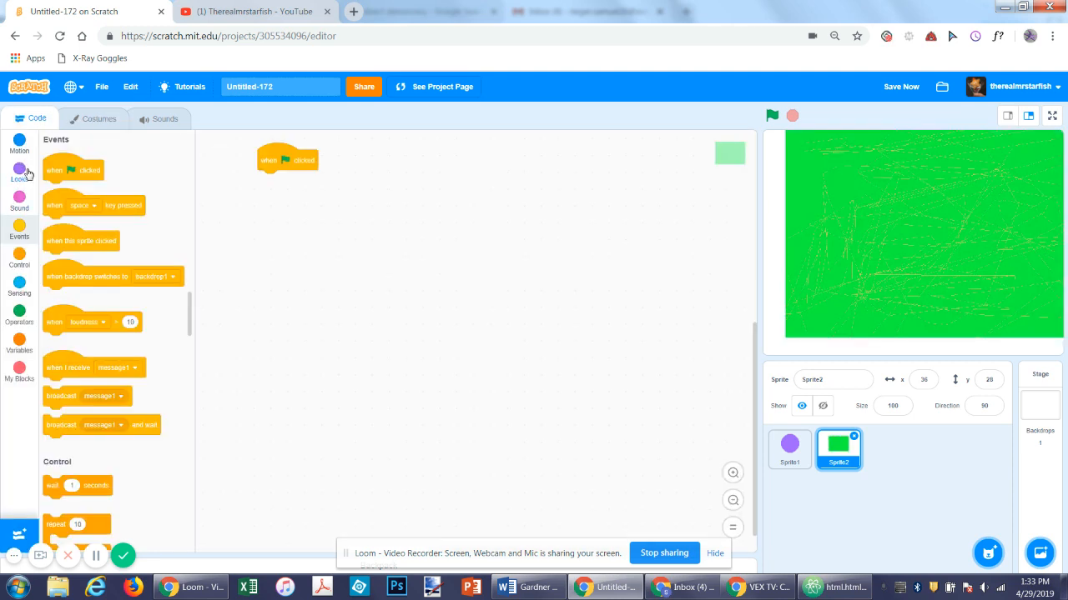
- Attach 'switch costume to costume2' and 'set size to 750 %' under the green flag
click(19, 169)
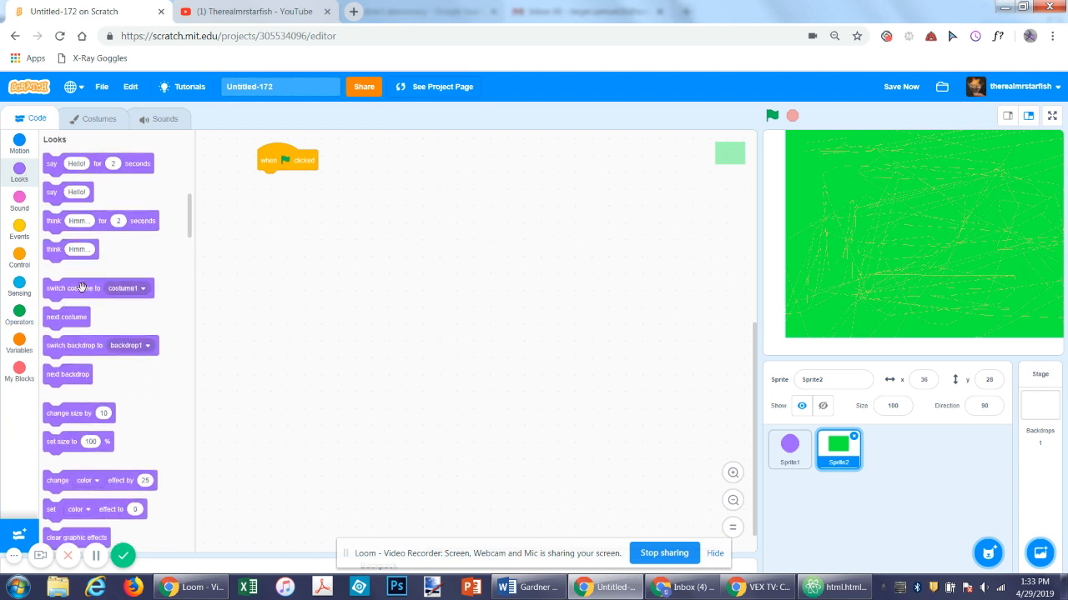
click(342, 180)
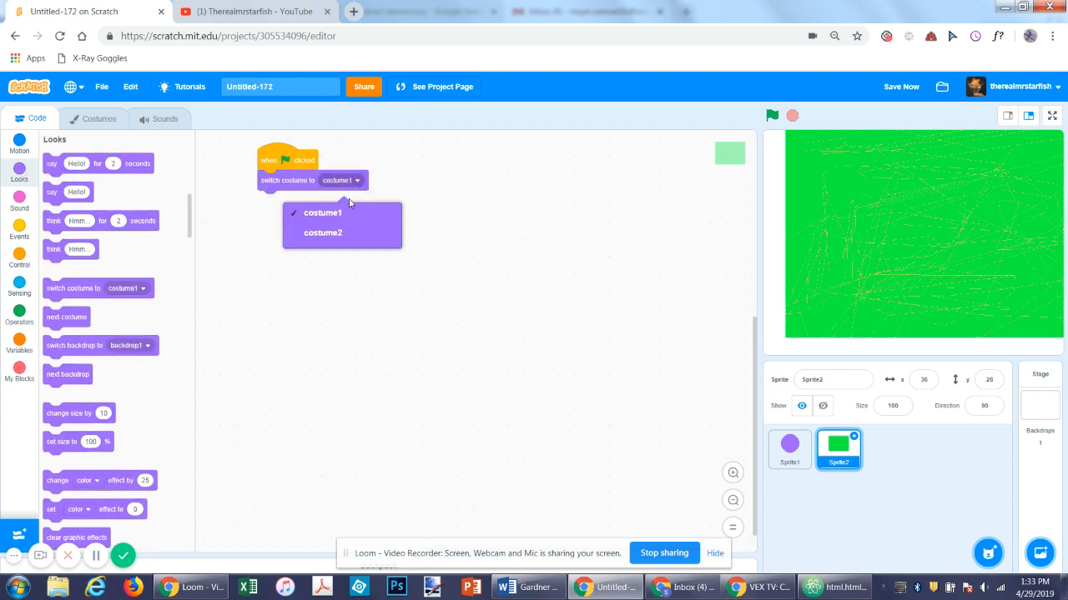
click(322, 233)
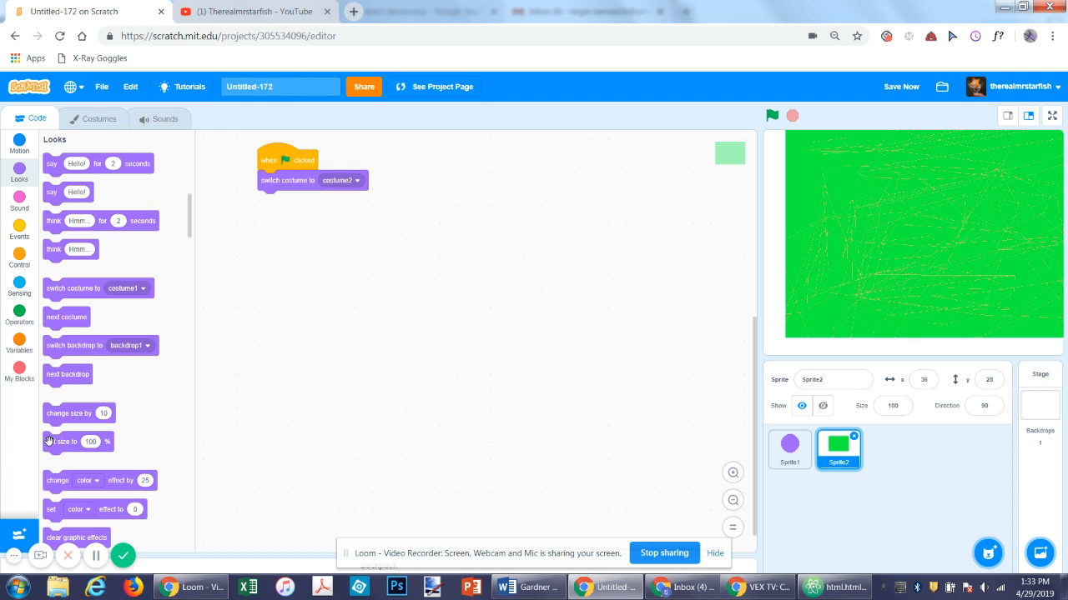
drag(61, 441, 283, 219)
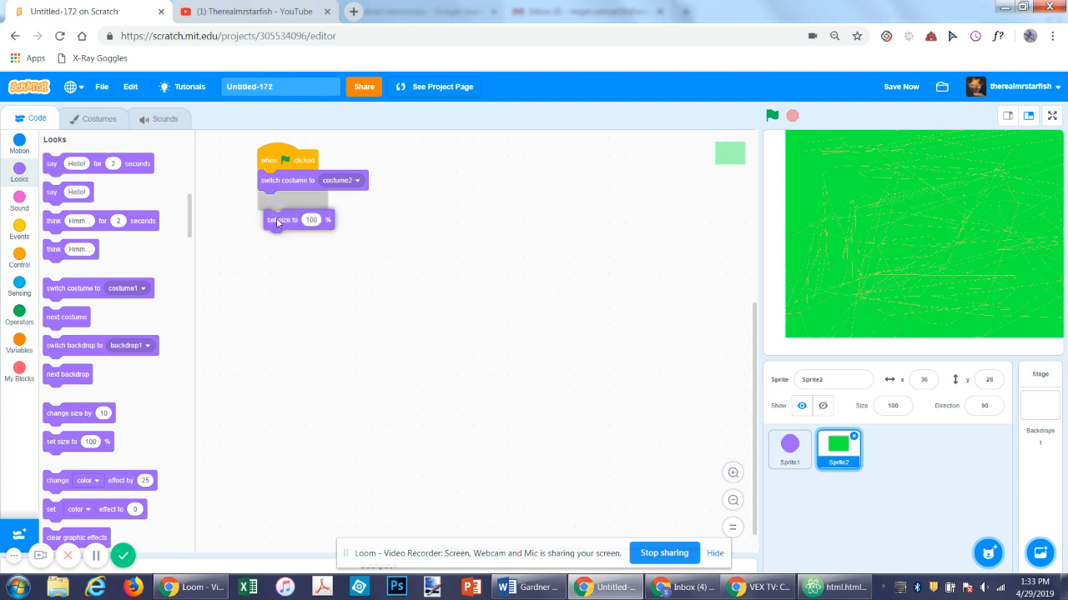
drag(283, 220, 284, 200)
text(750)
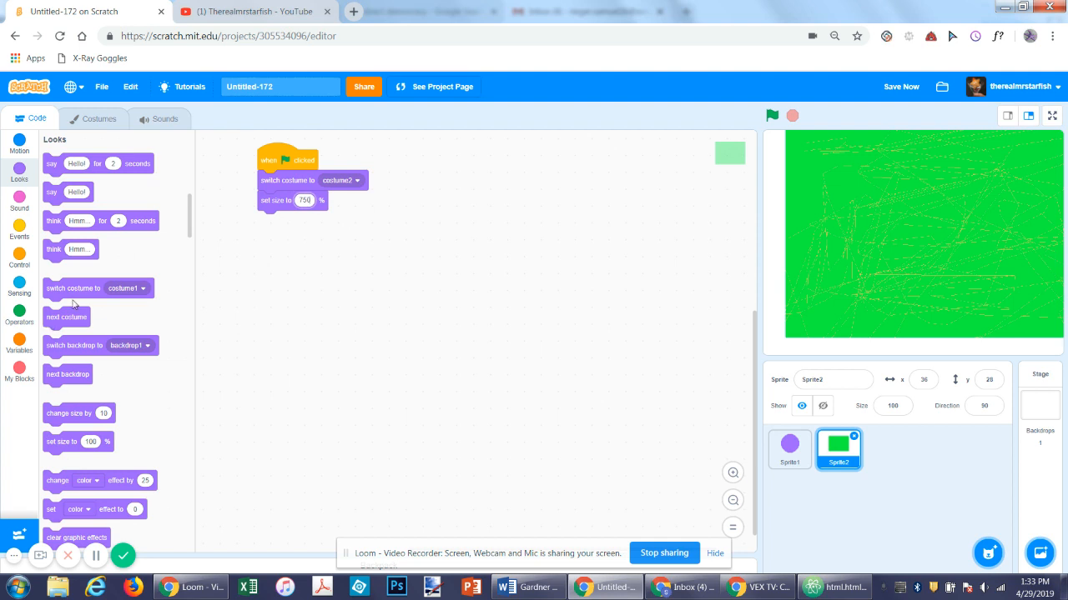
- Add 'switch costume to costume1' and 'go to back layer' to the script
drag(73, 287, 286, 220)
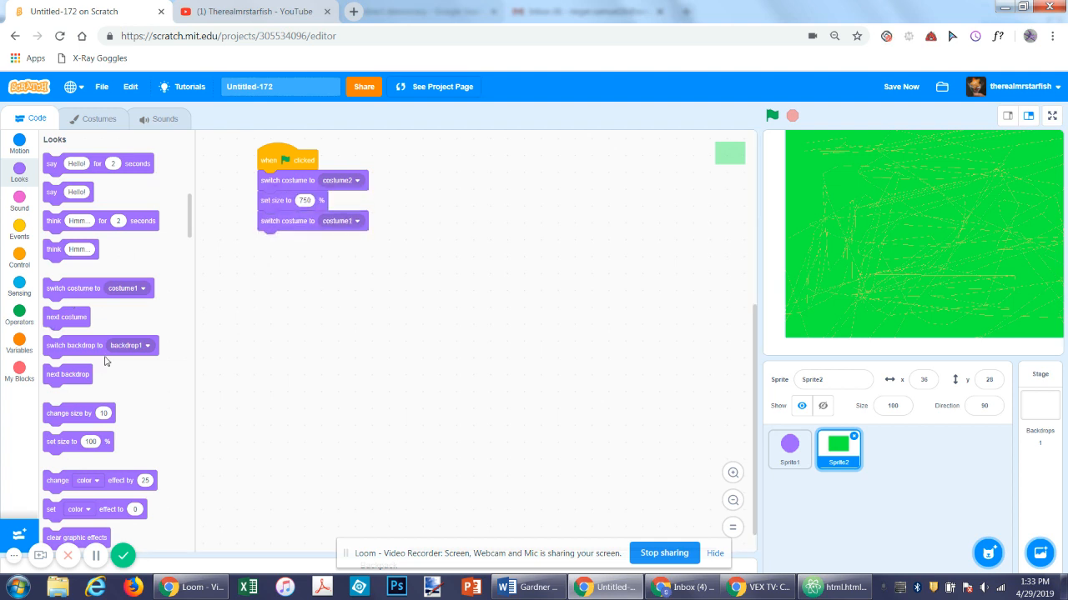
scroll(down, 3)
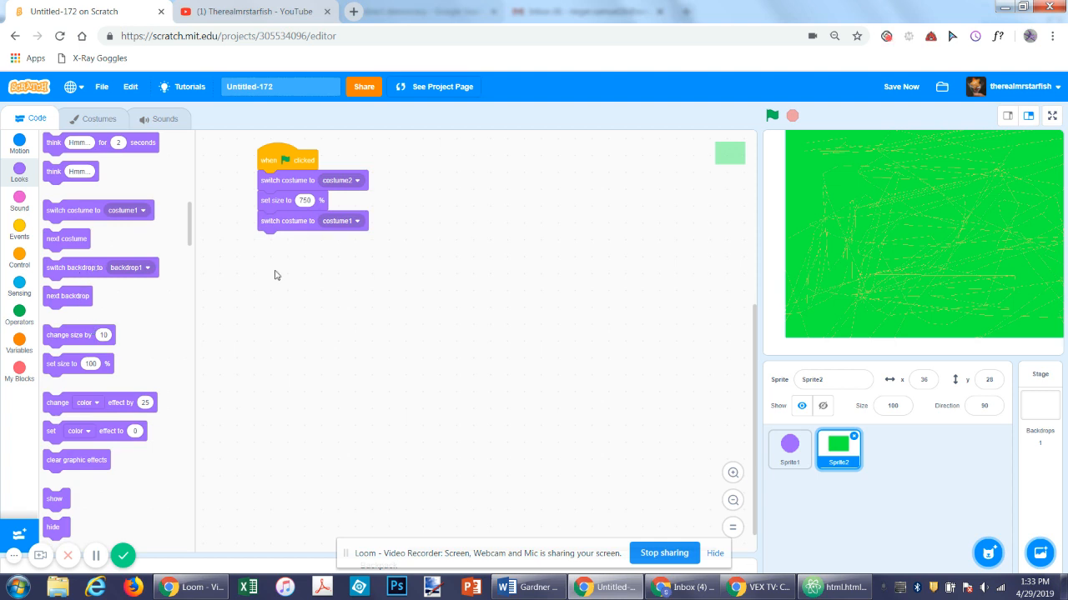
scroll(down, 3)
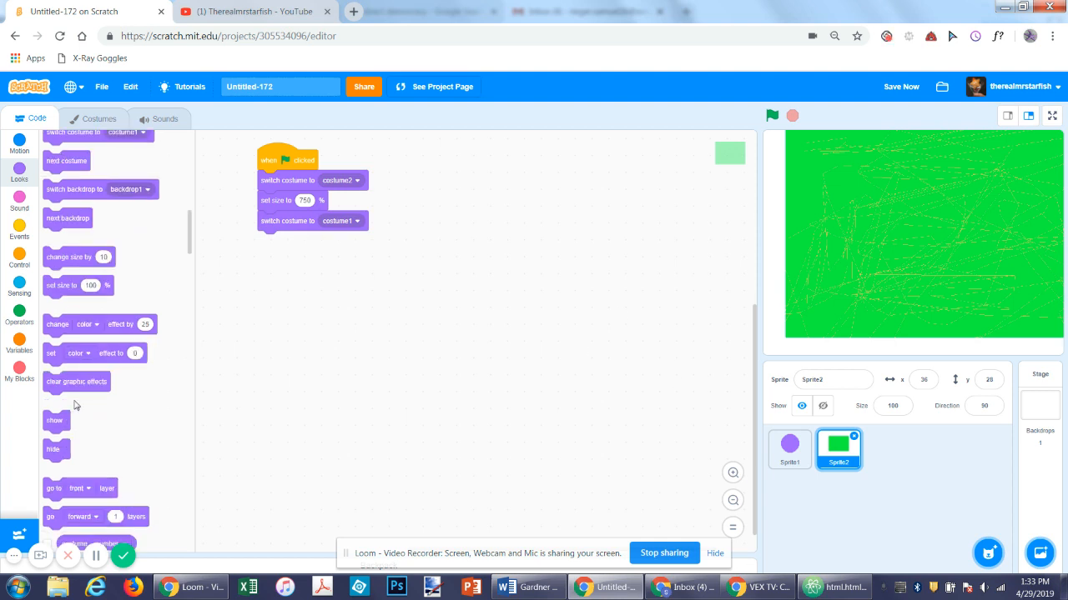
scroll(down, 3)
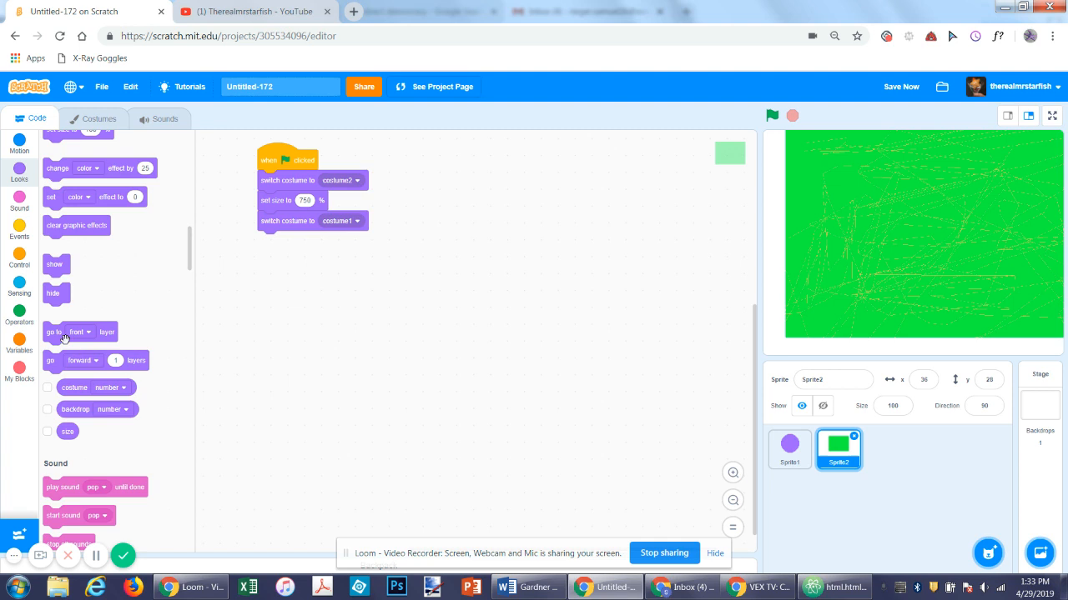
click(294, 241)
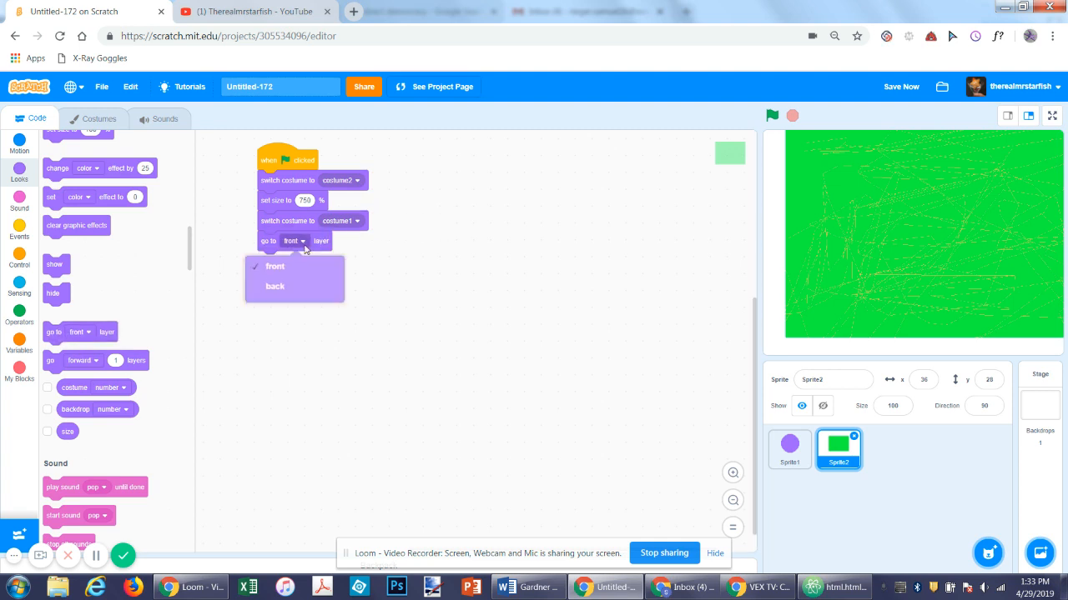
click(275, 286)
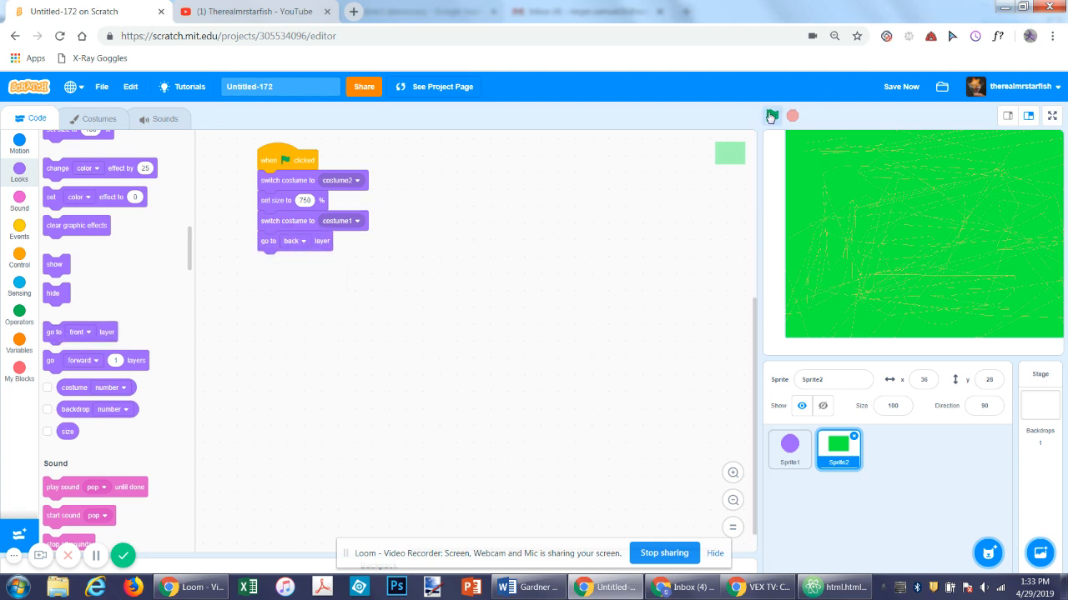
- Run the project, change the set size value from 750 to 1000%, and rerun it
click(770, 116)
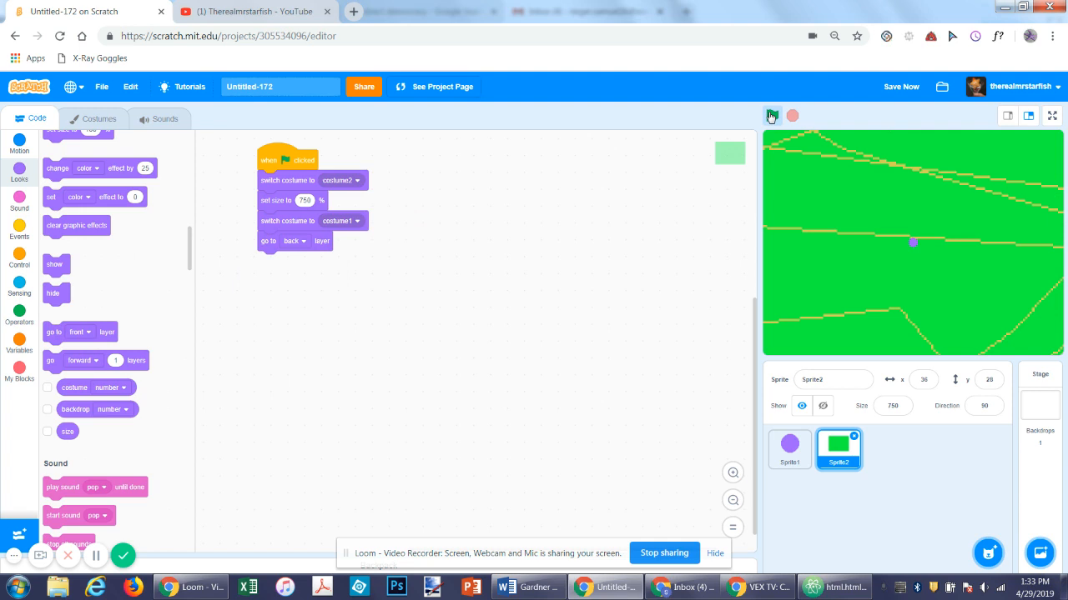
click(771, 115)
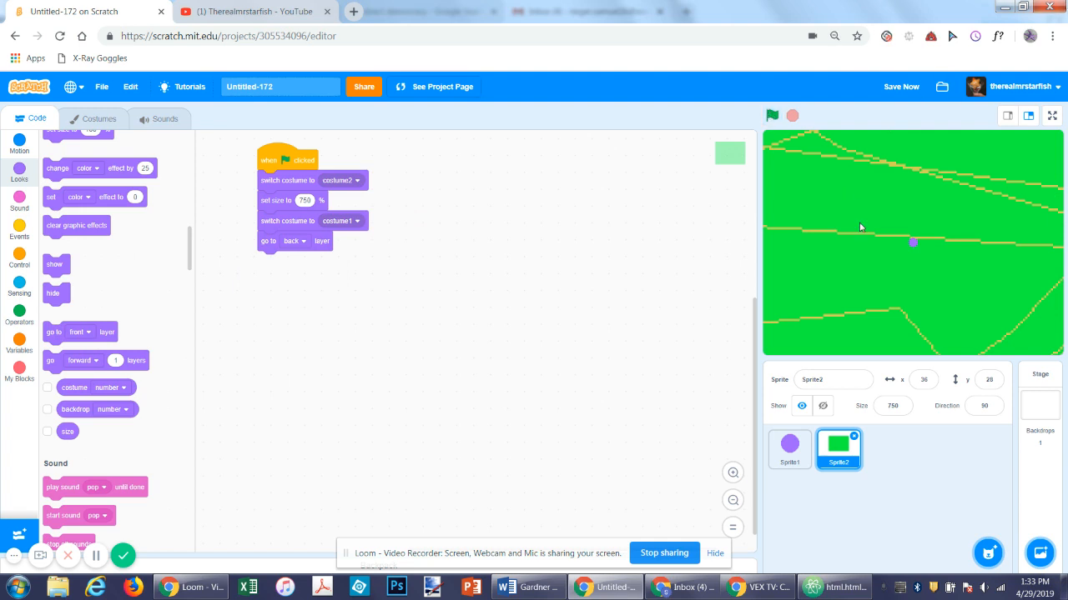
mouse_move(818, 124)
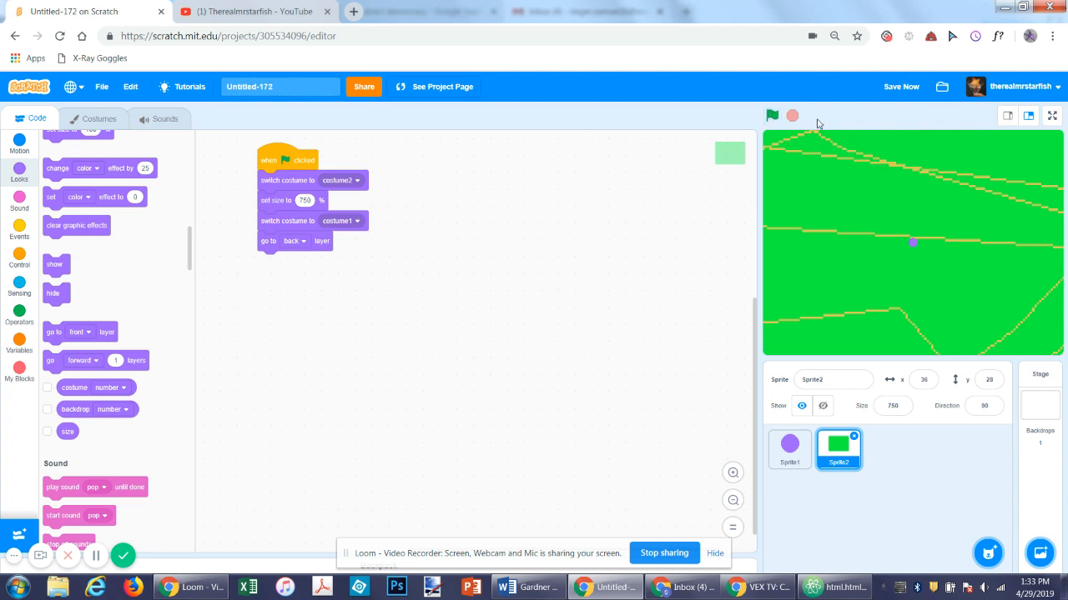
click(771, 115)
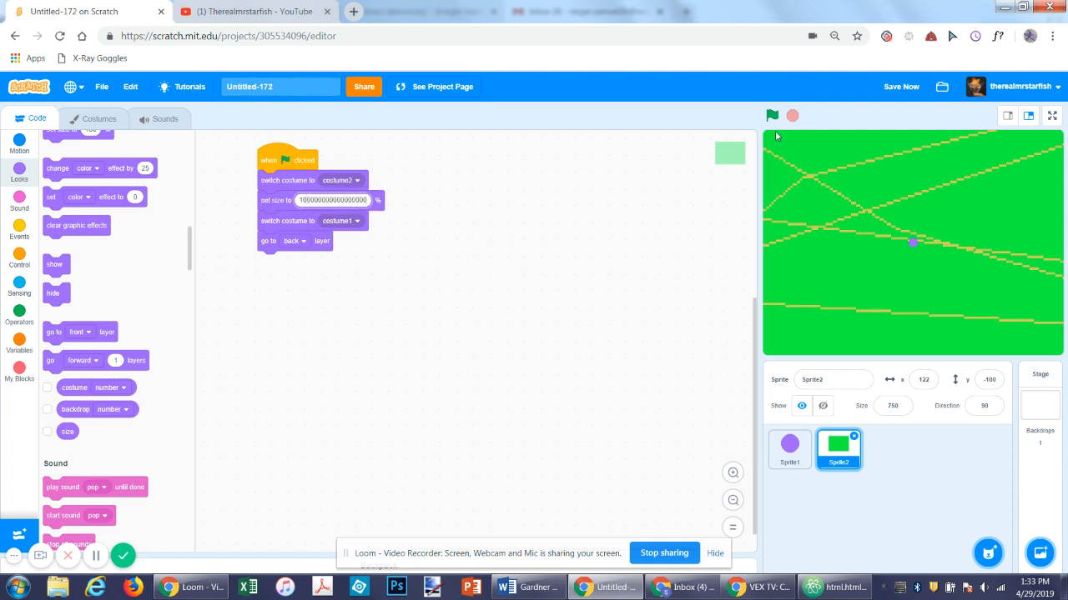
click(772, 115)
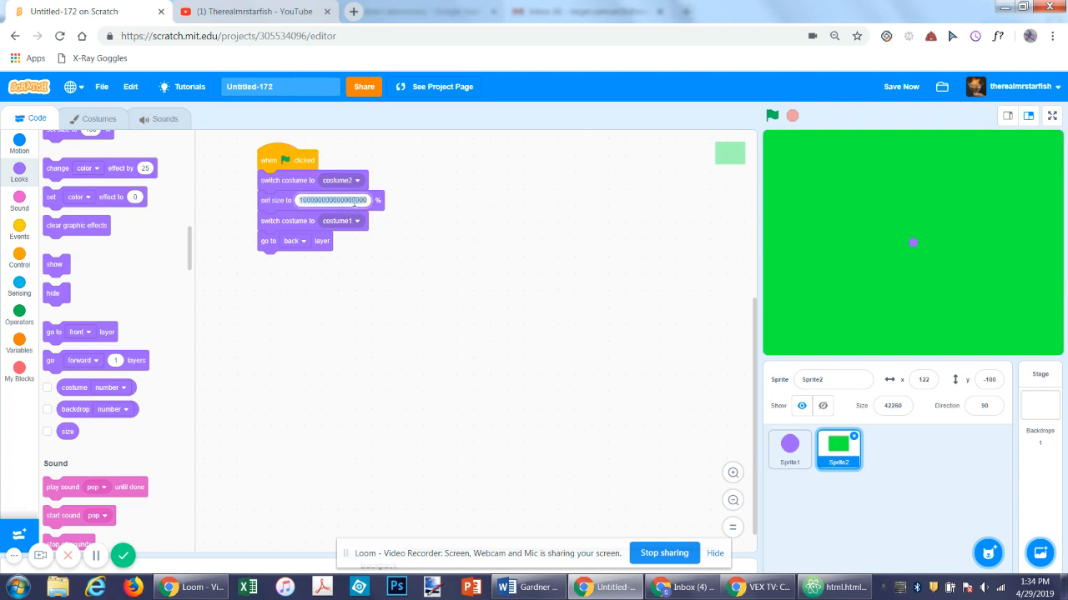
text(1000)
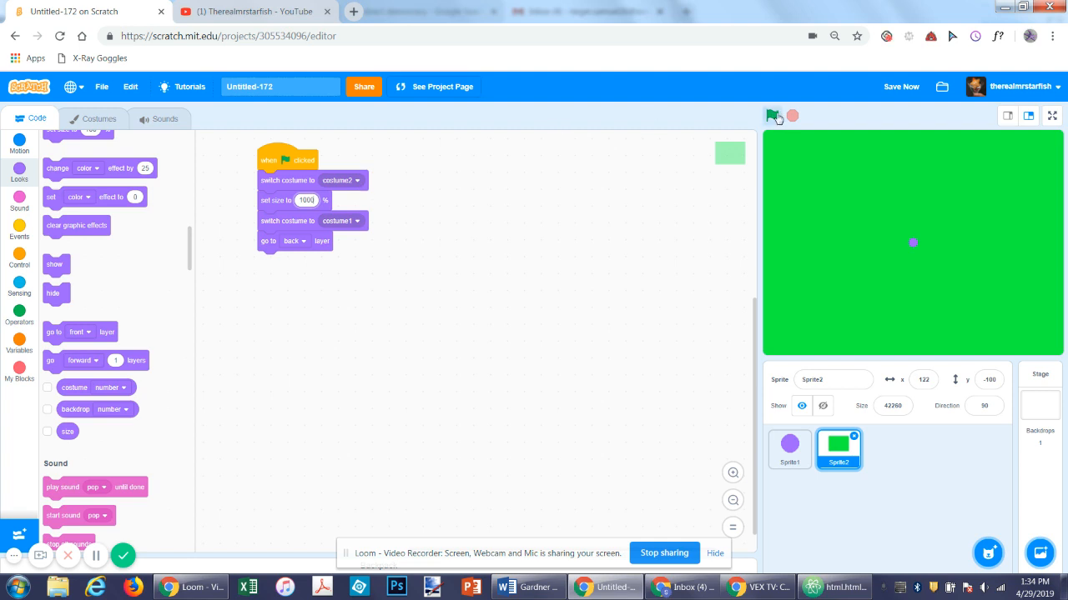
click(772, 115)
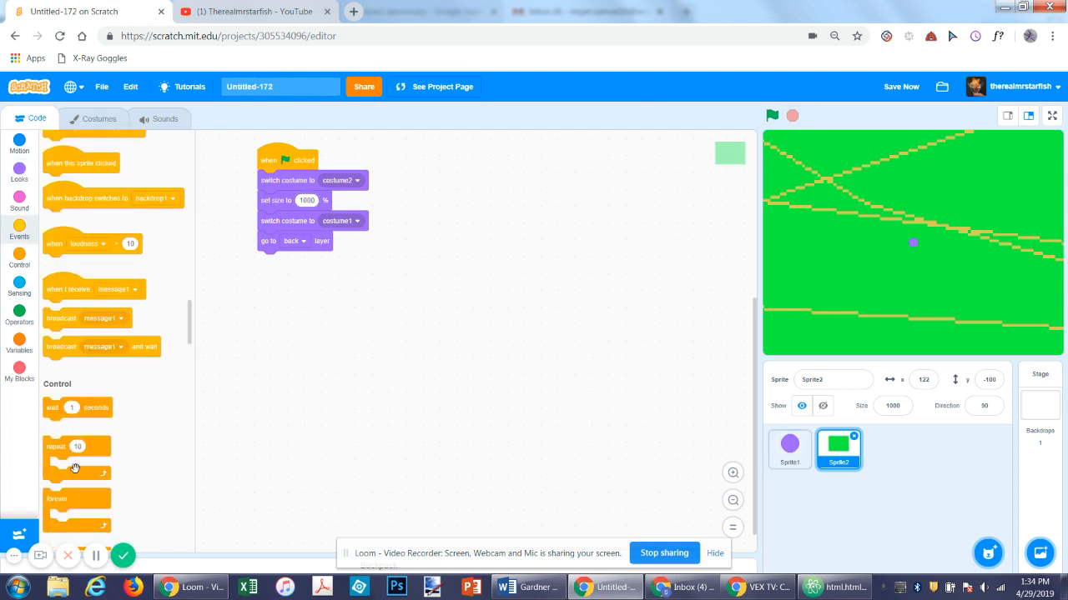
- Stack a 'when green flag clicked' hat on a forever loop containing an empty if-then block
drag(77, 510, 291, 262)
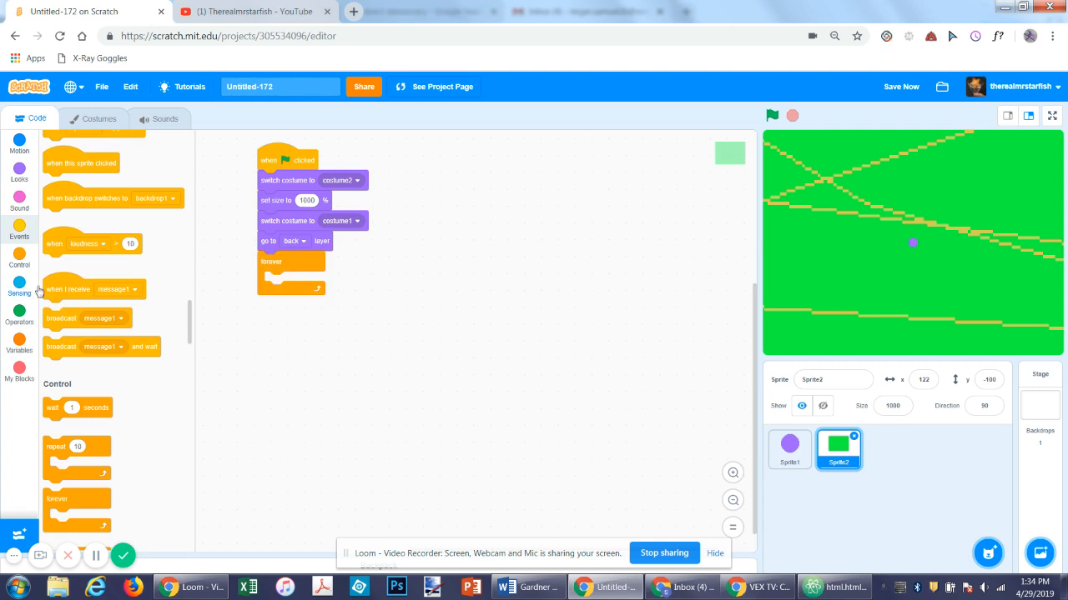
scroll(down, 3)
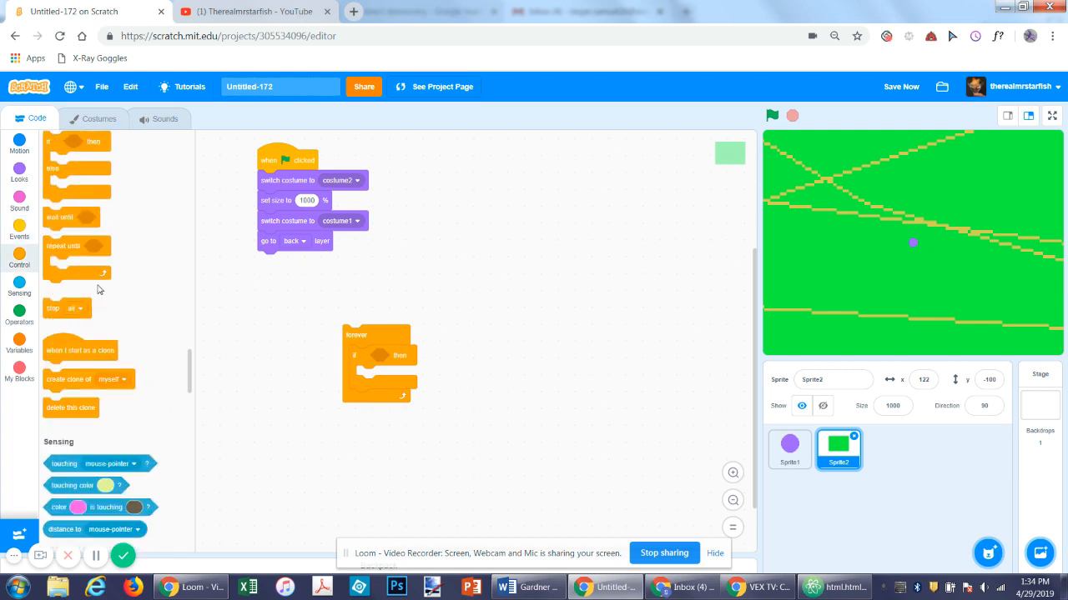
scroll(up, 3)
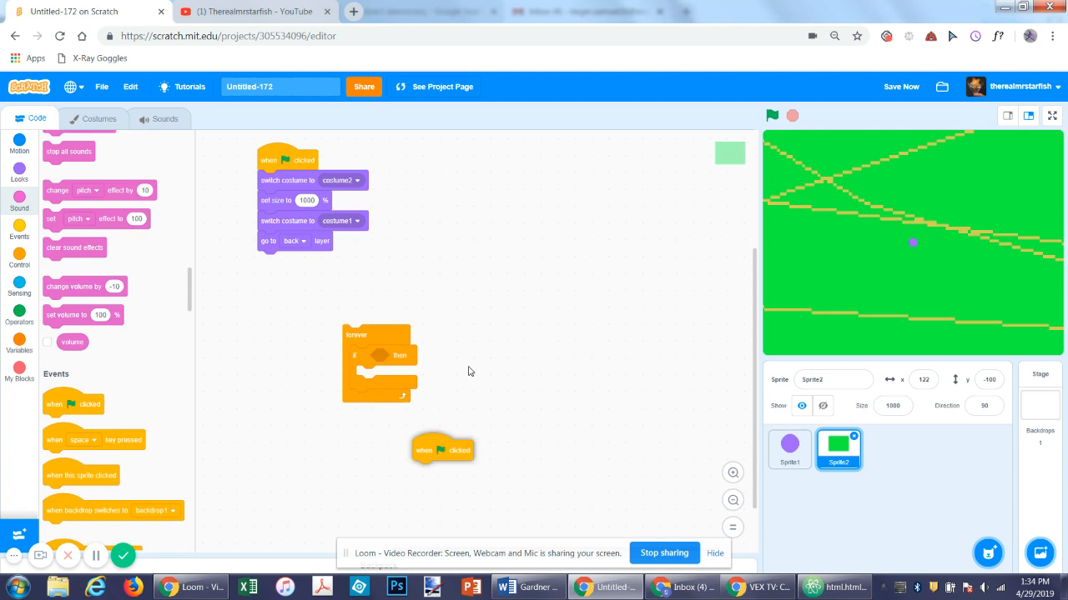
drag(442, 451, 379, 317)
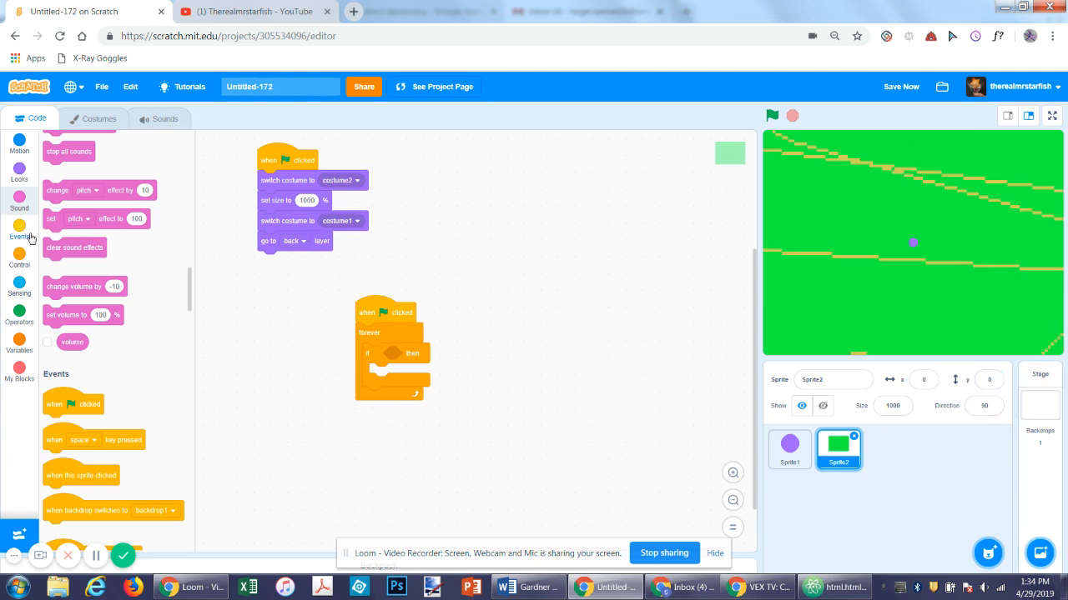
click(18, 143)
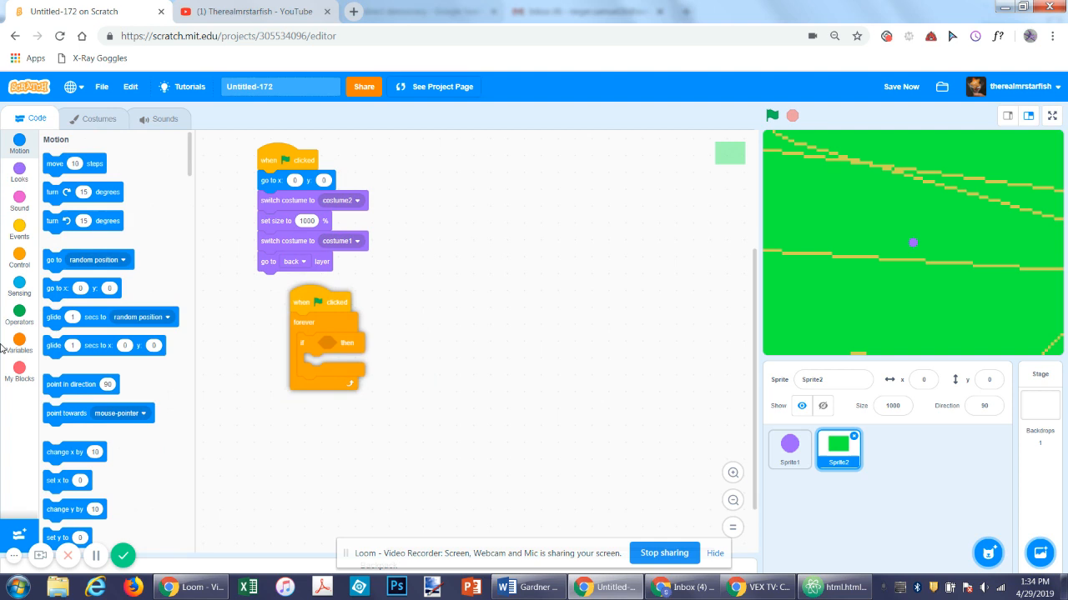
click(19, 288)
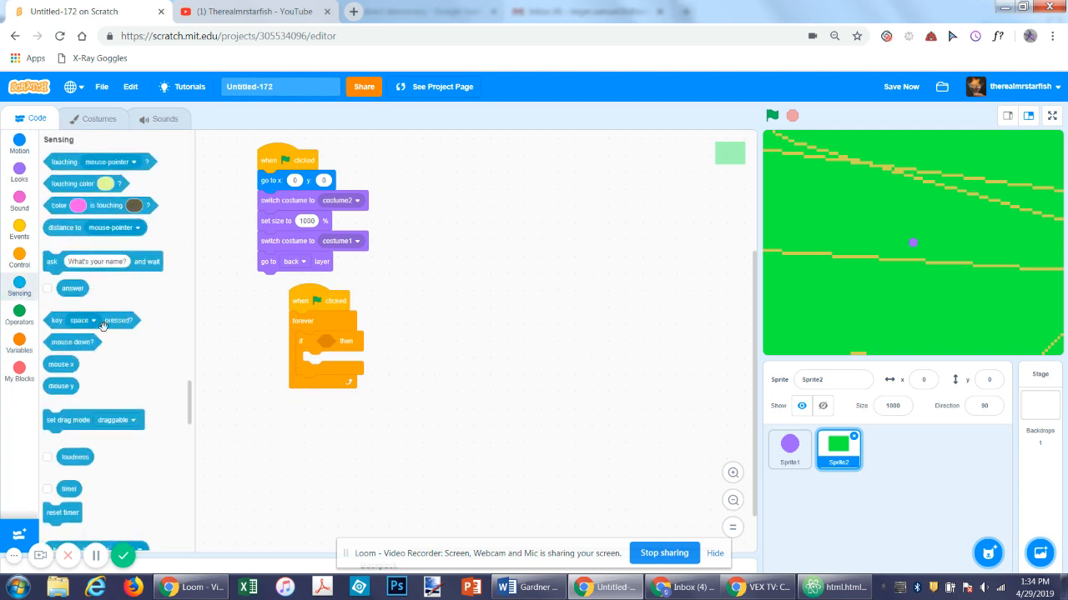
- Set the if block's condition to 'key up arrow pressed?'
drag(92, 320, 367, 341)
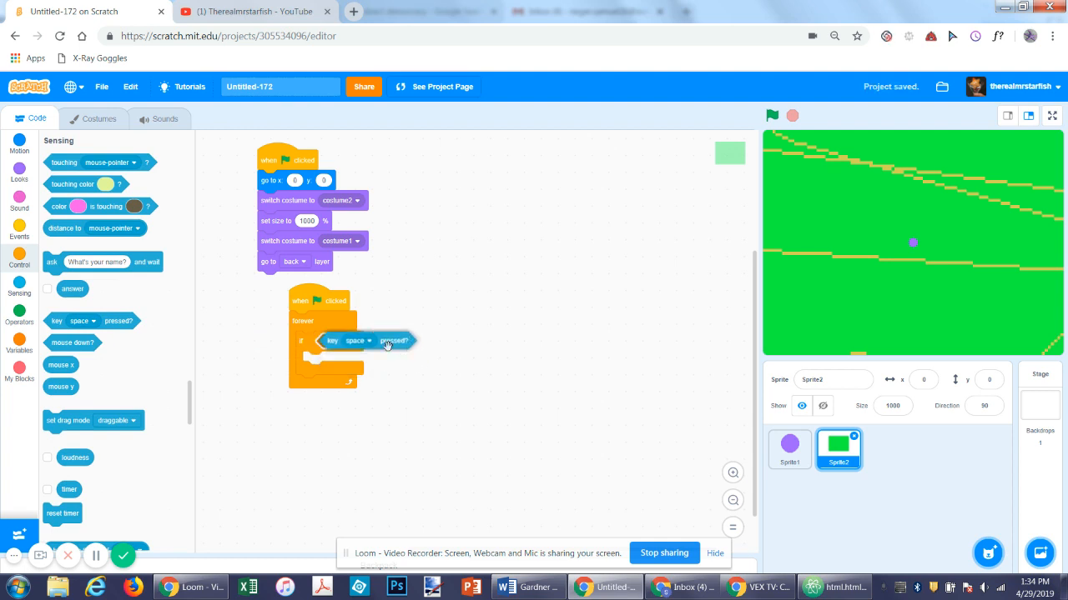
click(360, 340)
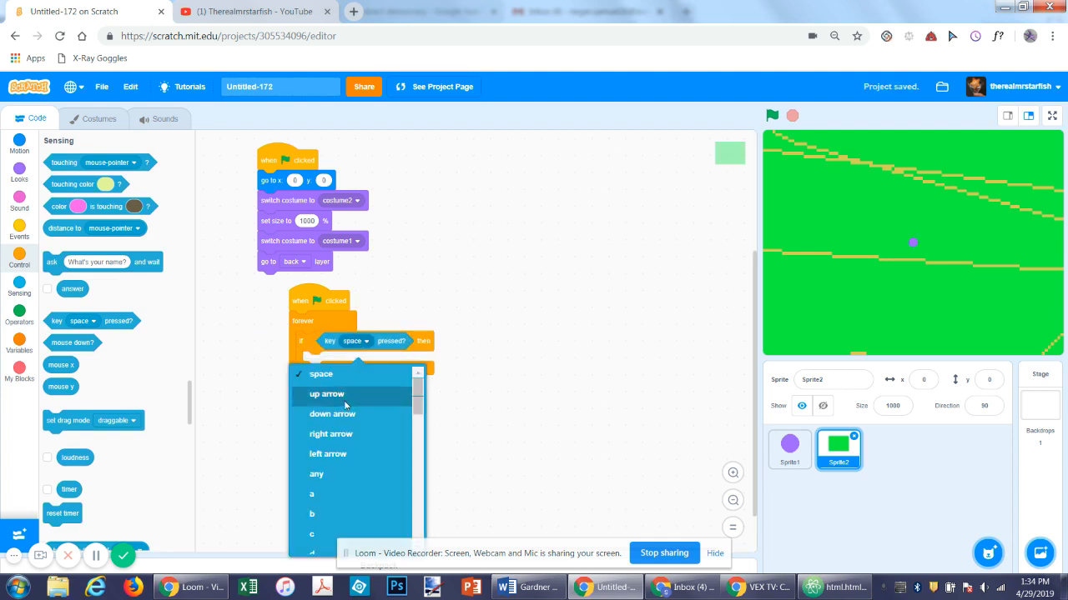
click(326, 393)
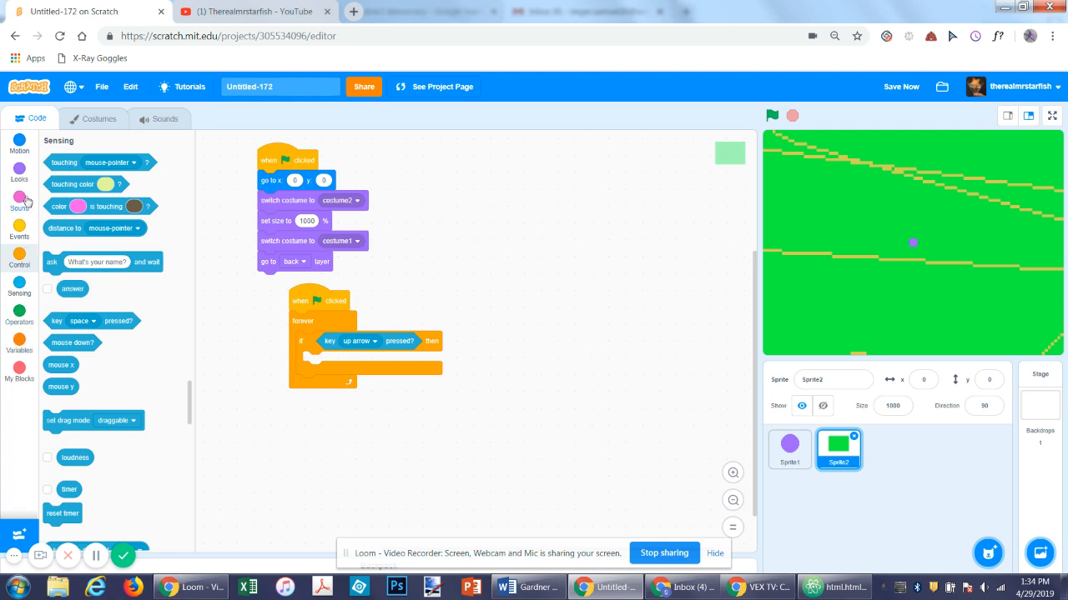
- Put change y by -10 inside the if, then duplicate the script and switch the copy to down arrow
click(19, 142)
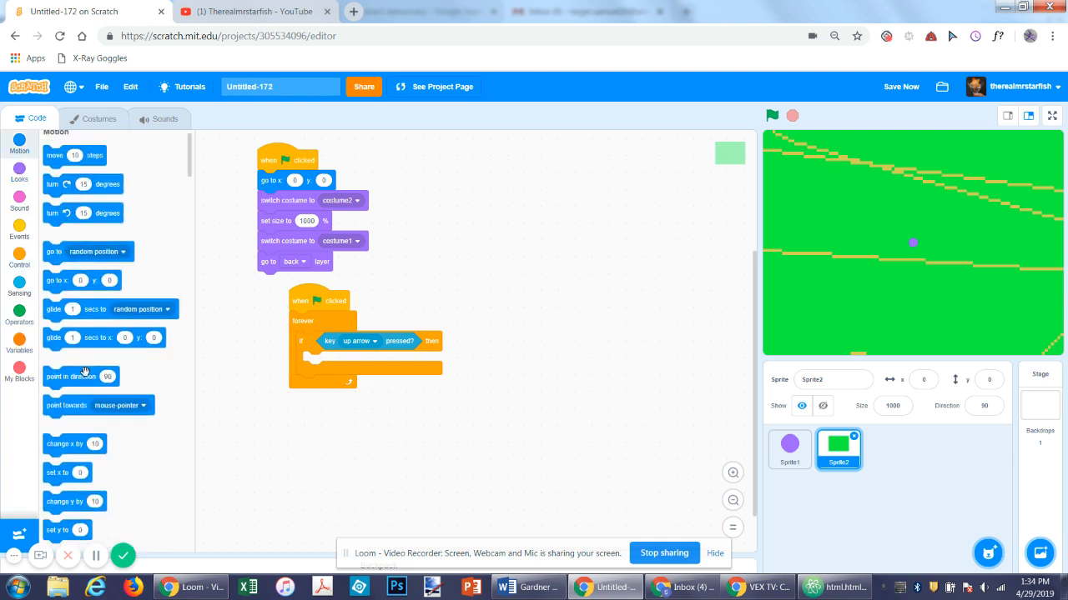
scroll(down, 3)
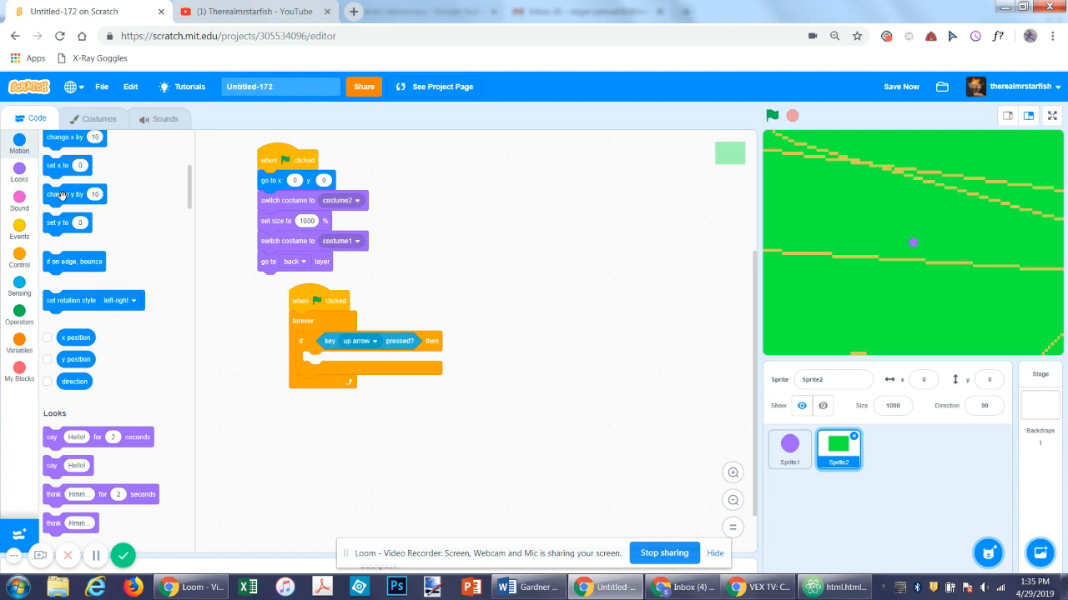
drag(65, 194, 334, 372)
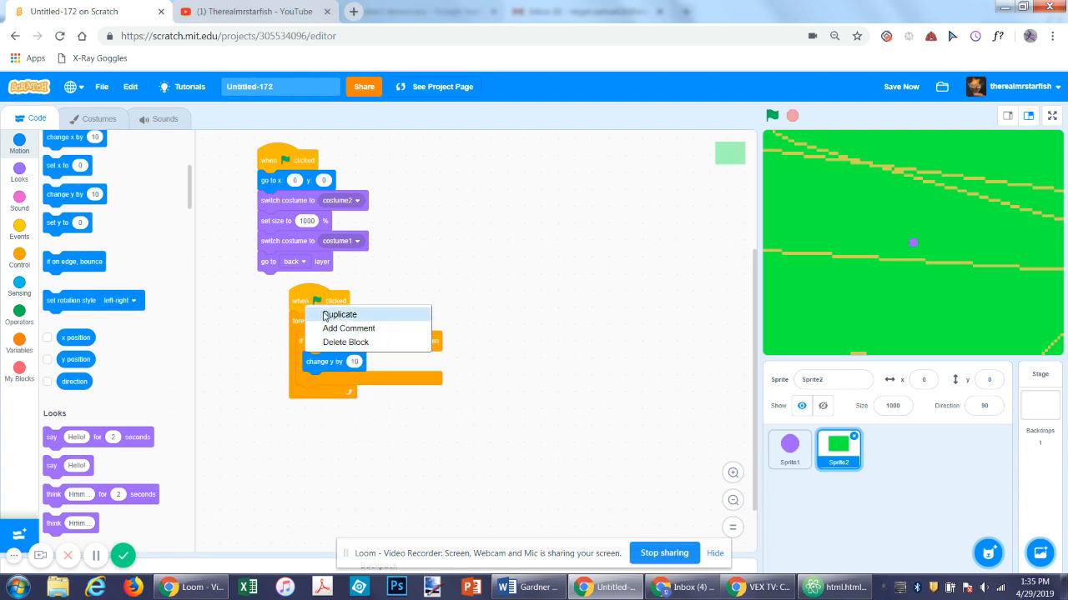
click(339, 315)
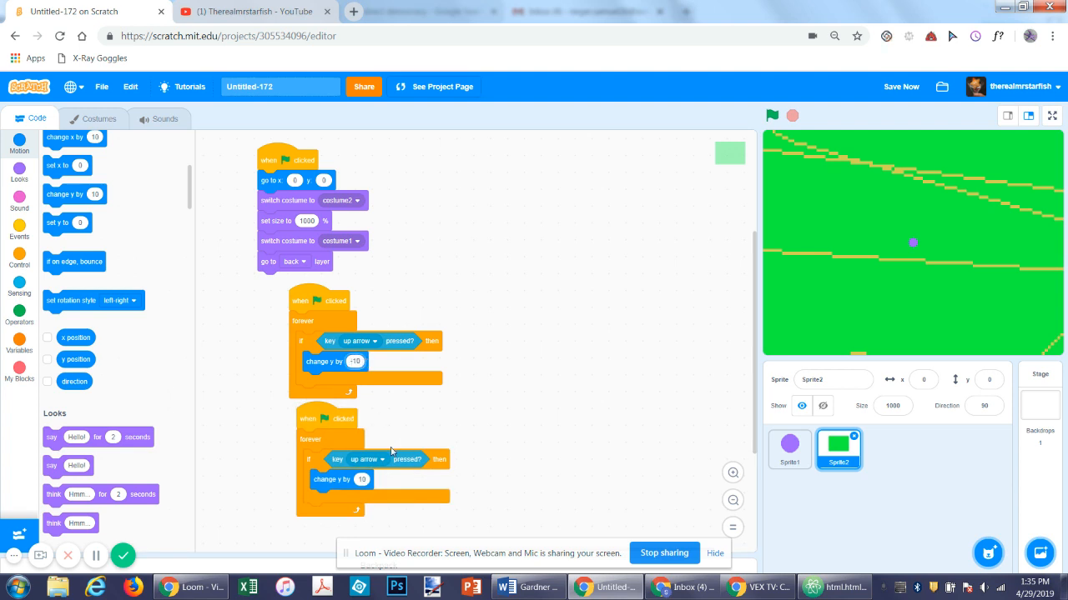
click(358, 340)
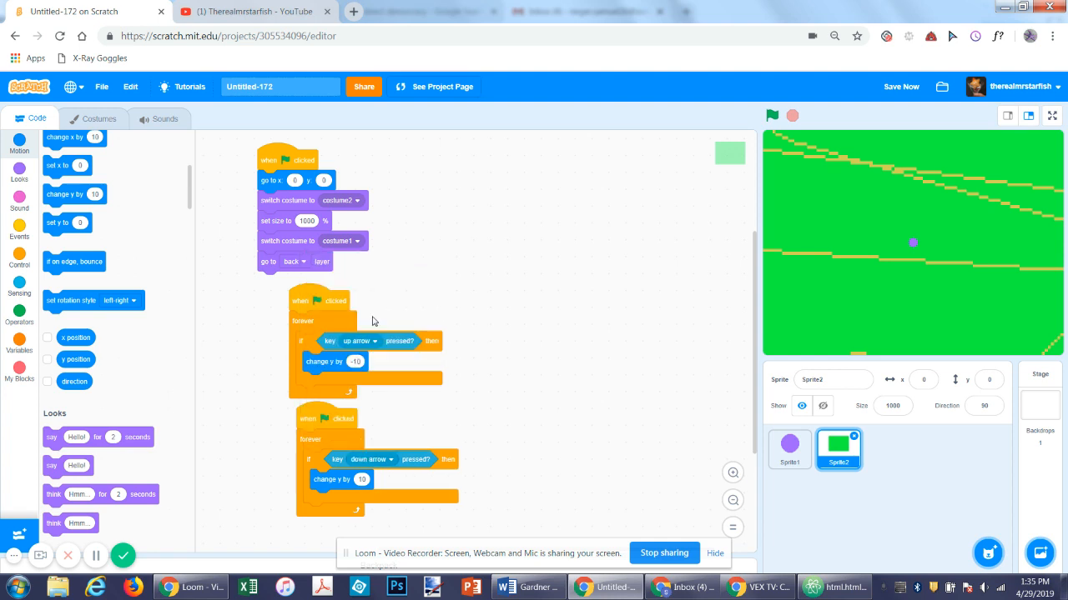
mouse_move(654, 465)
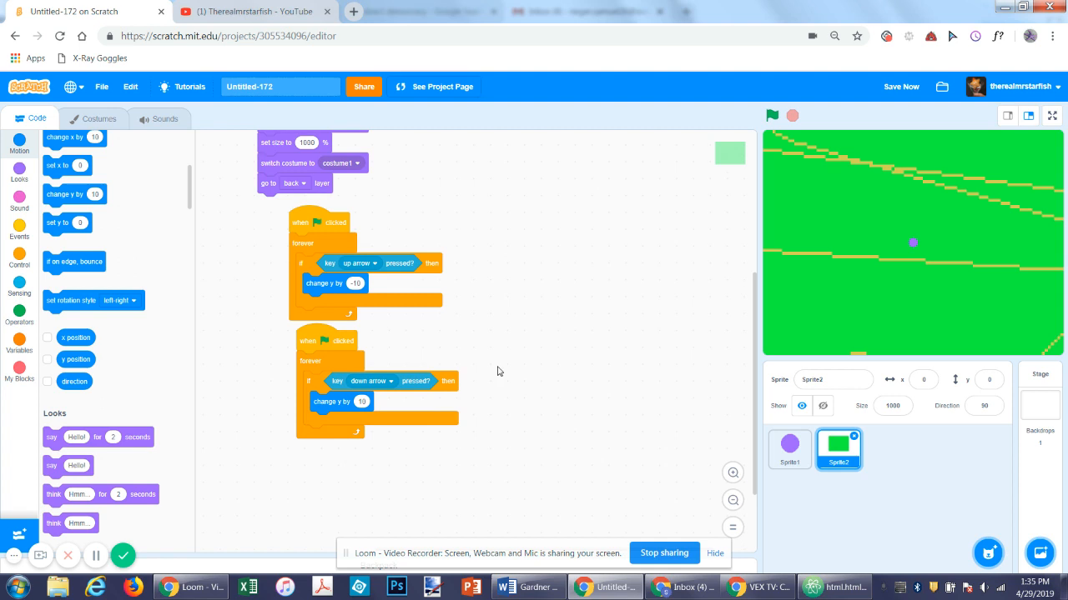
mouse_move(380, 291)
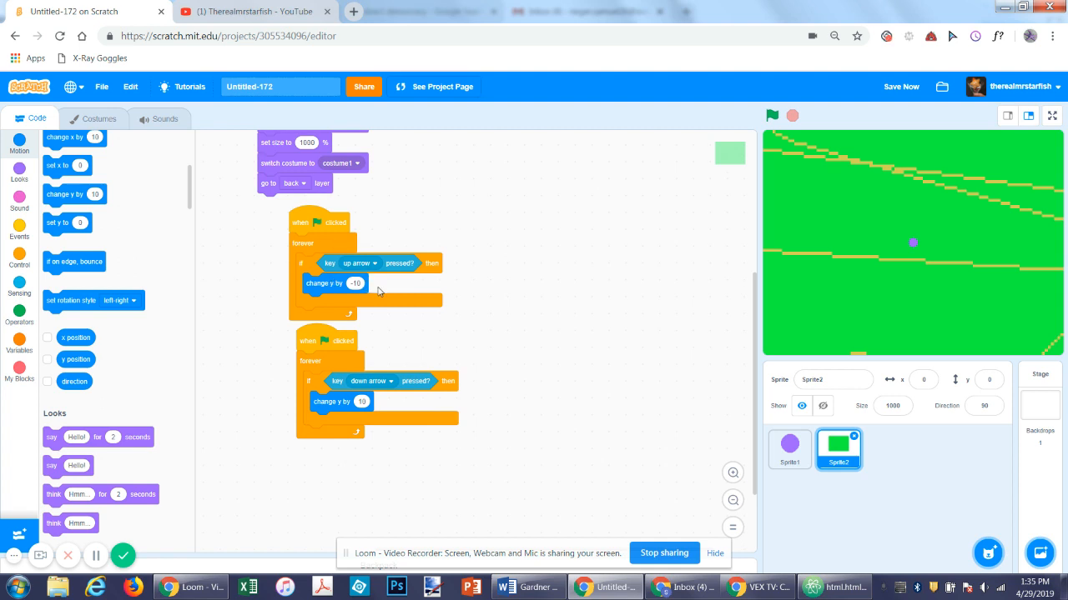
mouse_move(907, 257)
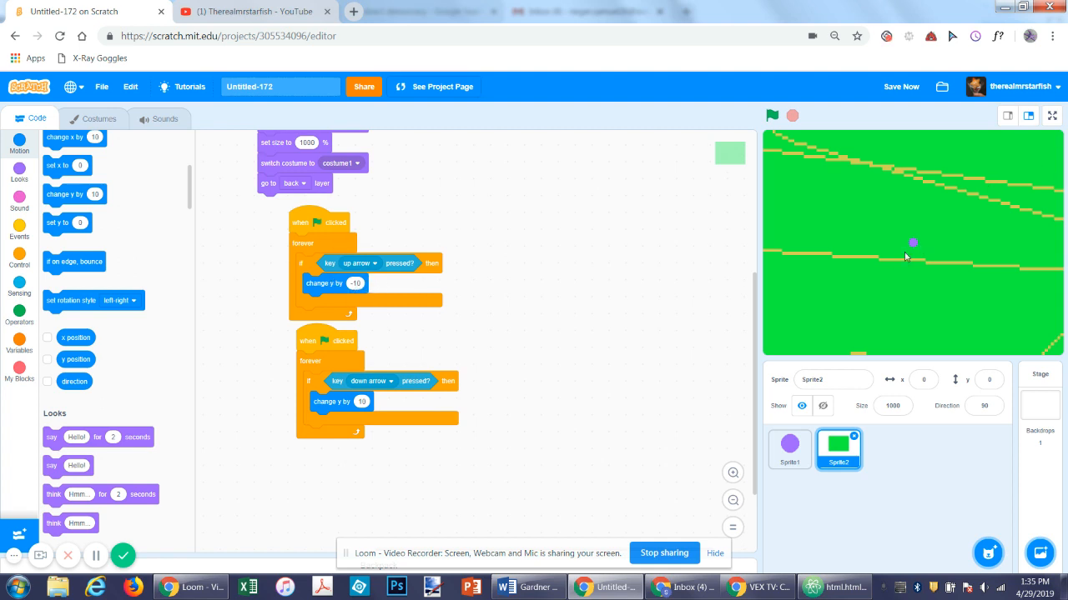
mouse_move(923, 169)
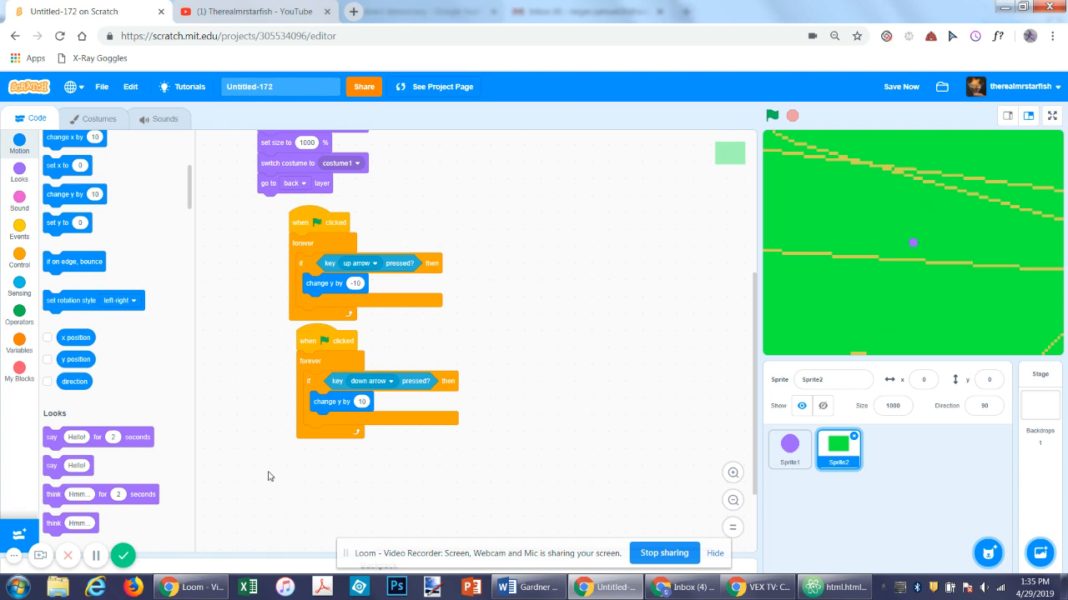
mouse_move(648, 382)
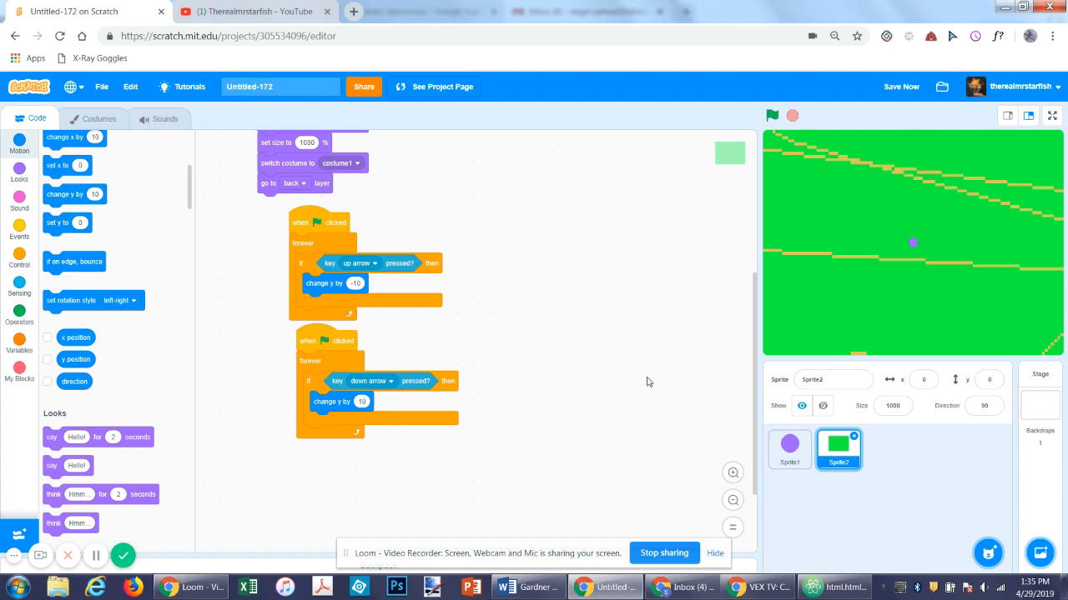
mouse_move(394, 408)
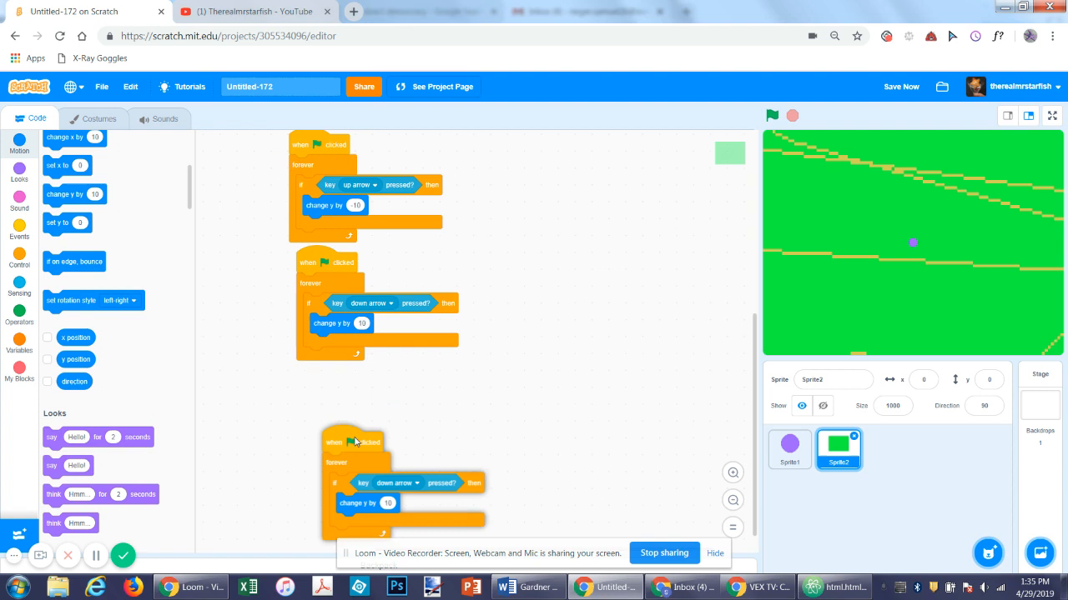
- Duplicate the arrow script twice, setting the new copies to left arrow and right arrow
click(372, 303)
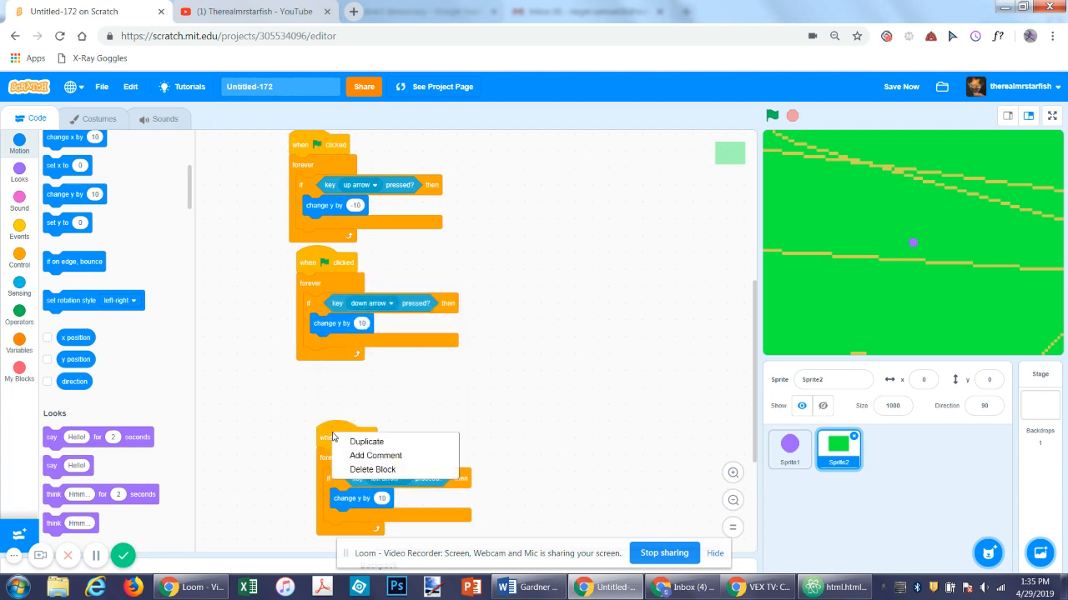
click(367, 442)
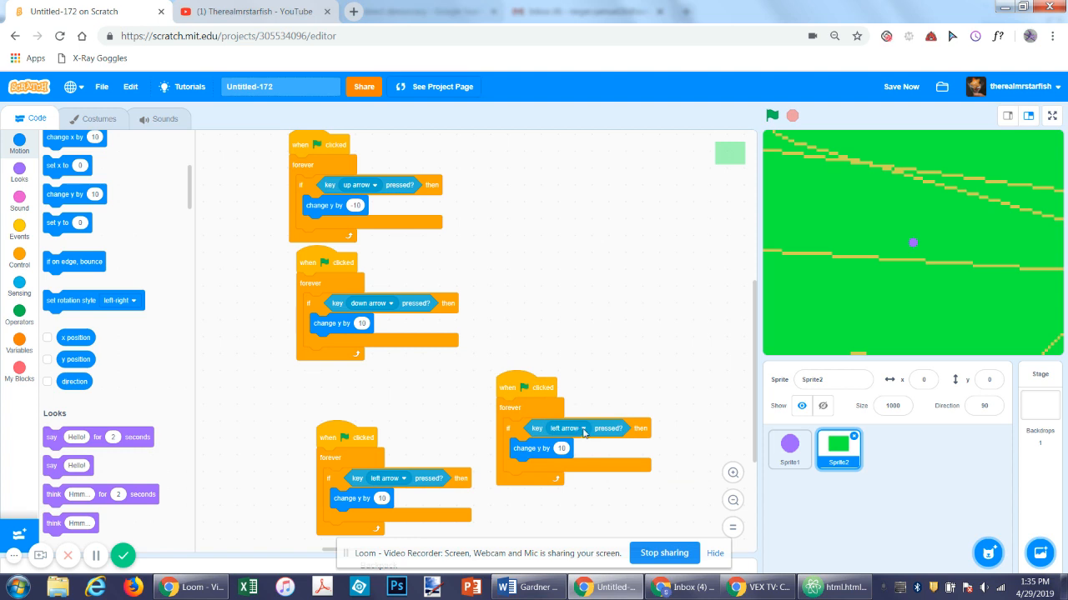
click(565, 427)
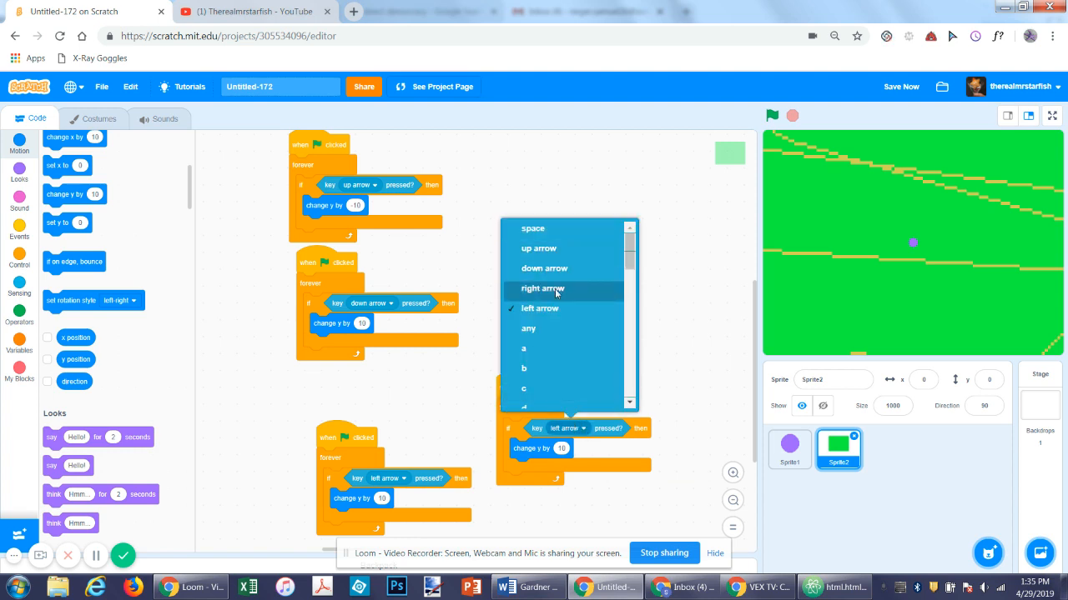
click(541, 288)
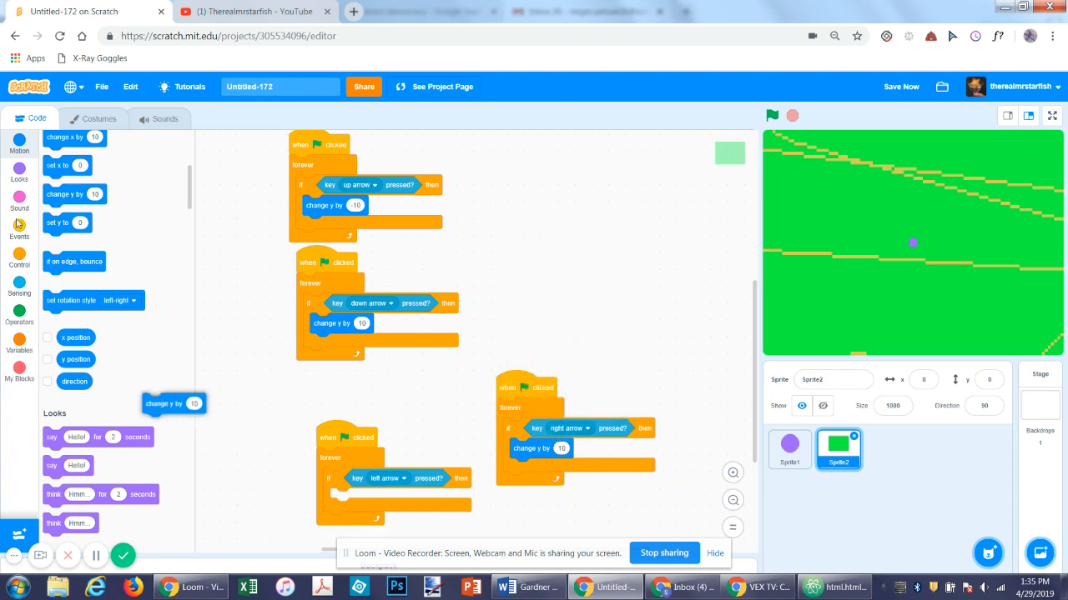
- Give the left-arrow script change x by 10 and the right-arrow script change x by -10
drag(173, 403, 333, 490)
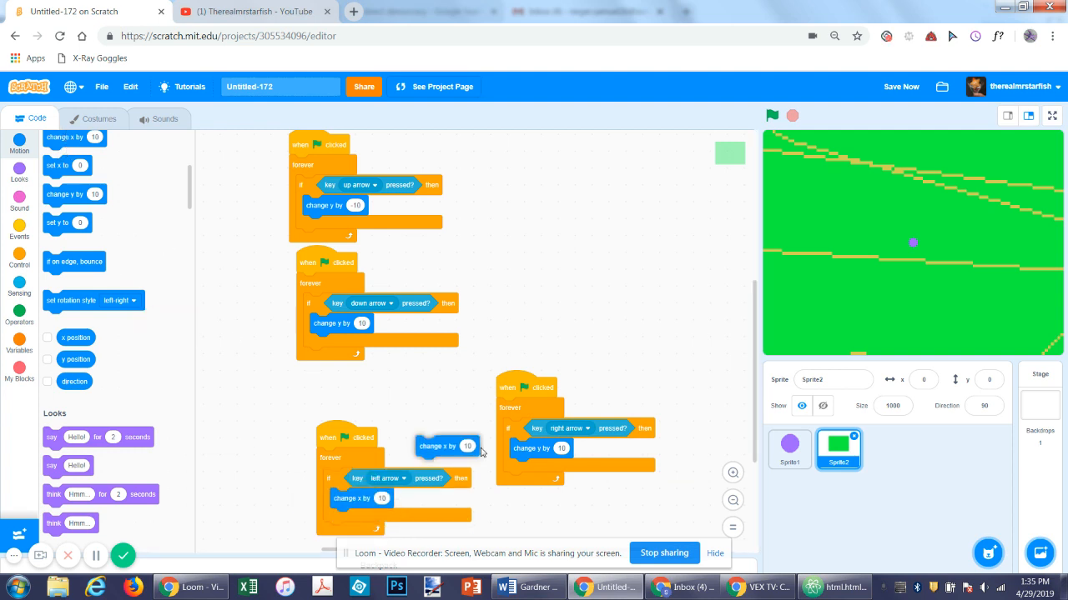
drag(446, 446, 148, 426)
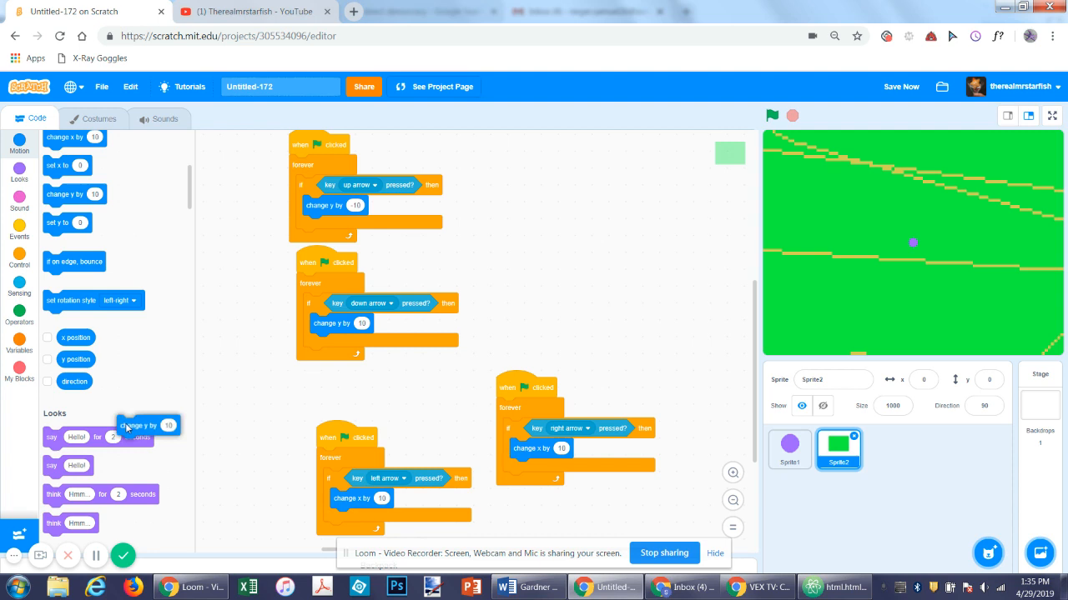
click(560, 449)
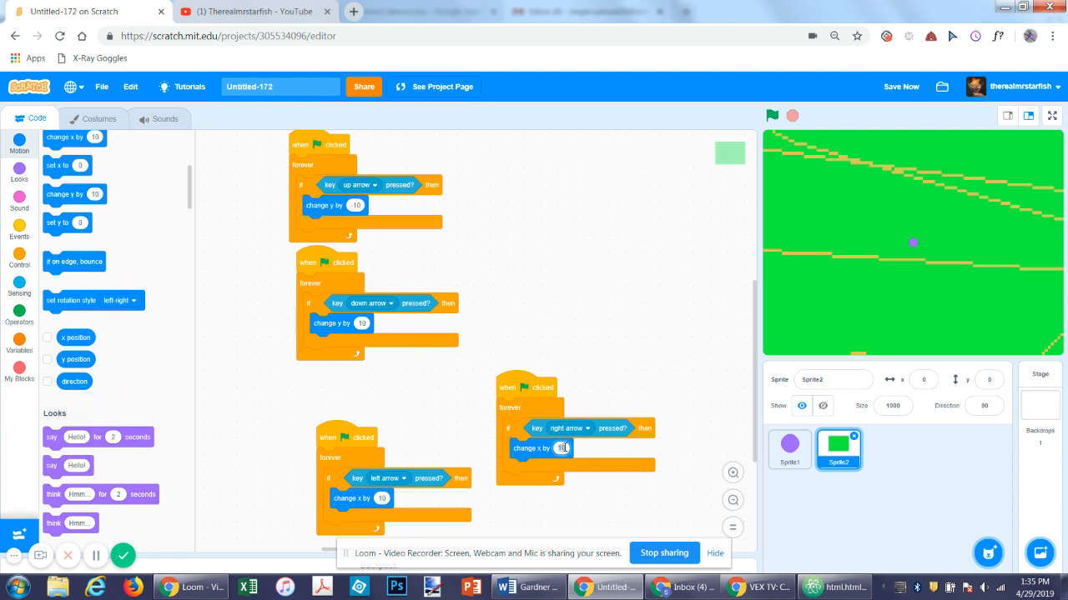
text(-10)
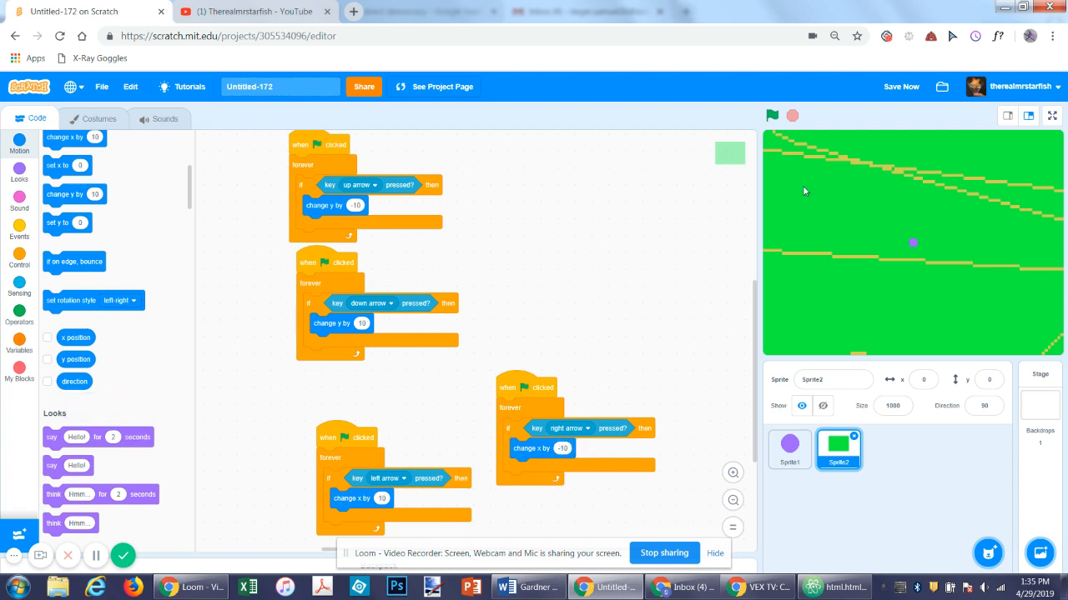
click(770, 115)
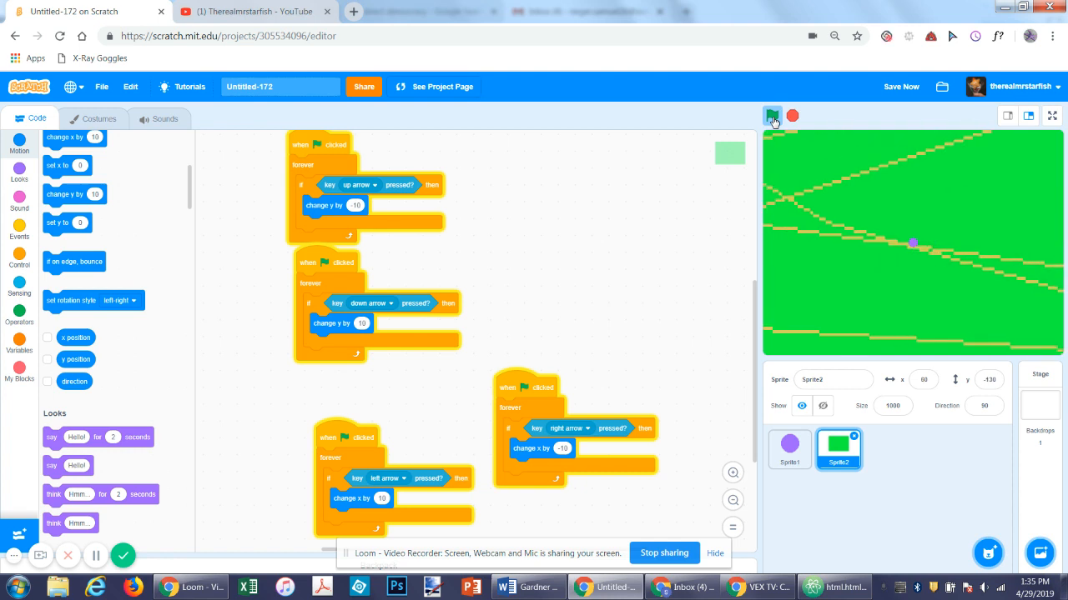
- Run the project repeatedly with the green flag to test scrolling with the arrows
click(771, 115)
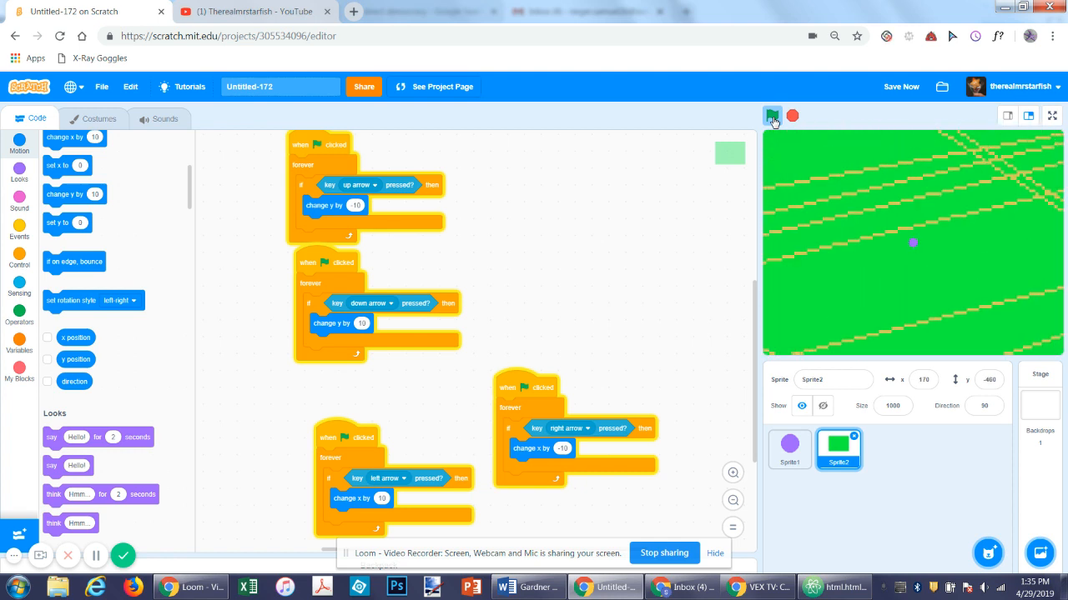
click(771, 115)
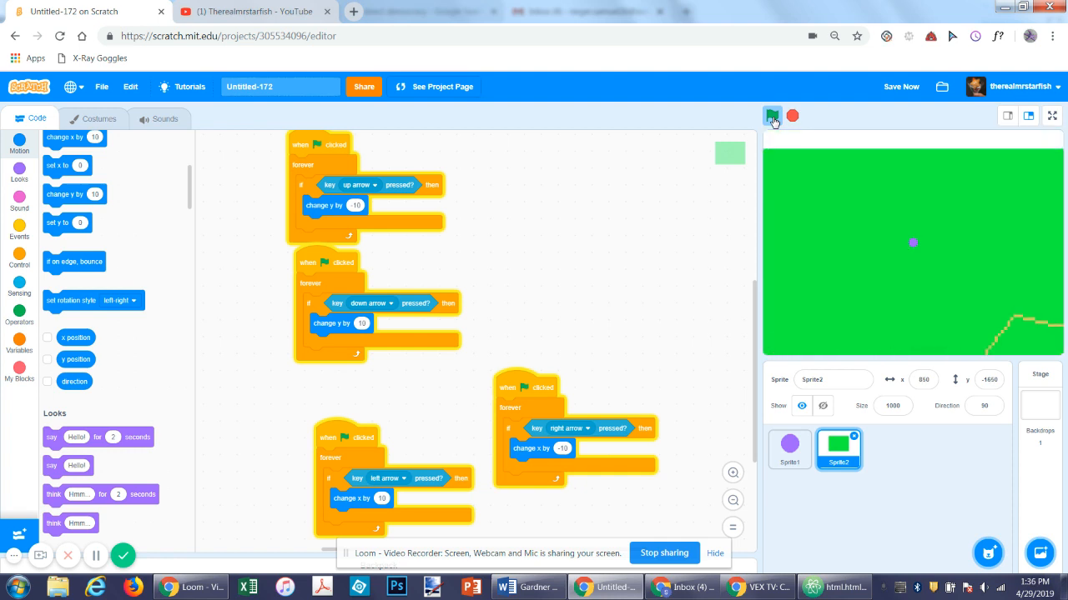
click(772, 115)
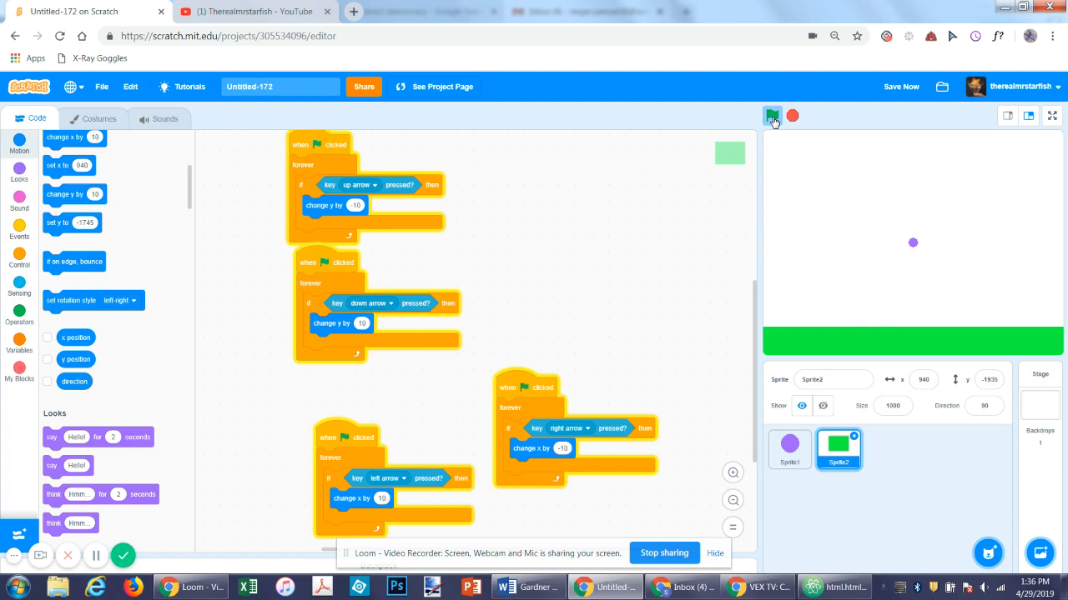
click(772, 115)
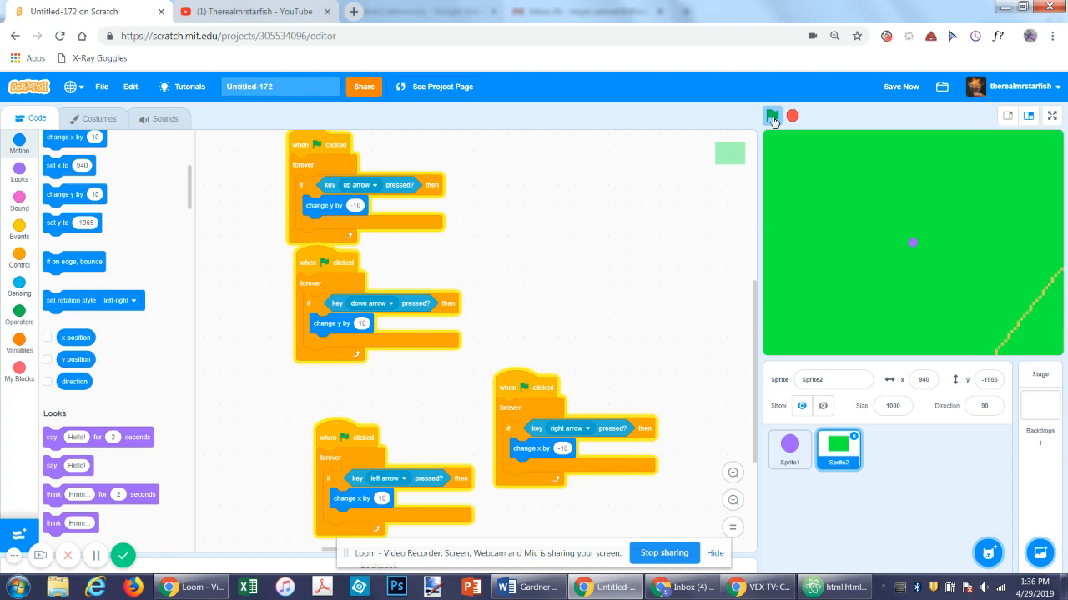
click(771, 116)
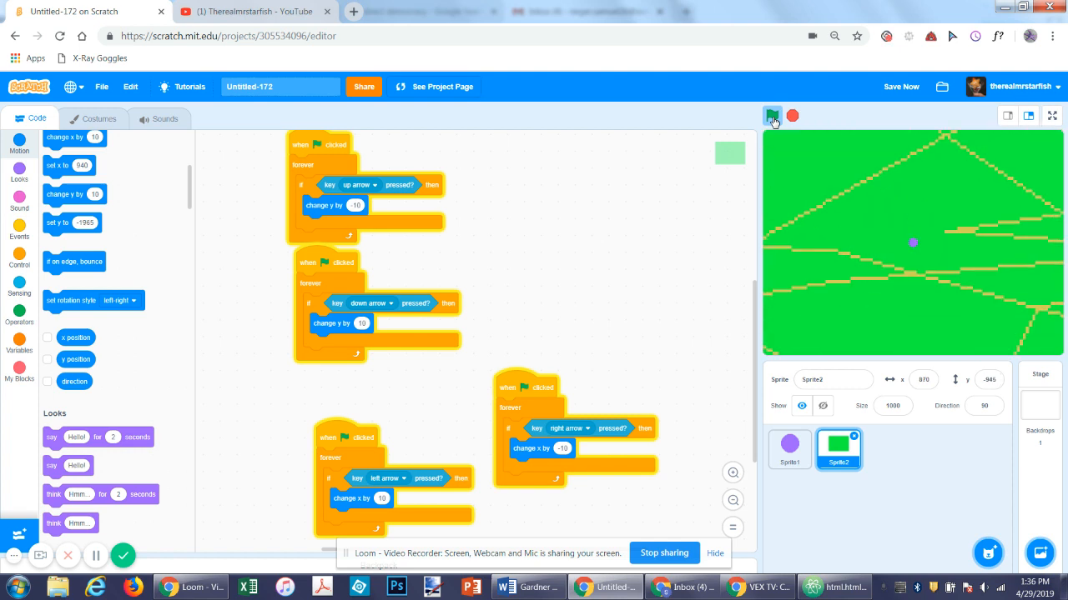
click(772, 115)
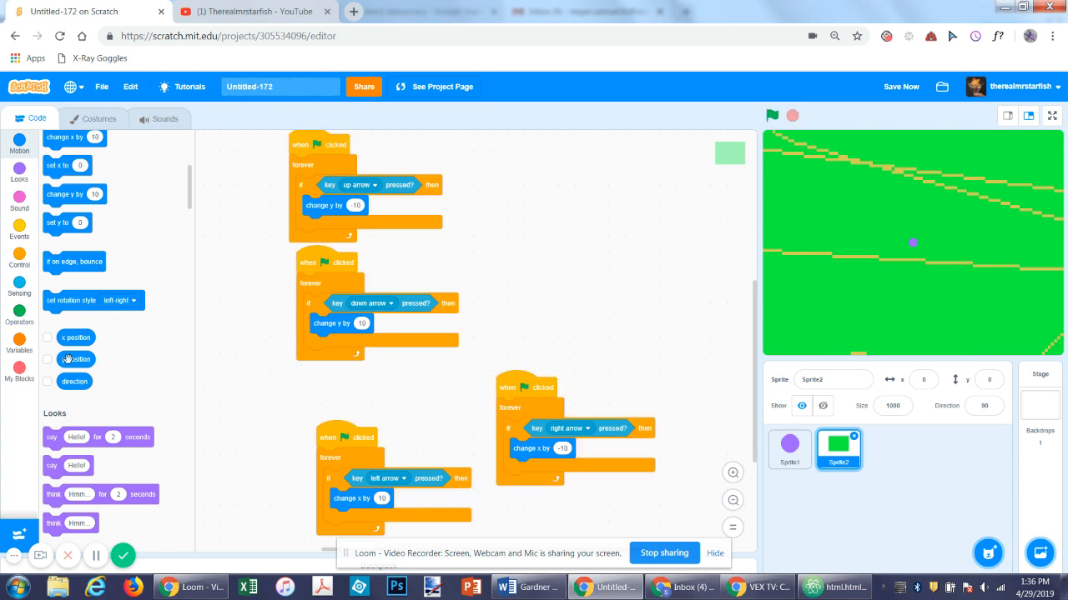
- Make the variables scrollx and scrolly, correcting a misspelled name before confirming
click(18, 342)
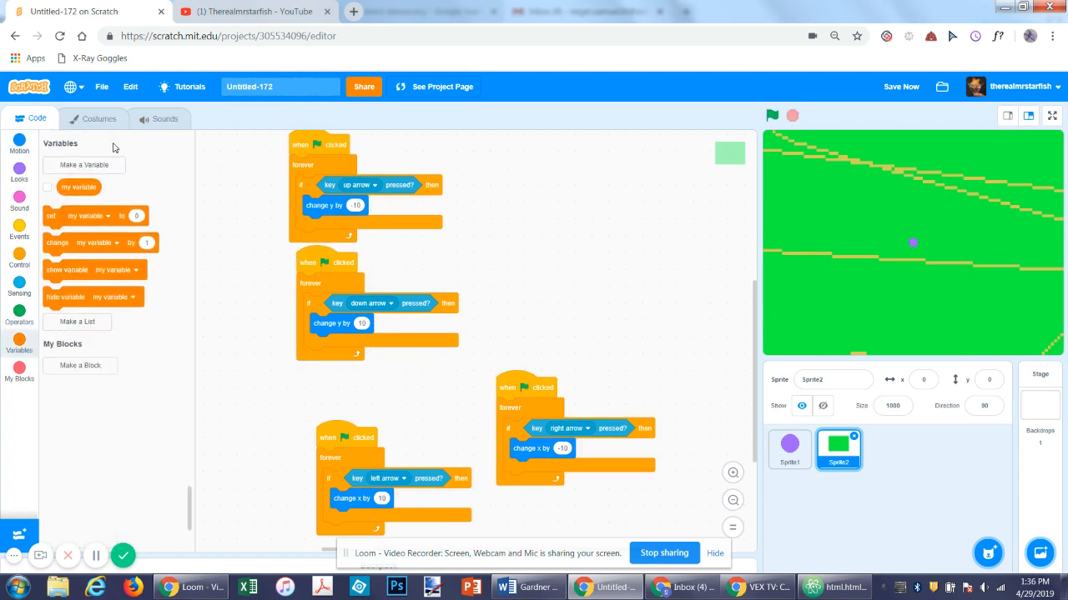
click(83, 165)
text(scroll)
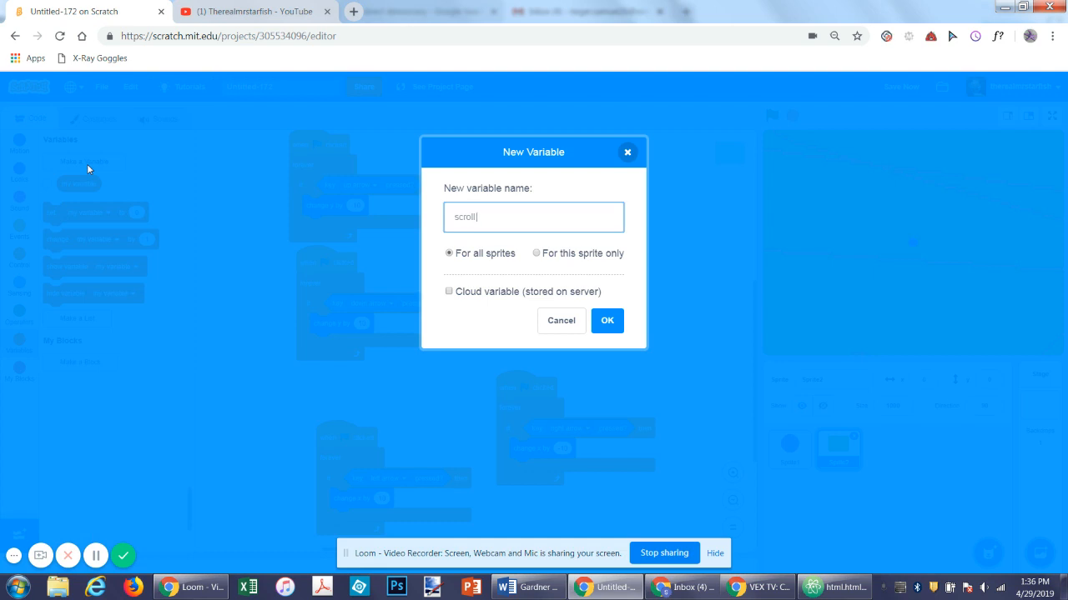
text(x)
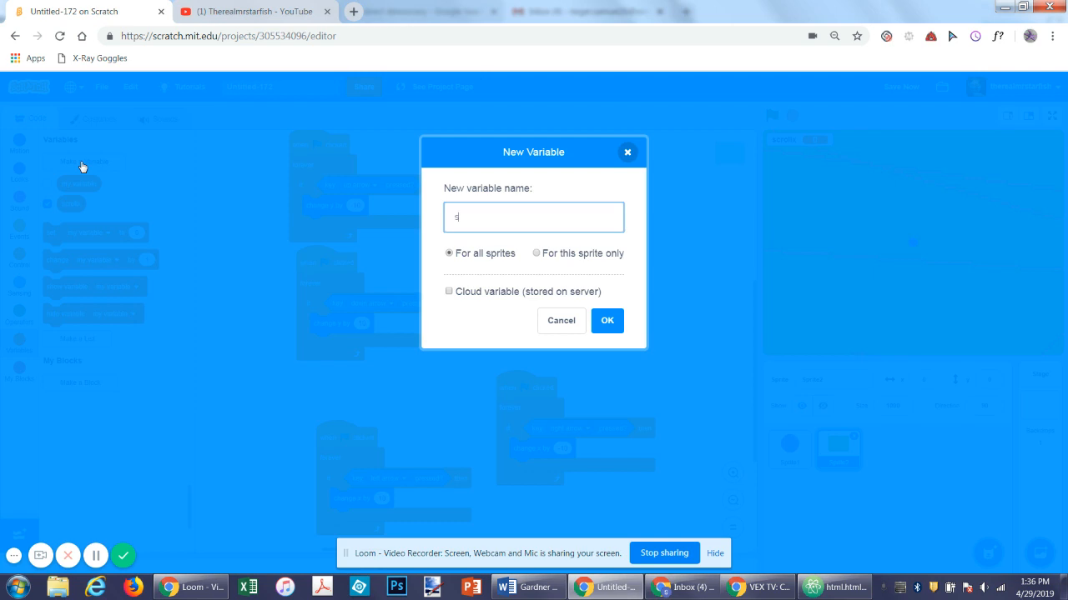
text(scrool)
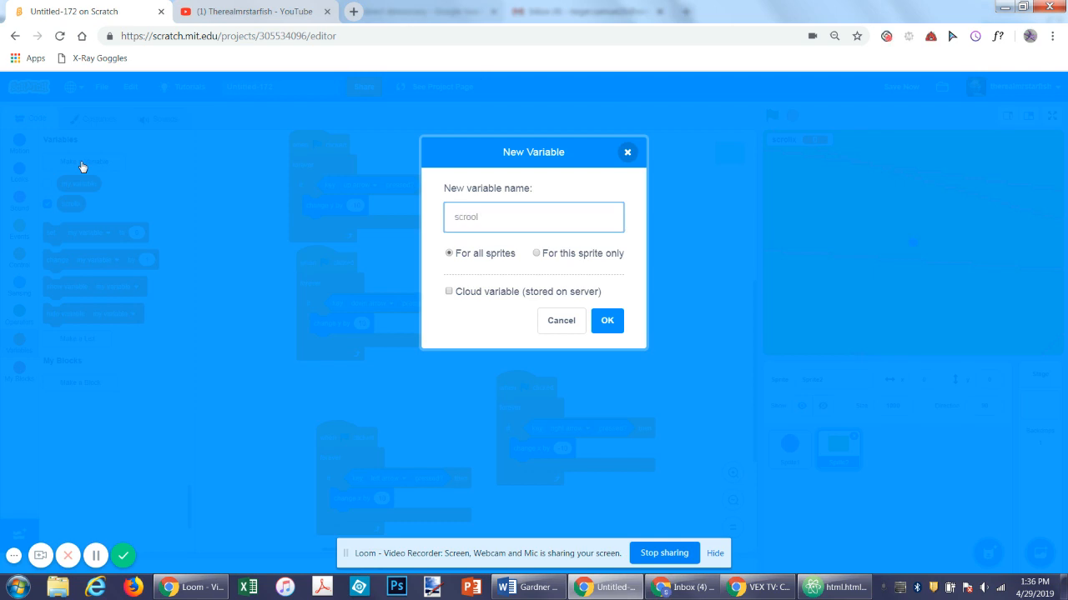
key(Backspace)
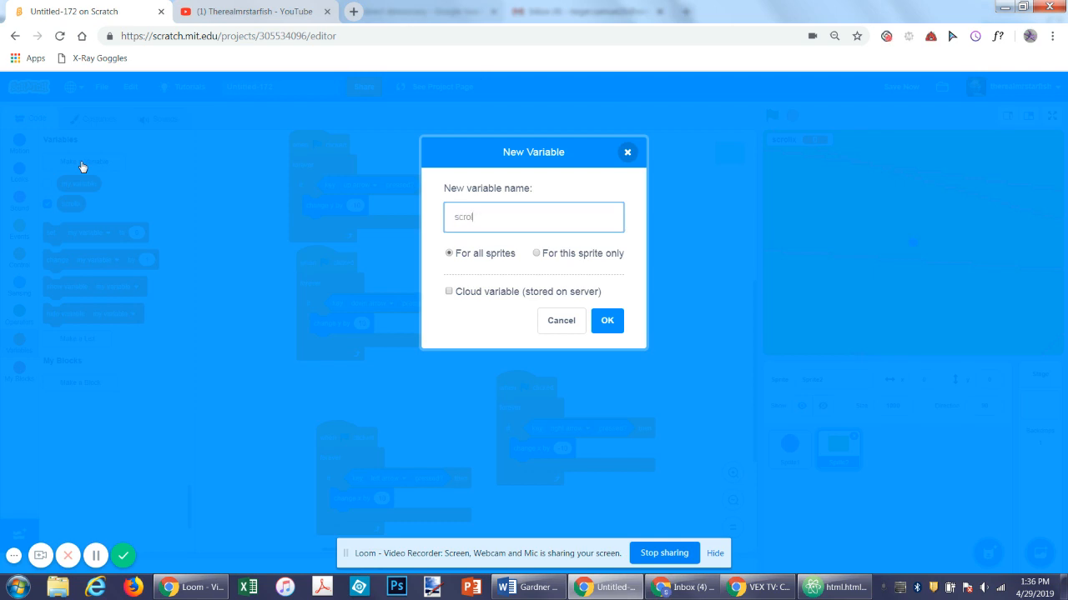
text(lly)
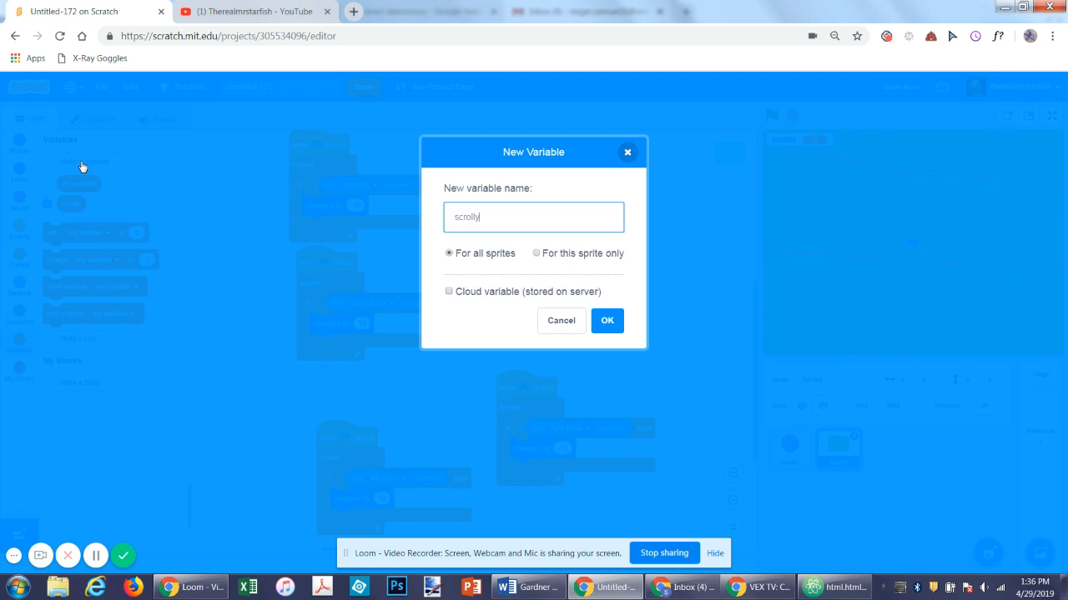
click(606, 321)
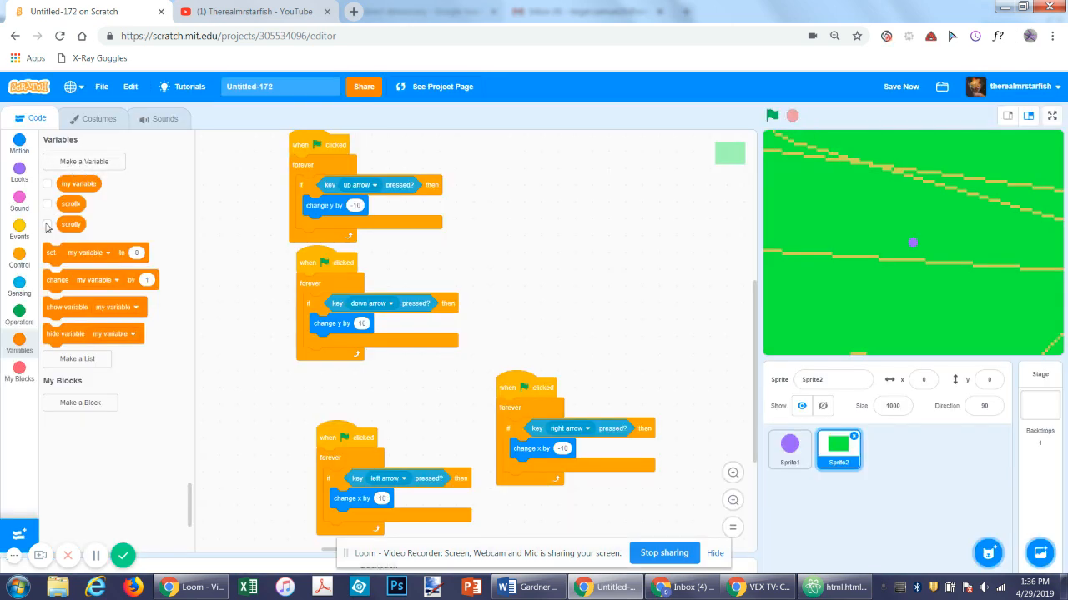
- Add 'set scrollx' and 'set scrolly' blocks to the up-arrow loop, filled with x and y position
drag(79, 252, 542, 249)
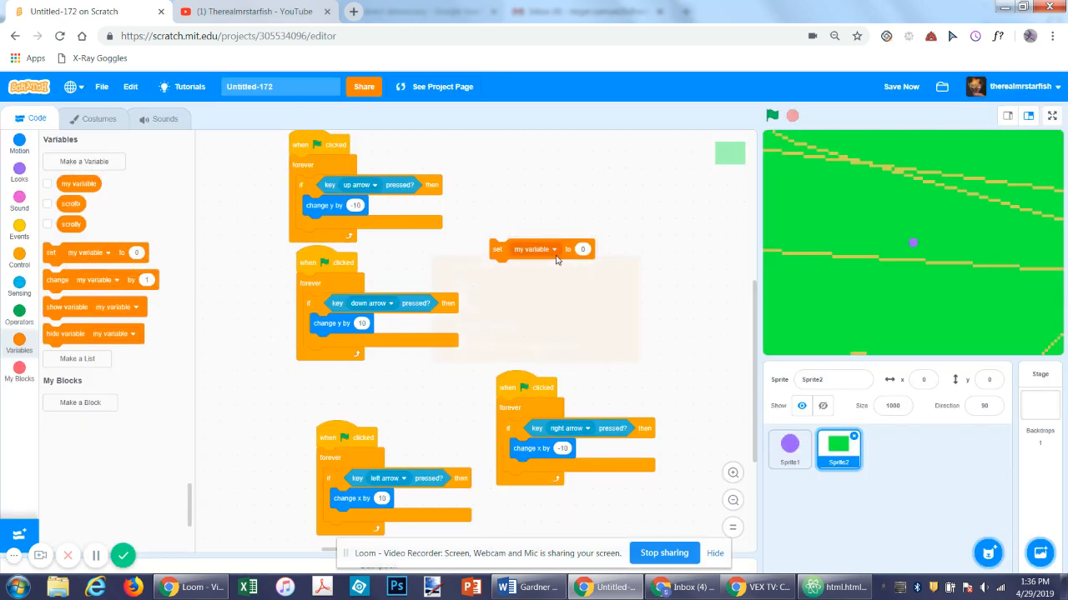
click(524, 249)
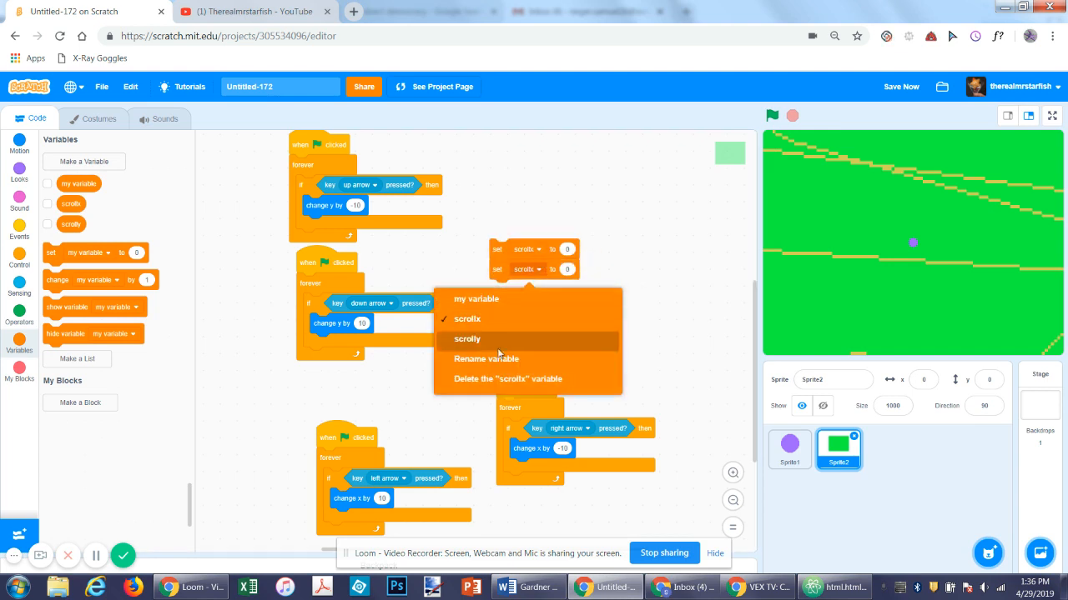
click(466, 339)
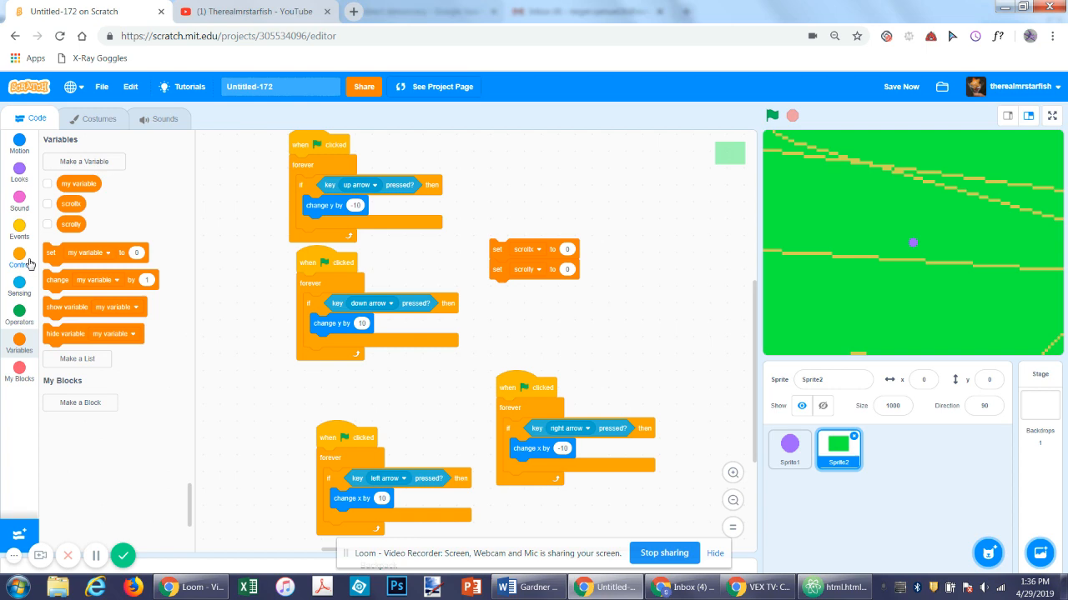
scroll(up, 3)
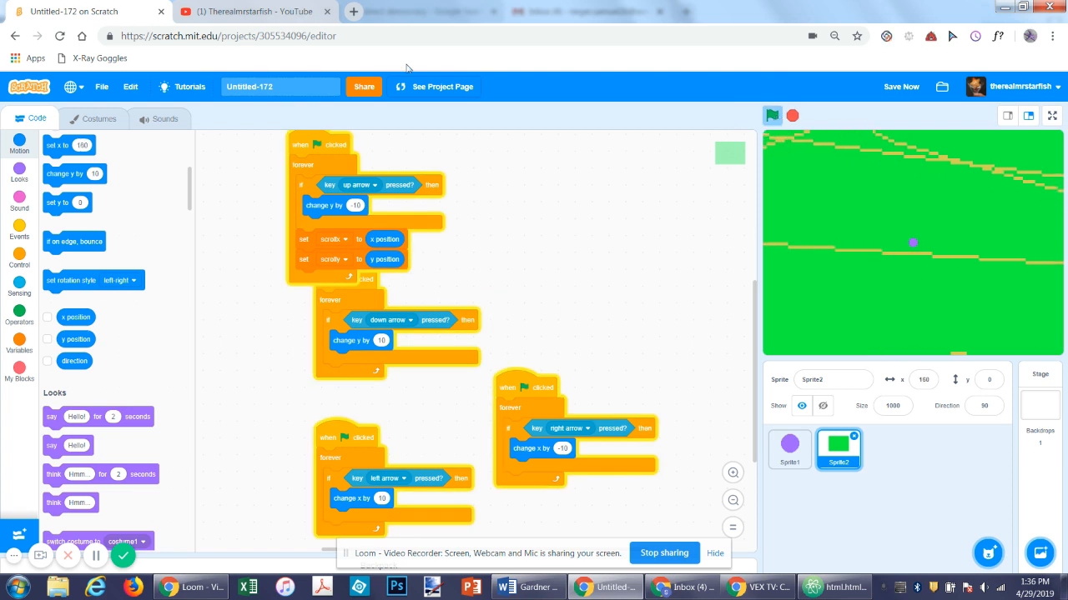
click(20, 342)
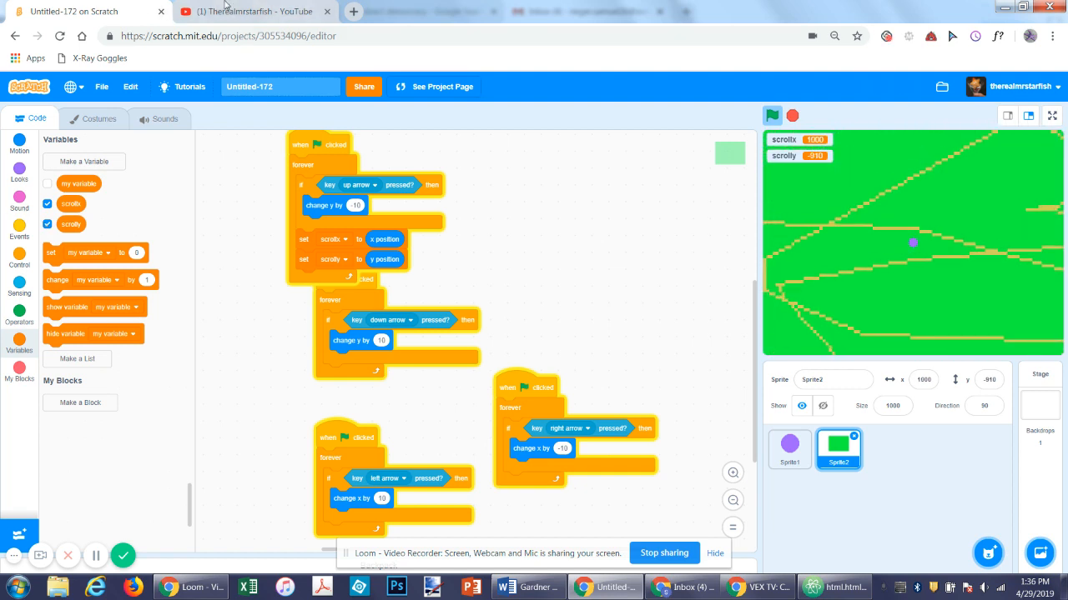
click(770, 115)
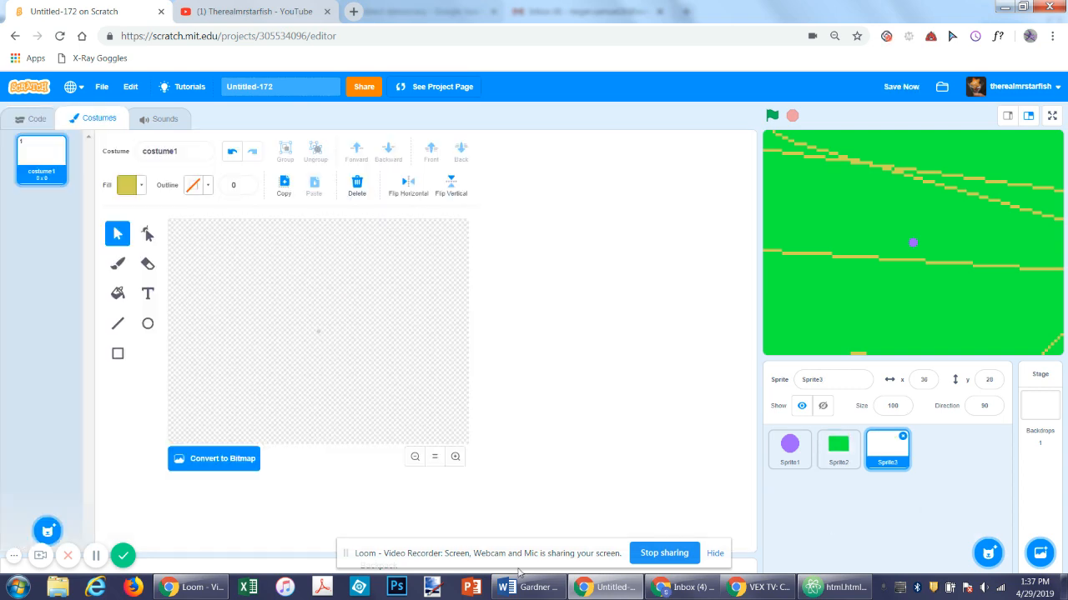
- Zoom into Sprite3's costume canvas and paint a solid black circle with the Brush
click(455, 456)
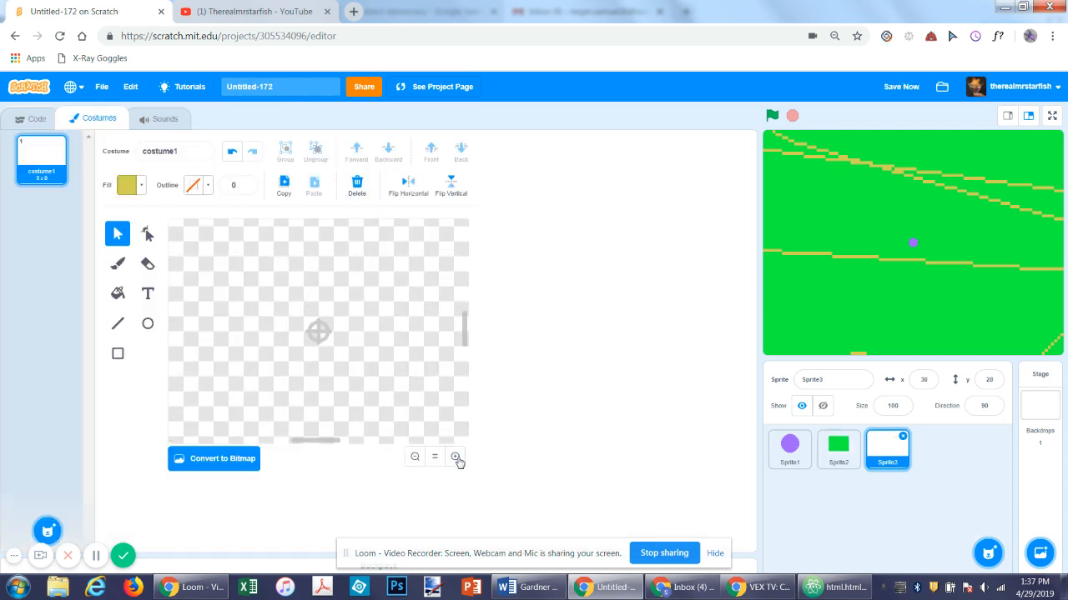
click(125, 184)
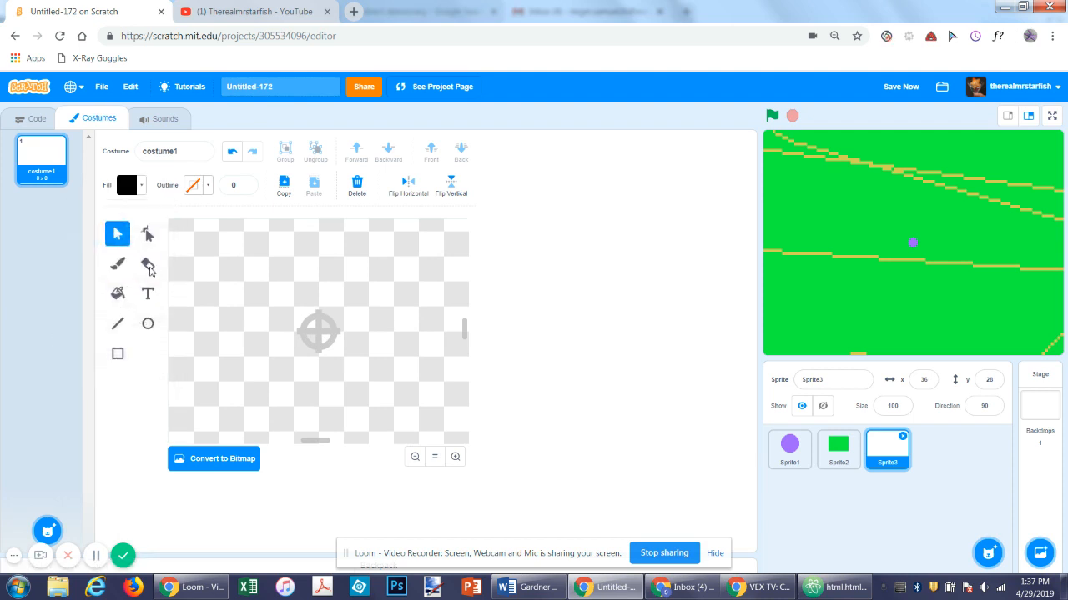
click(118, 263)
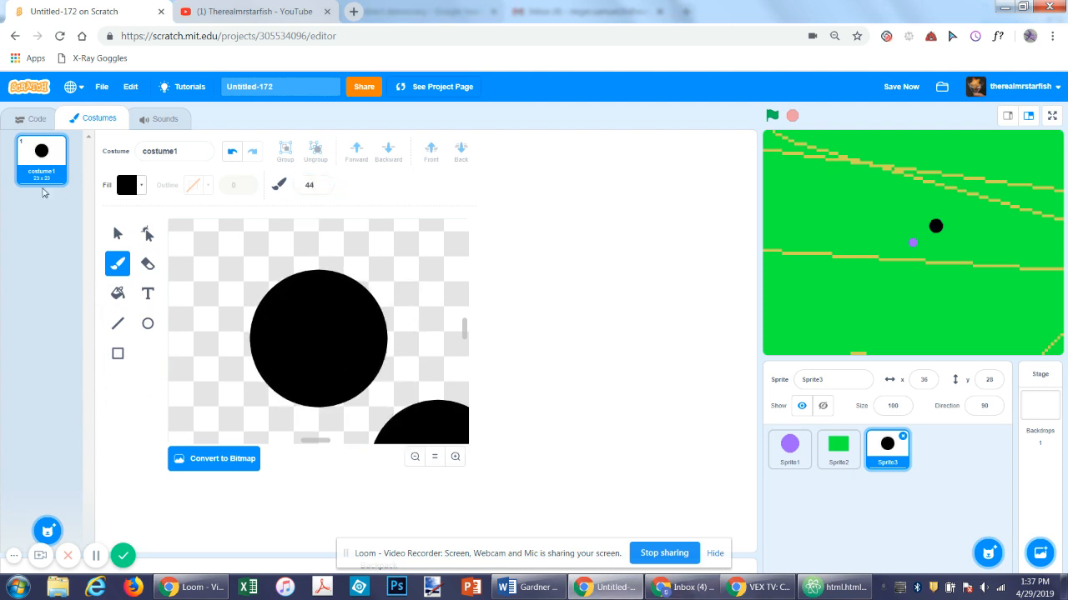
click(37, 118)
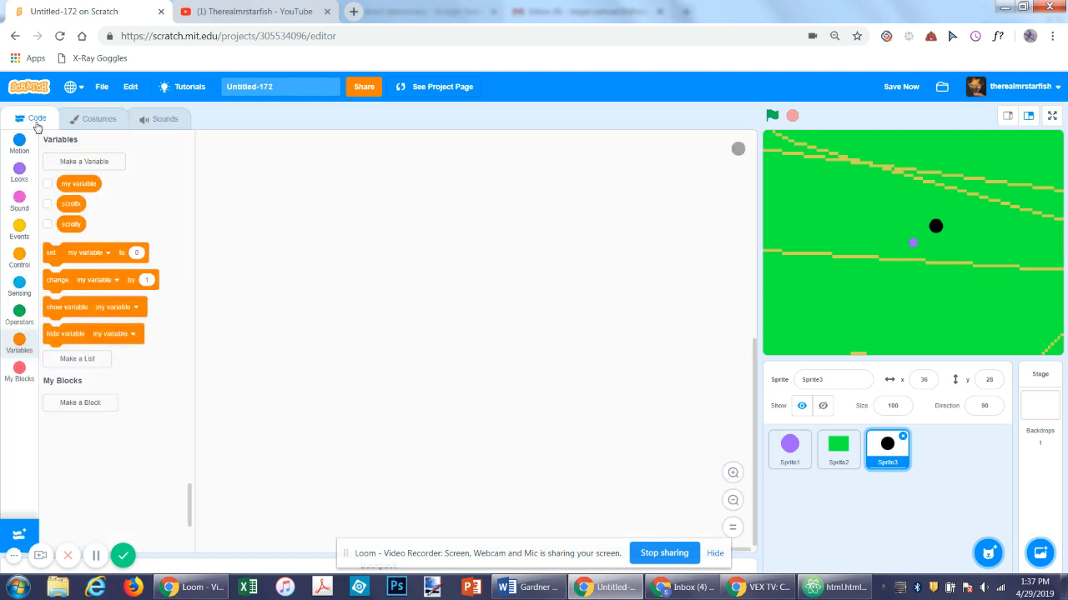
- Build a when-flag-clicked script on Sprite3 with a go to x y block inside a forever loop
click(18, 225)
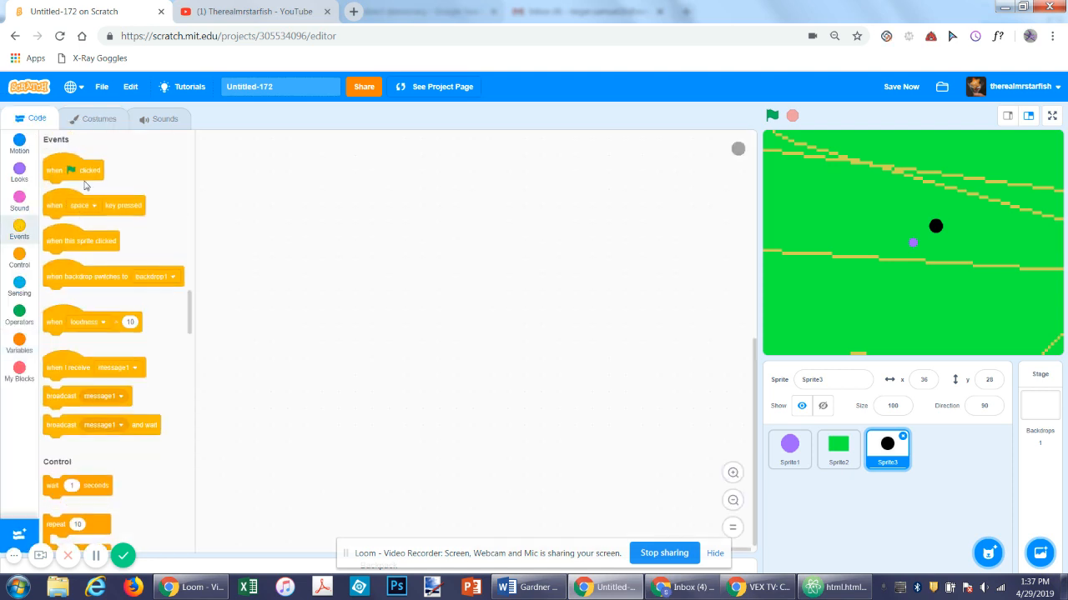
drag(73, 170, 257, 214)
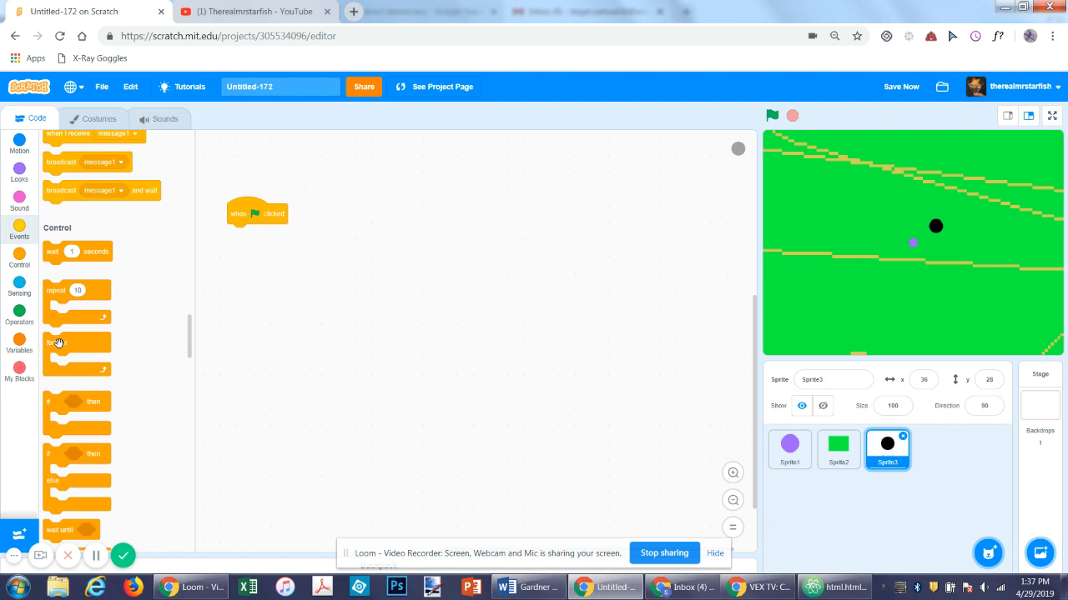
drag(58, 343, 261, 233)
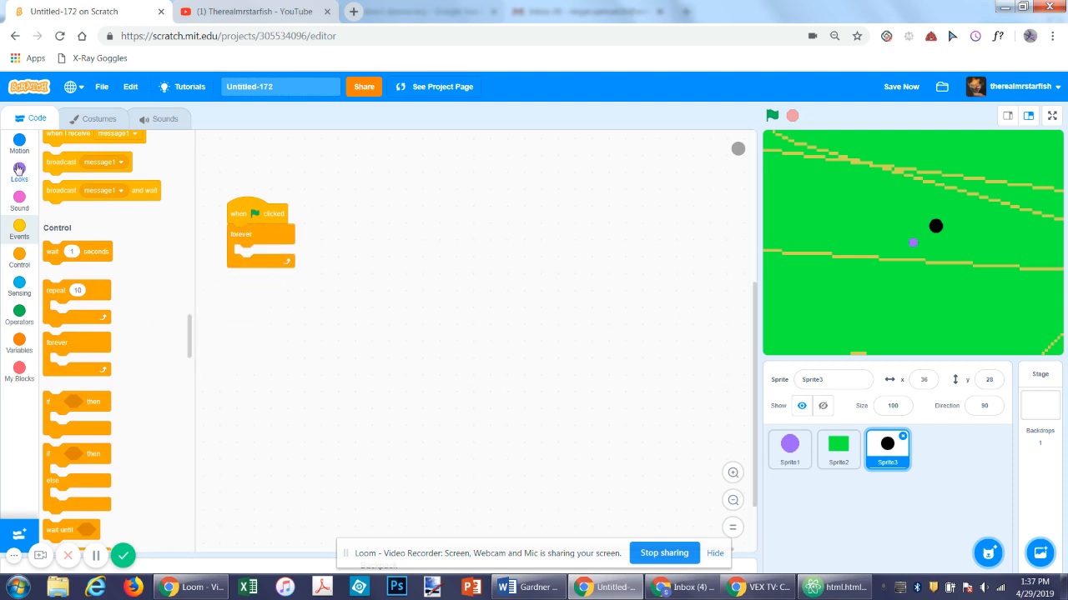
click(19, 142)
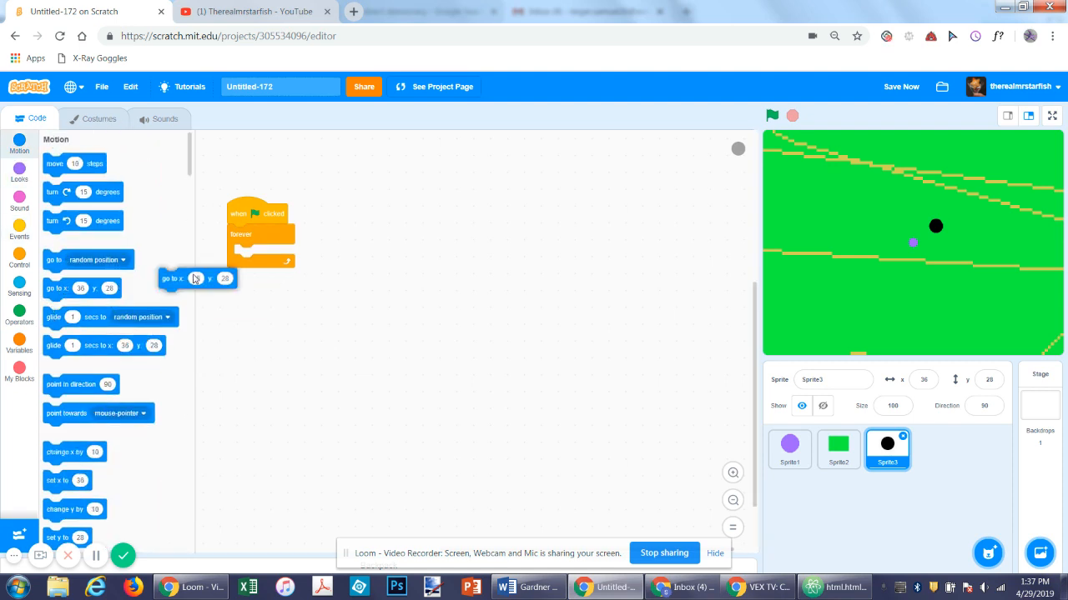
drag(198, 278, 269, 255)
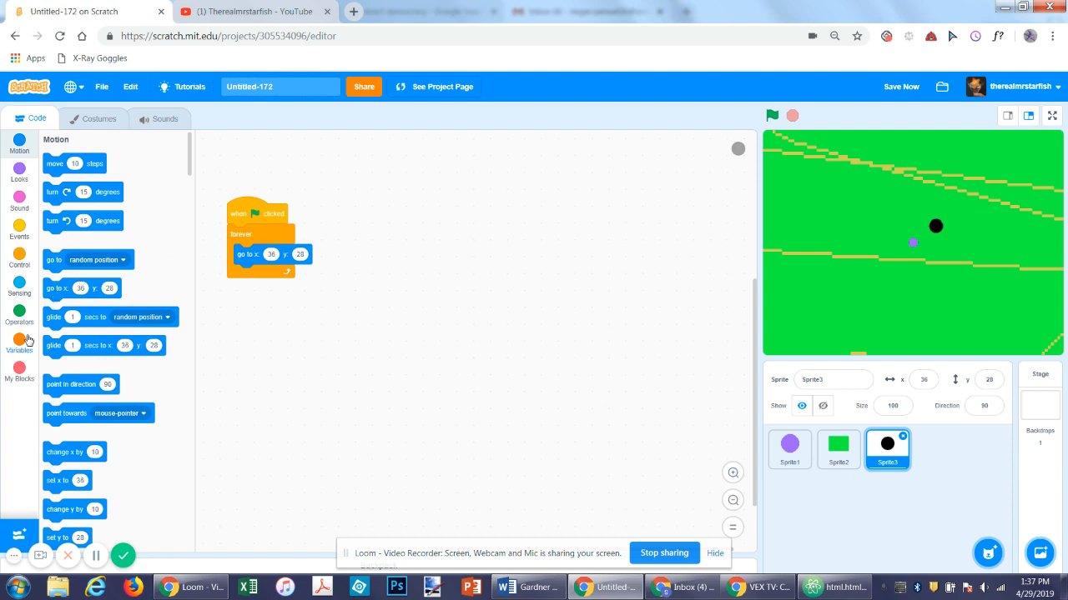
- Drop the scrollx reporter into the script area for the position expression
click(19, 341)
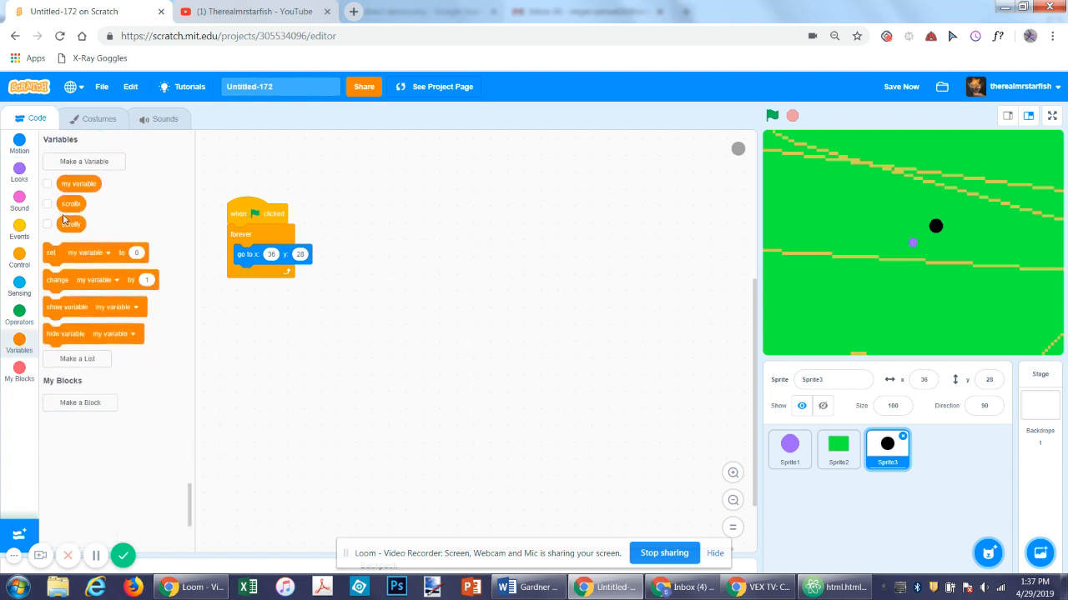
drag(71, 223, 379, 302)
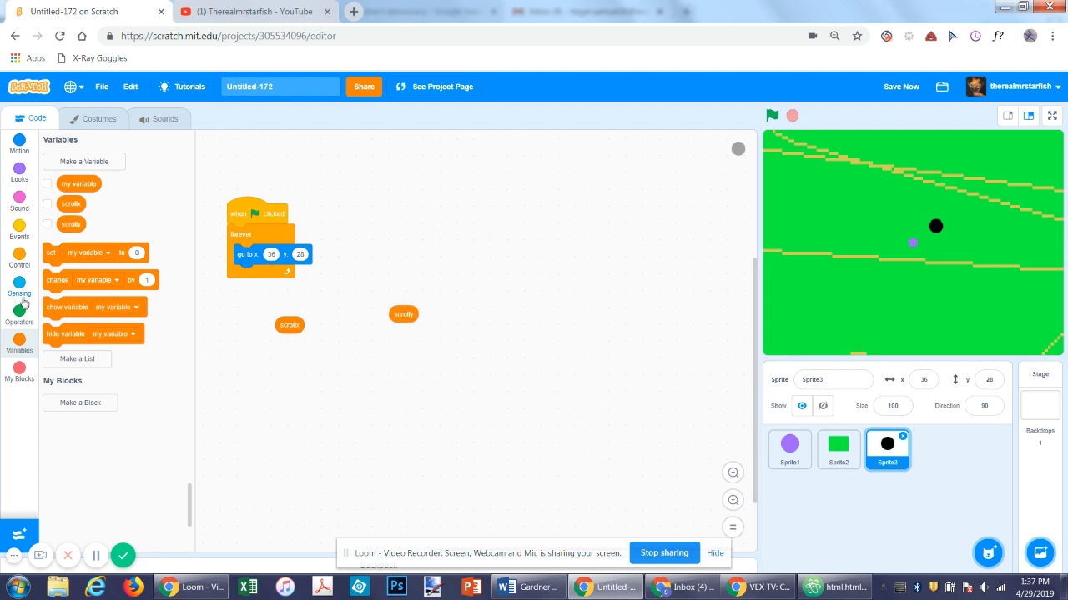
click(19, 318)
text(100)
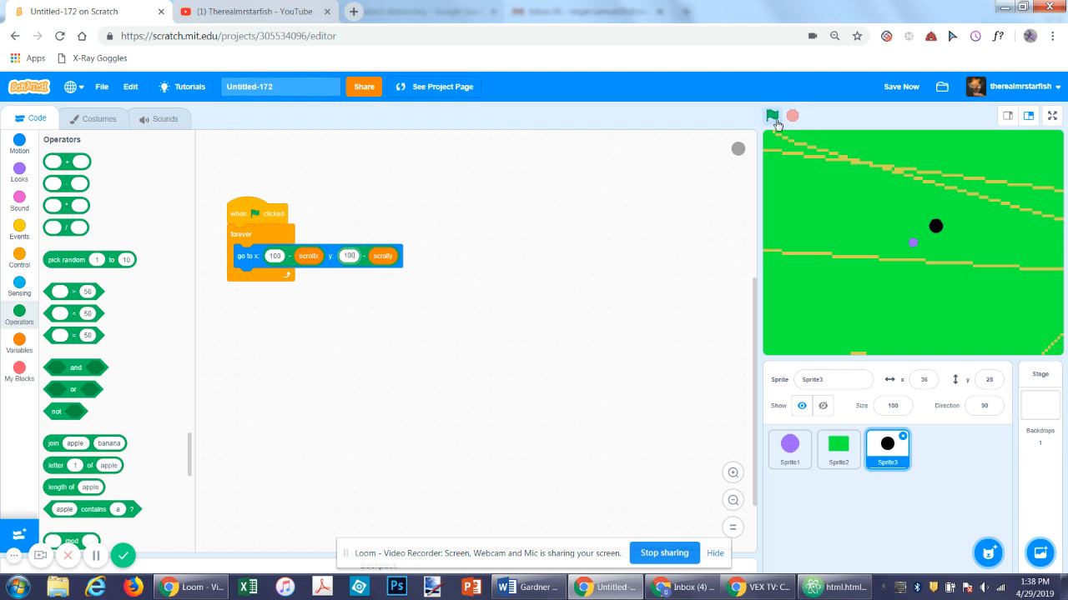
- Rework the go to block so x is 100 + scrollx and y is 100 + scrolly
click(771, 115)
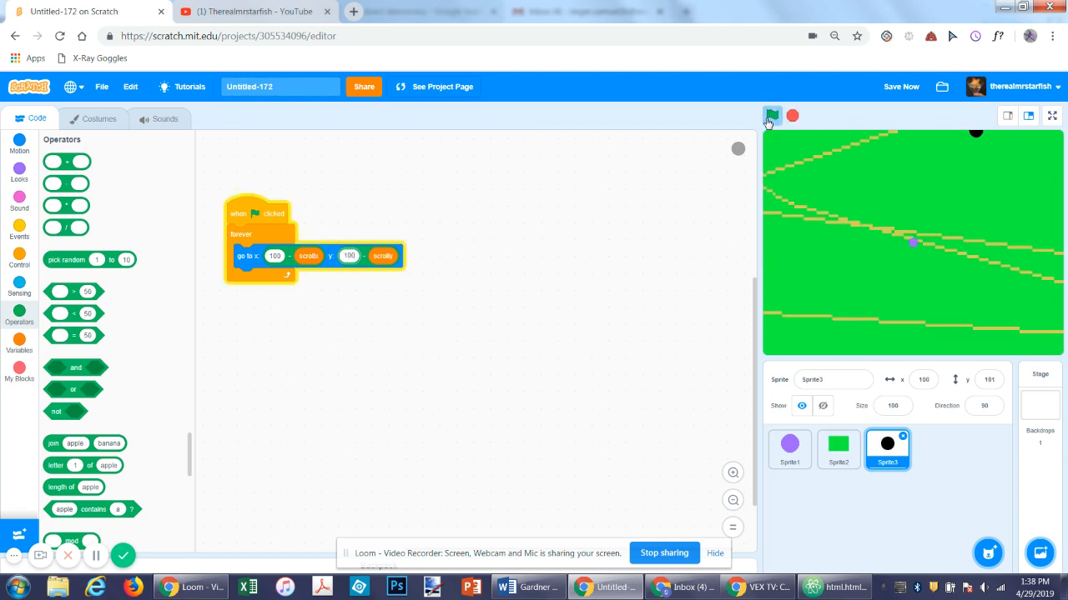
click(771, 115)
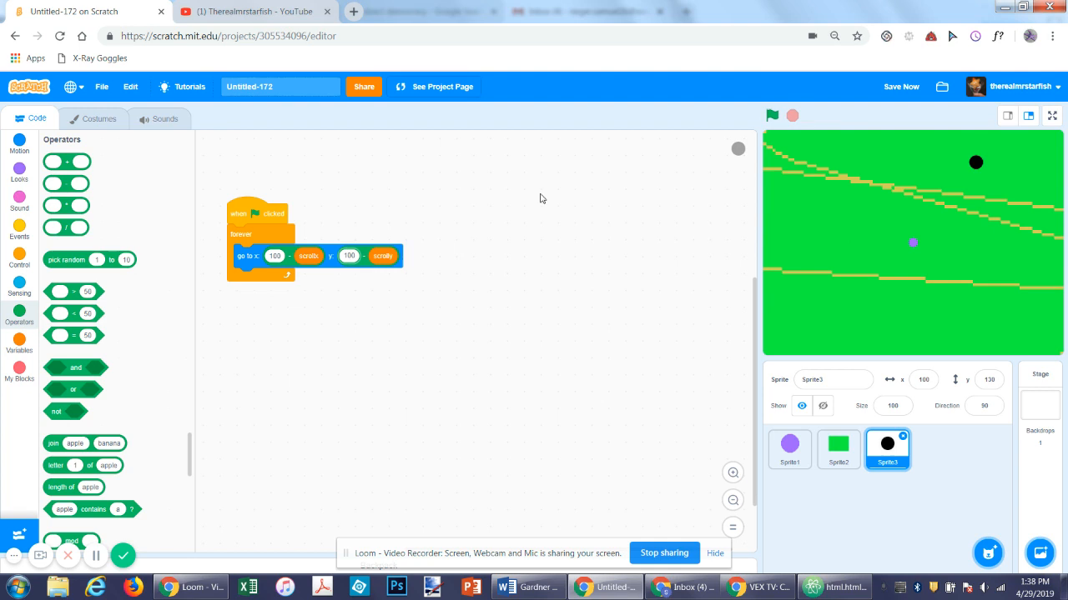
mouse_move(66, 175)
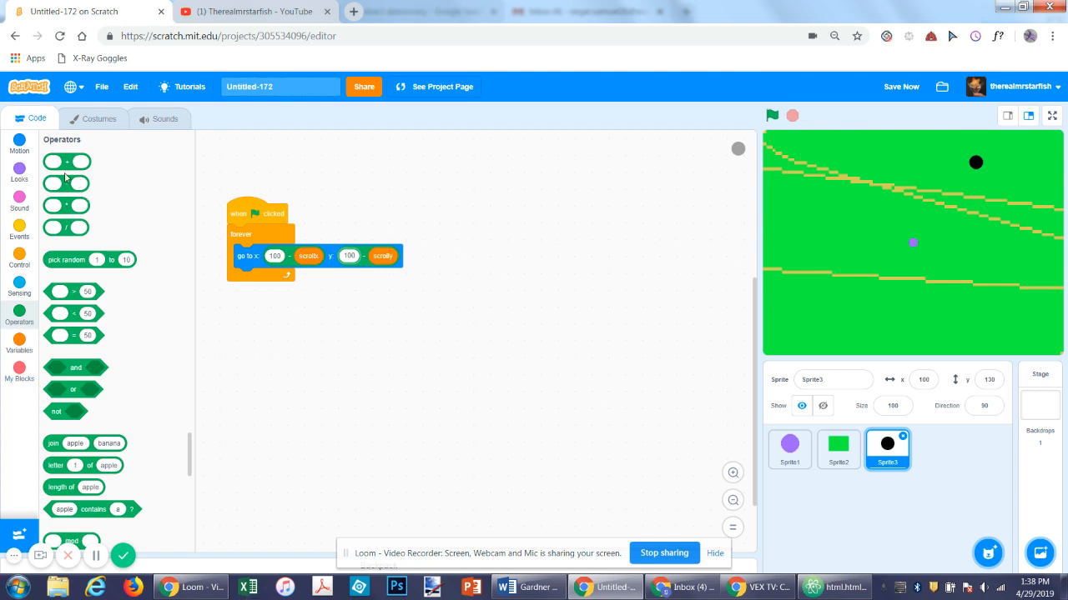
drag(67, 161, 335, 337)
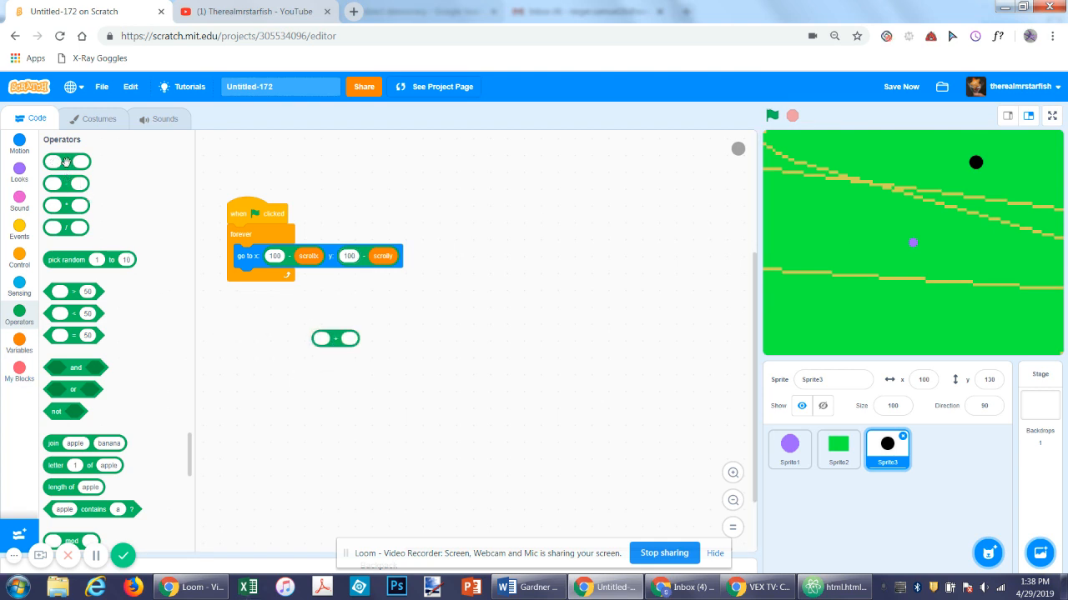
drag(309, 255, 343, 299)
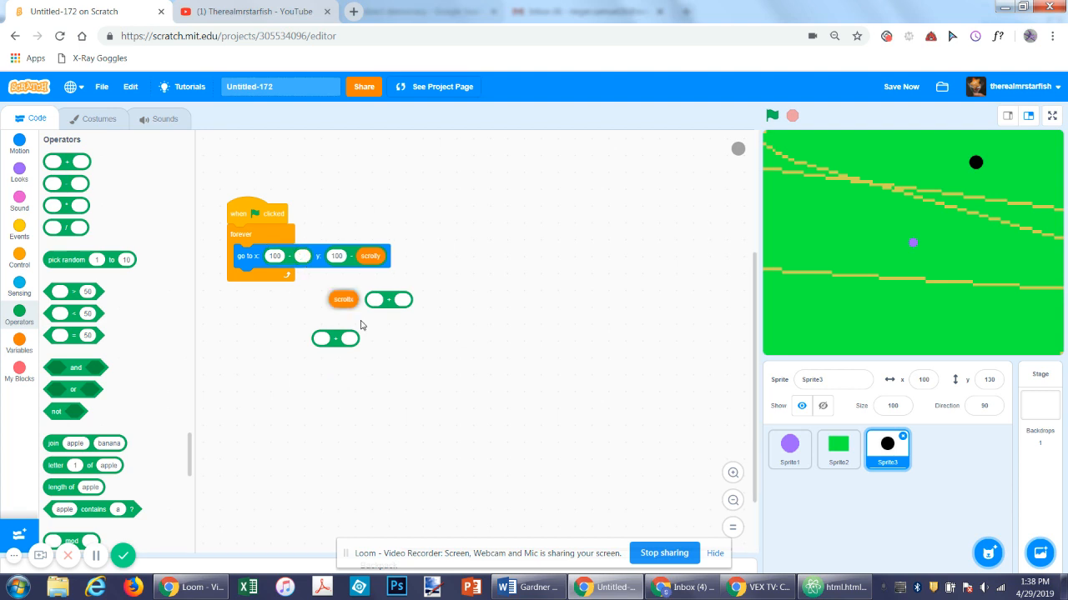
drag(343, 298, 355, 340)
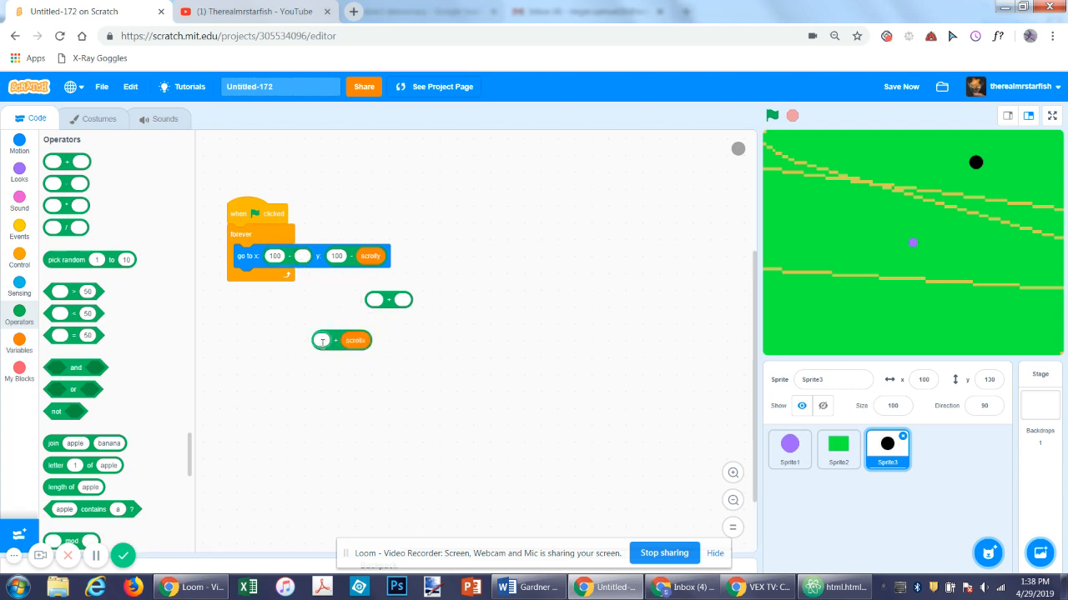
drag(275, 256, 269, 348)
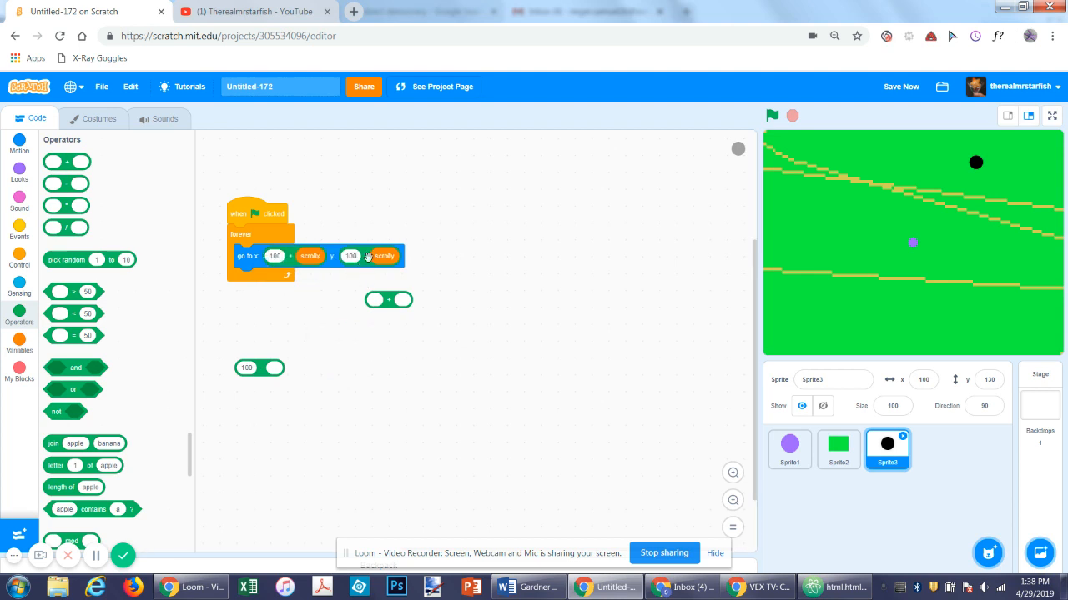
drag(383, 256, 440, 303)
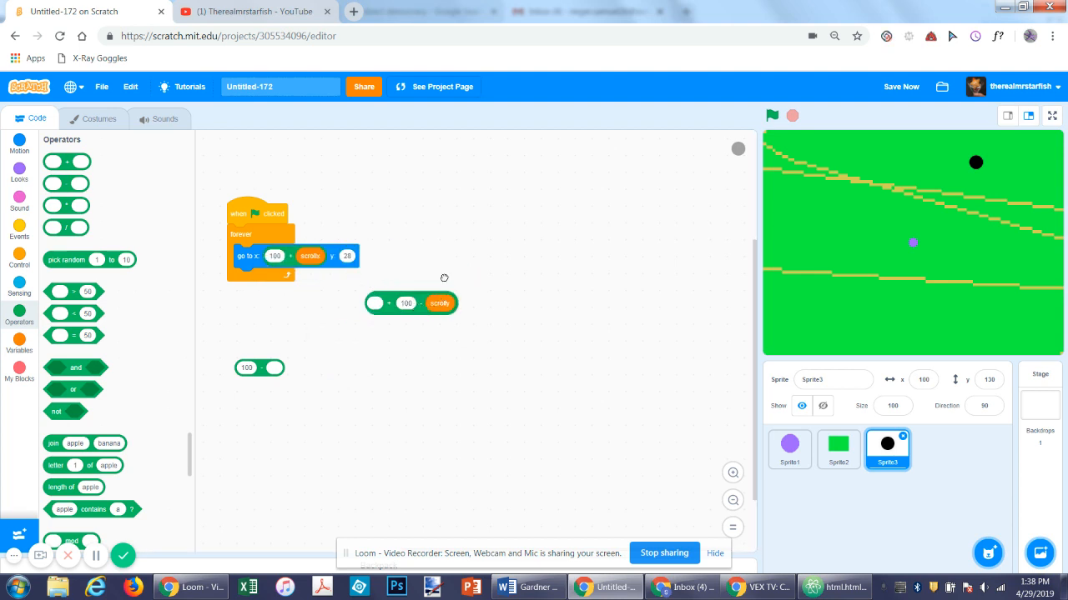
drag(406, 303, 435, 260)
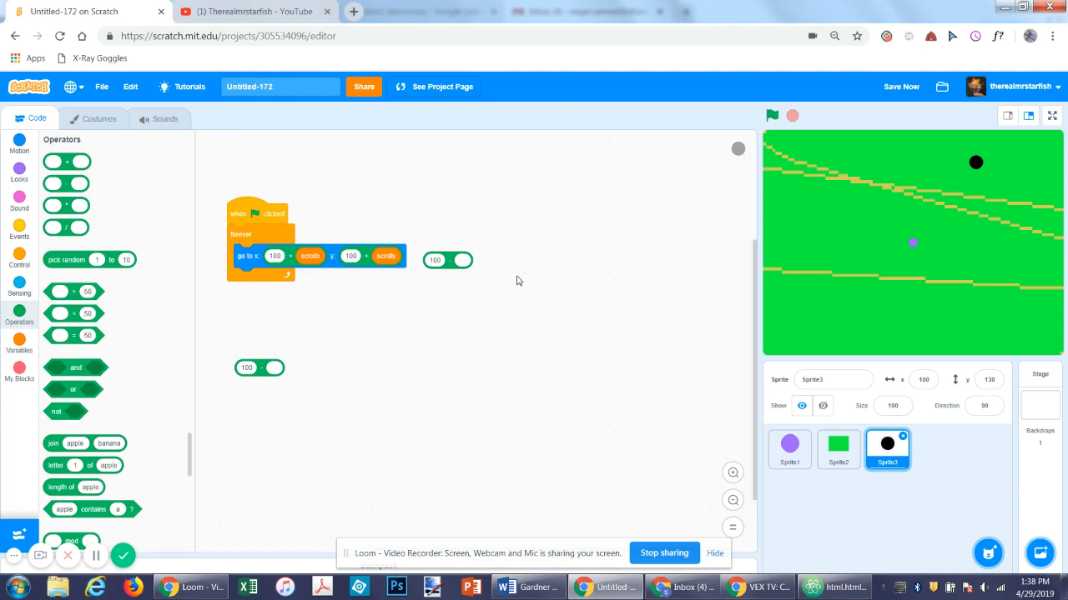
- Run the project several times to test the circle, then select the green sprite
click(771, 115)
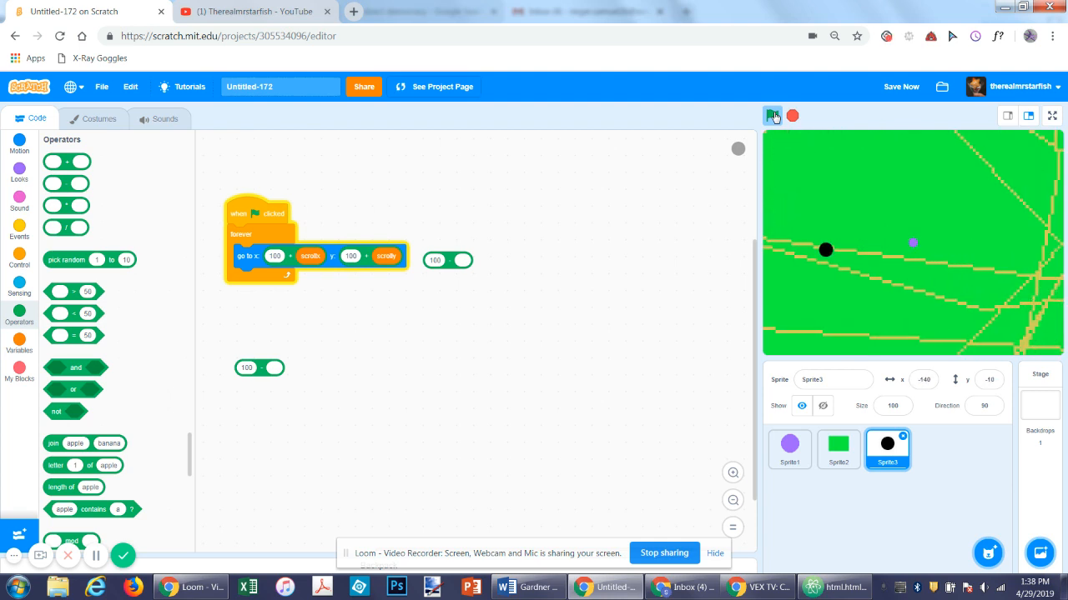
click(773, 116)
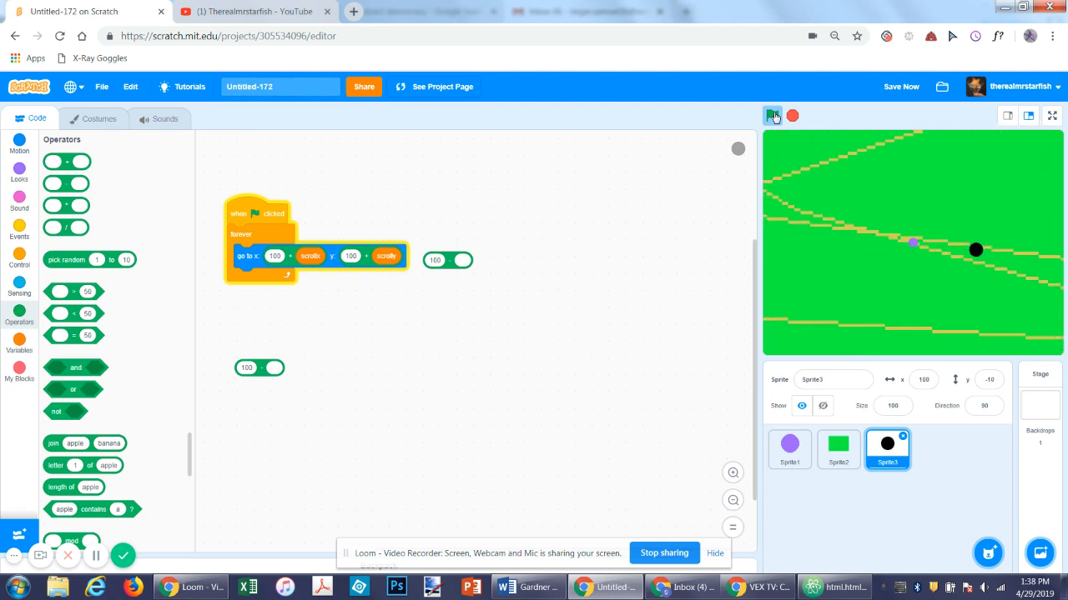
click(772, 116)
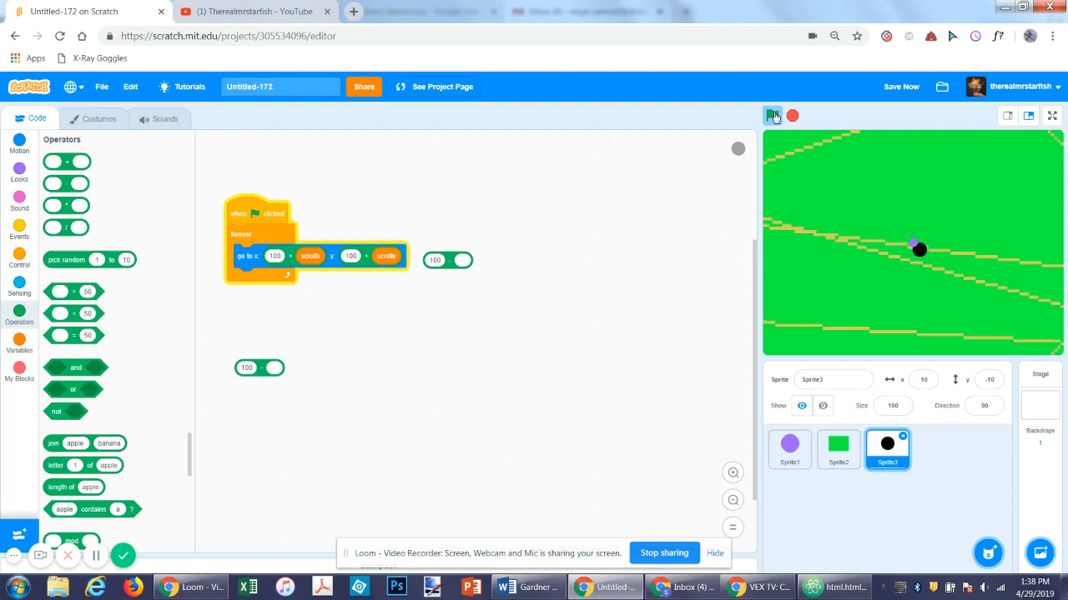
click(771, 115)
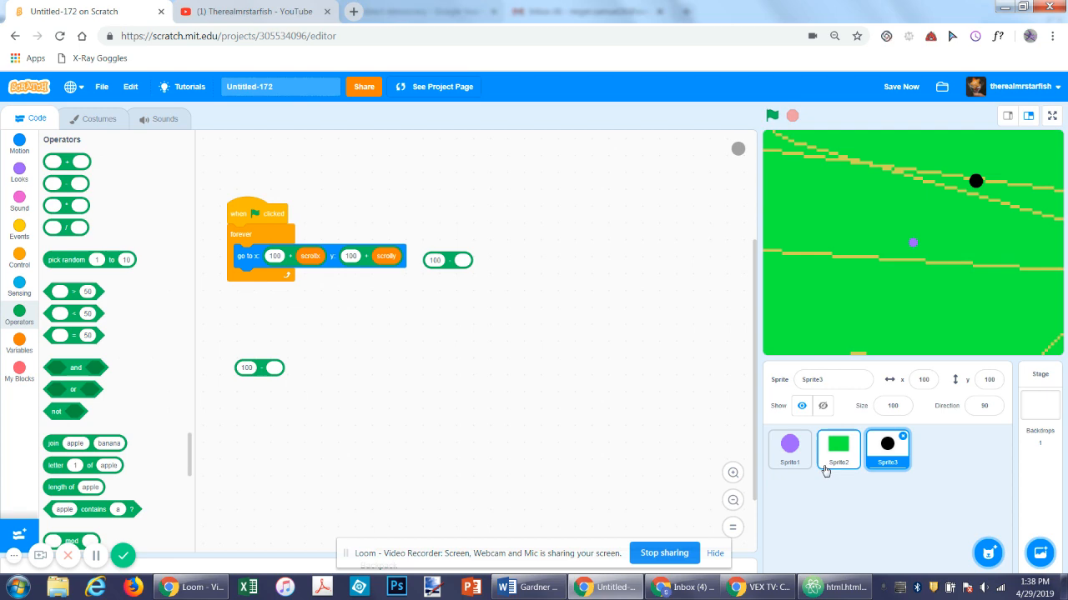
click(838, 449)
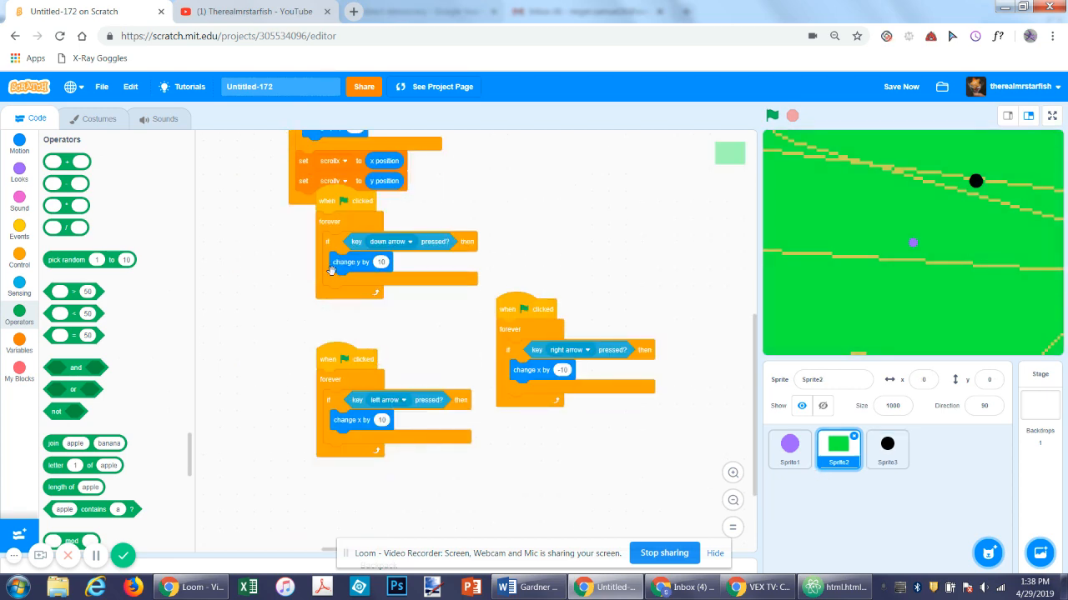
- Replace the arrow scripts' green-flag hats with 'when I receive message1' and rearrange the left-arrow check
click(18, 227)
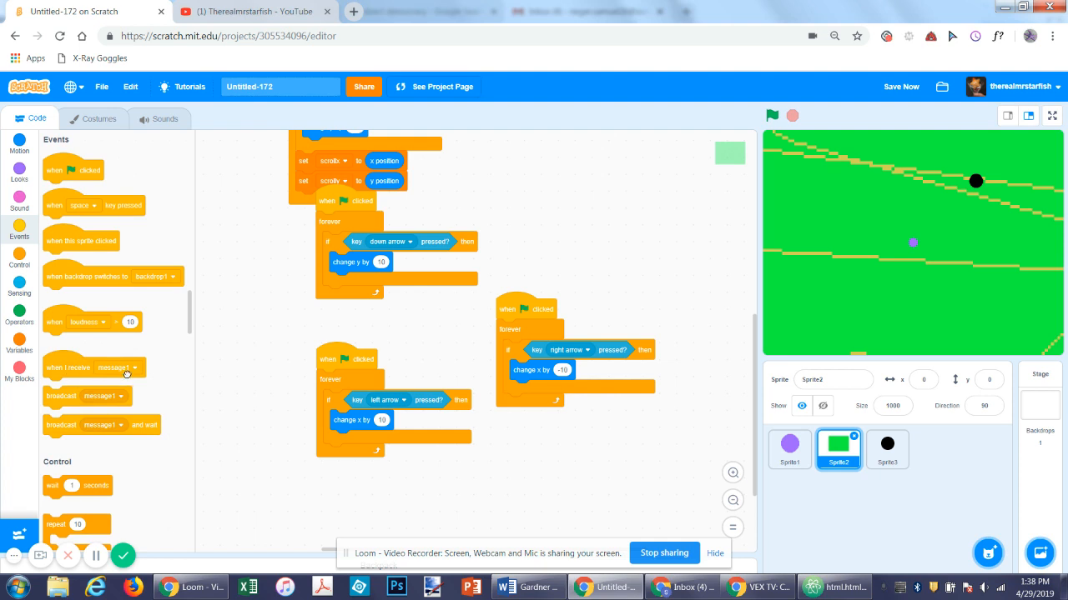
drag(94, 368, 276, 297)
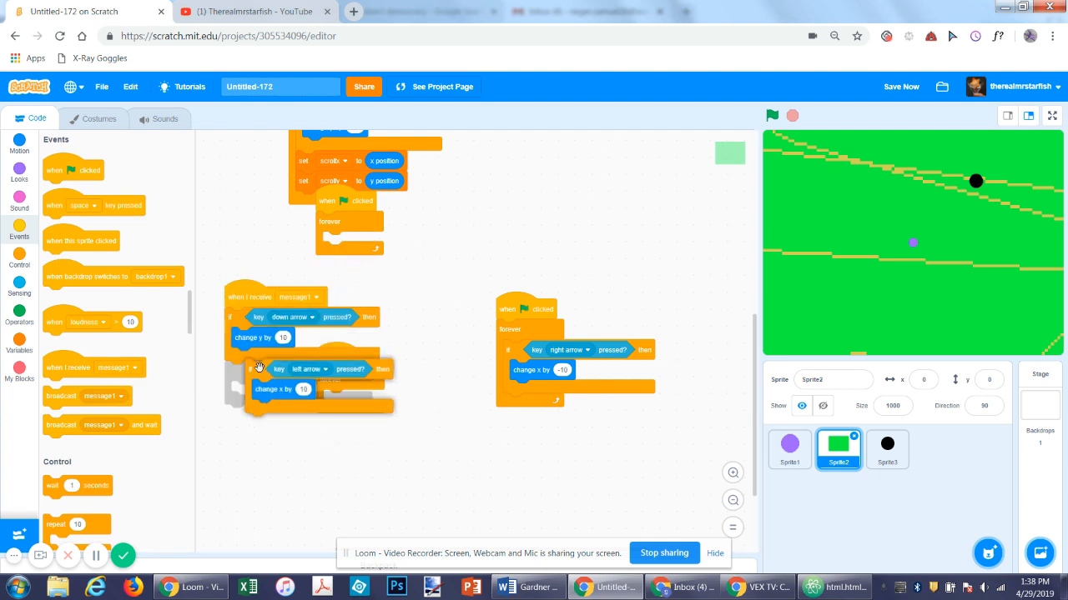
drag(588, 349, 298, 442)
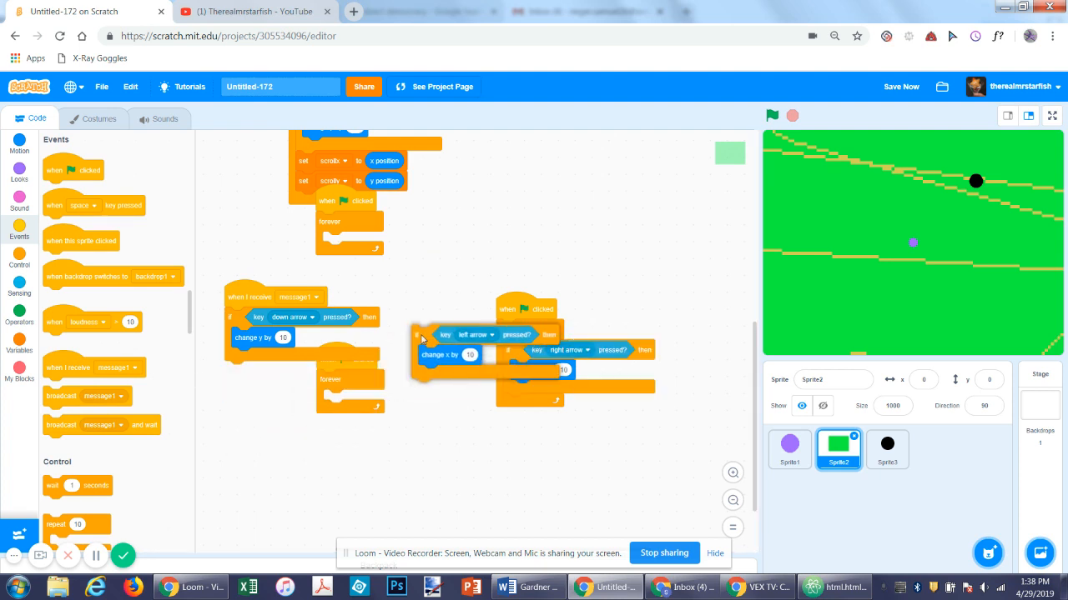
drag(446, 334, 459, 295)
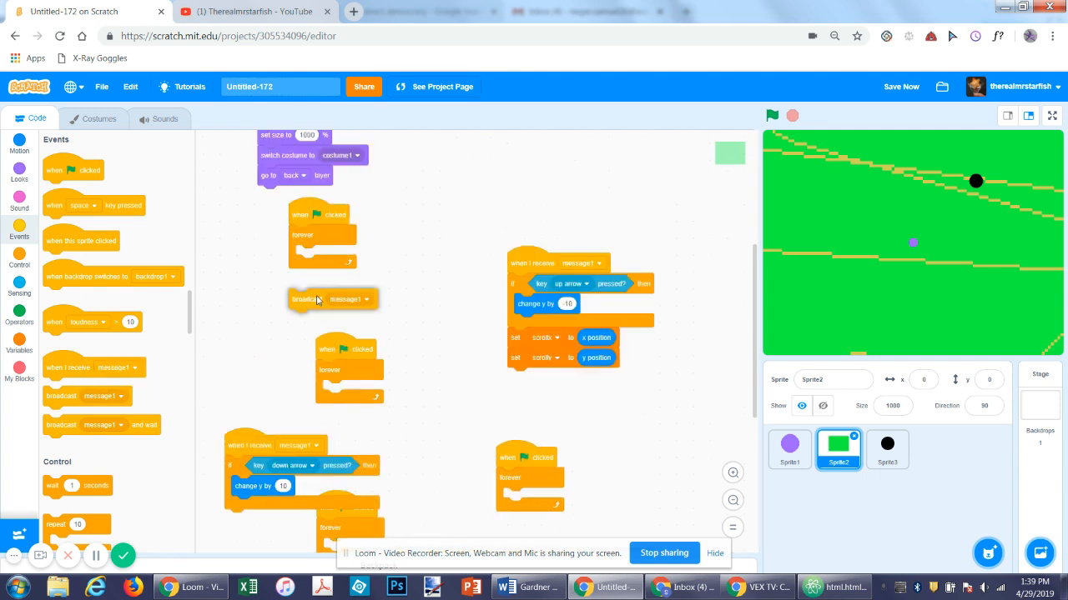
- Put 'broadcast message1' in the forever loop and begin a new message on a second broadcast
drag(334, 299, 334, 254)
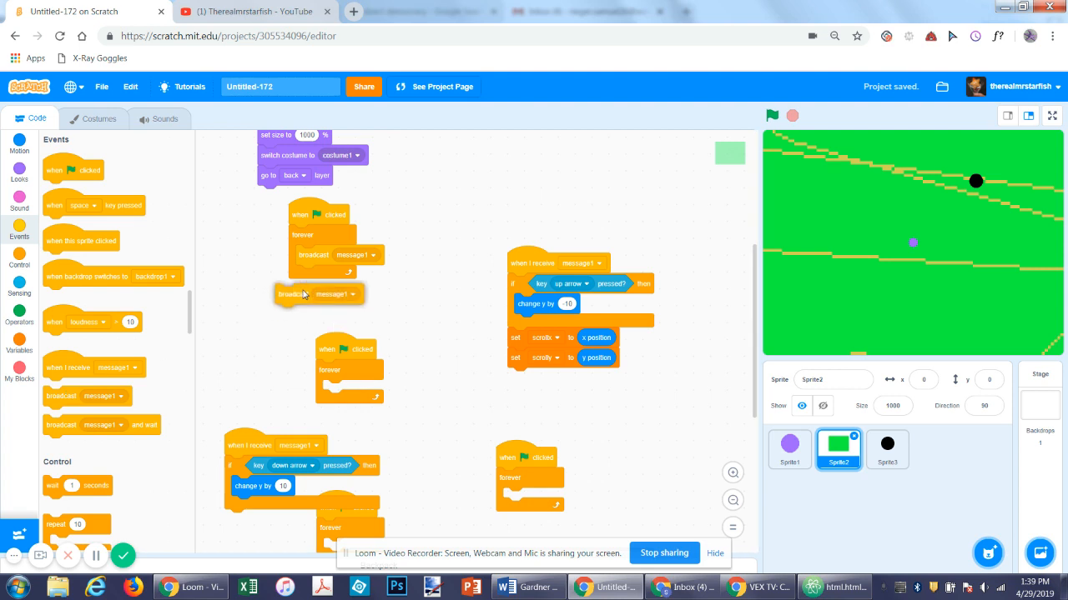
click(373, 275)
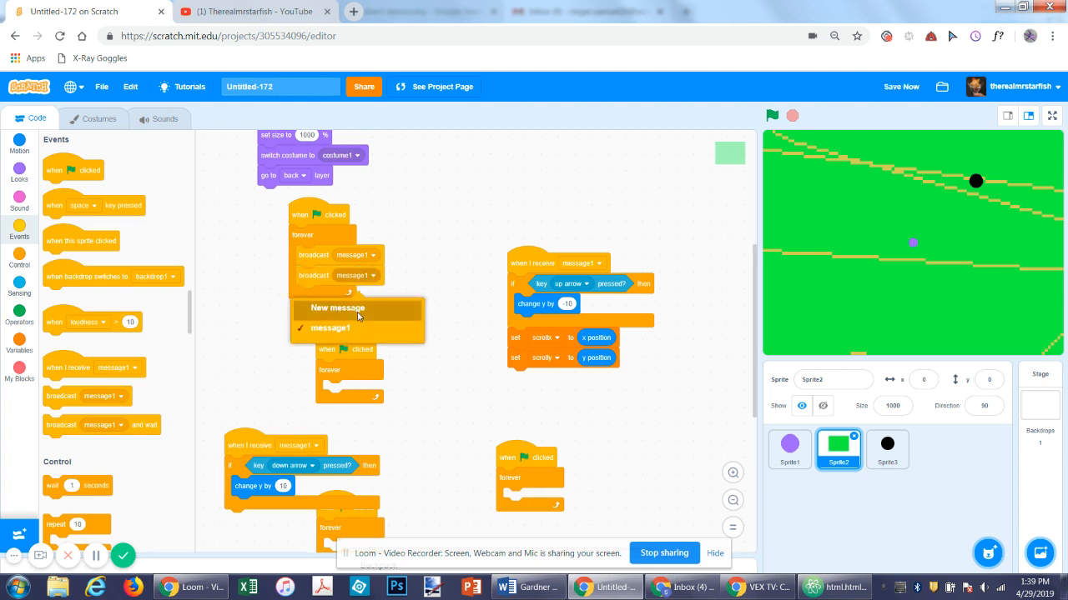
click(331, 308)
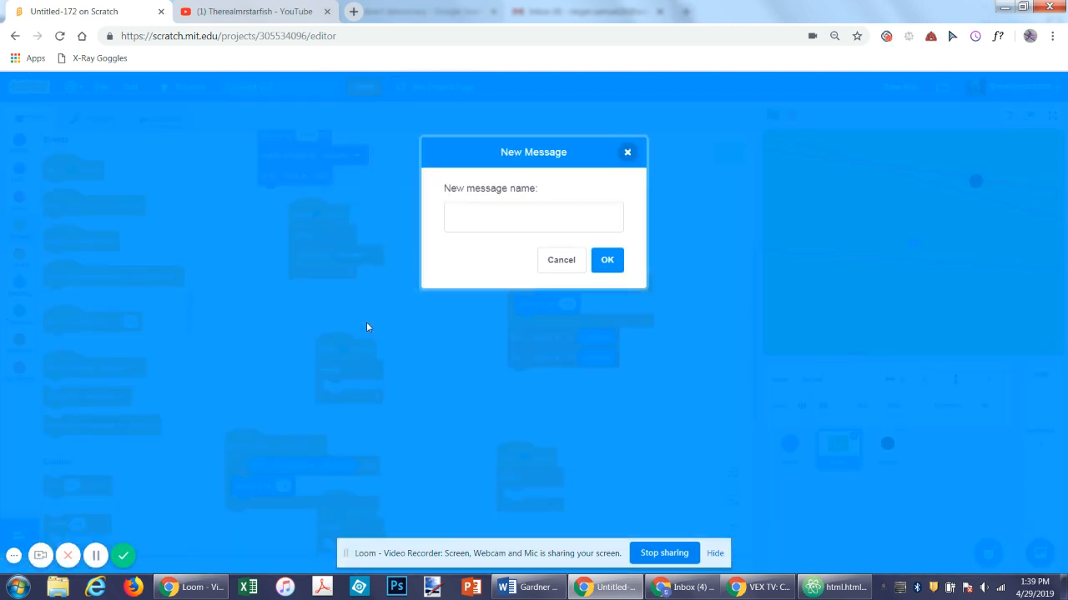
- Enter '2' as the new broadcast message name and confirm it
click(533, 217)
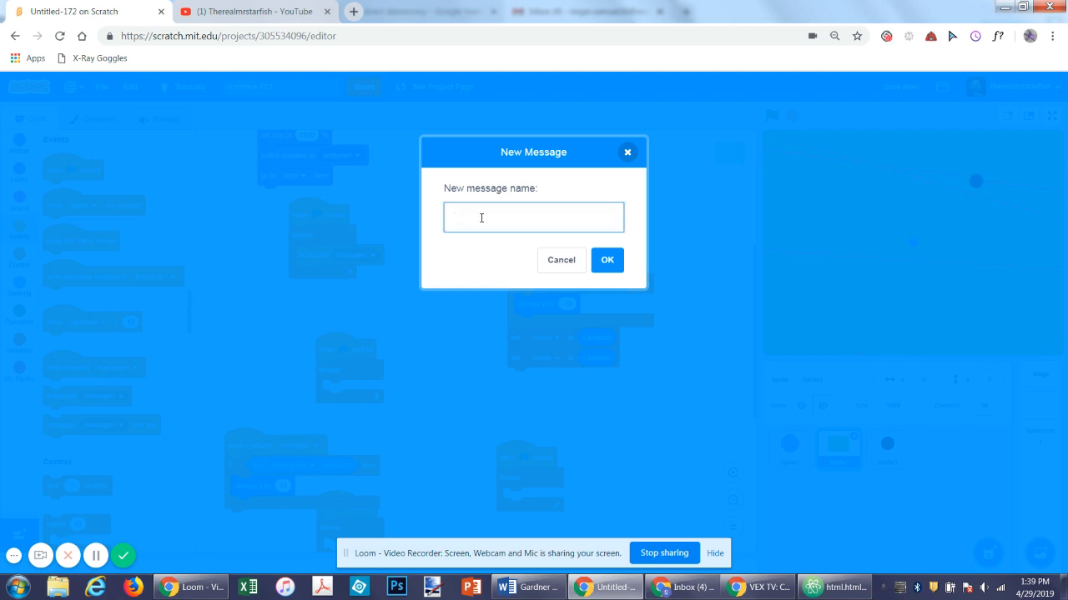
text(2)
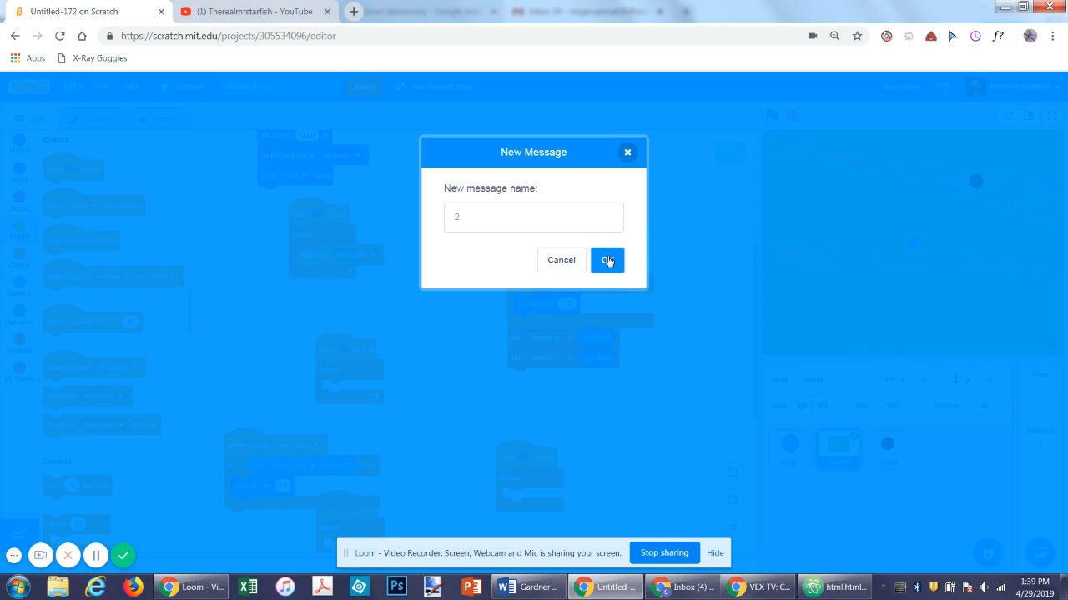
mouse_move(635, 177)
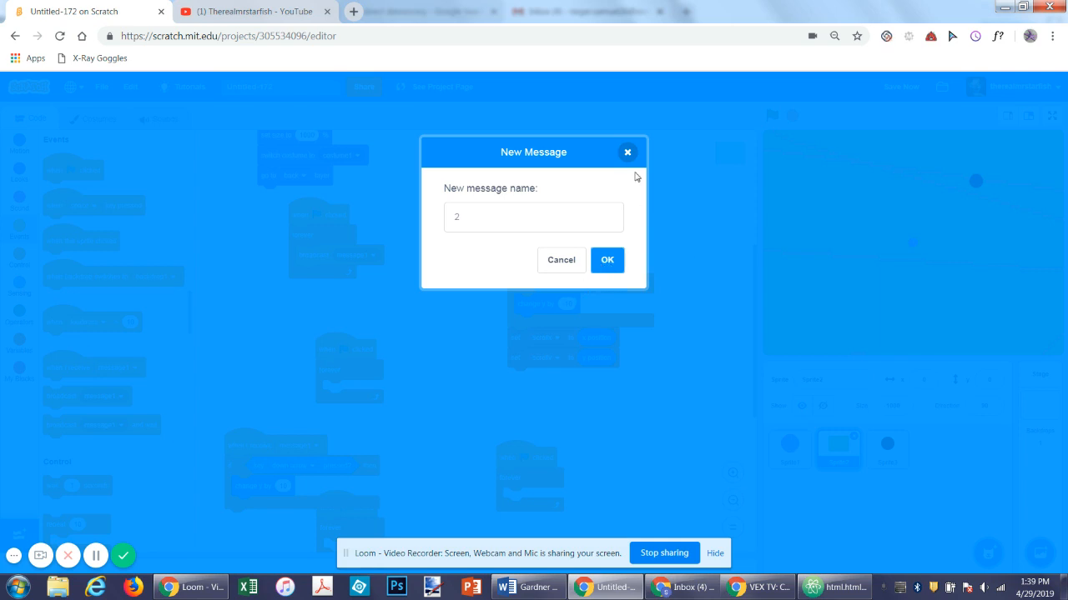
click(607, 261)
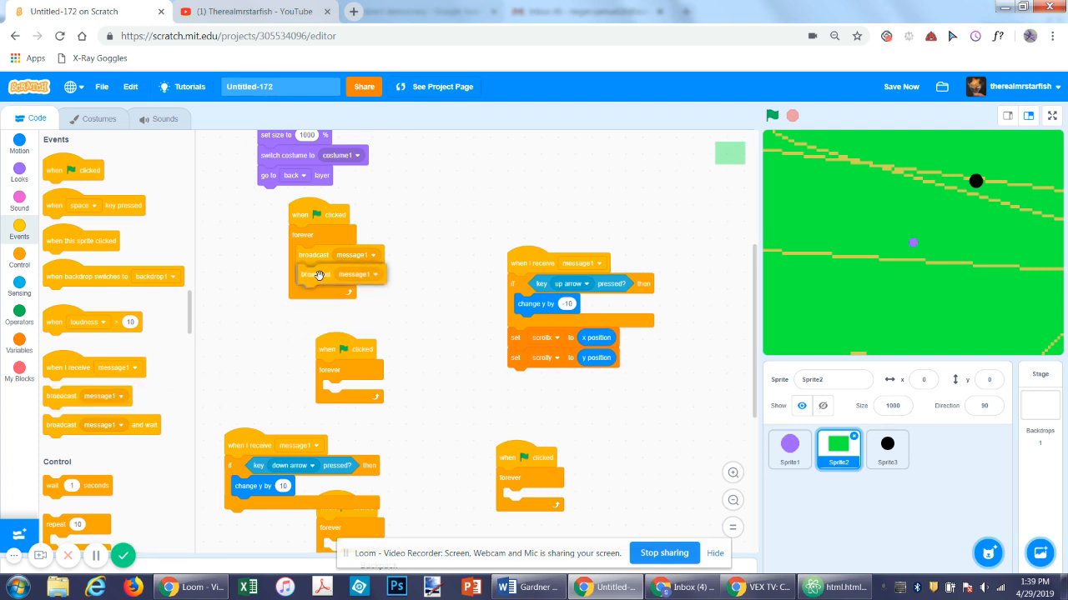
- Set the green sprite's second broadcast to message 2, then test the circle briefly
click(371, 275)
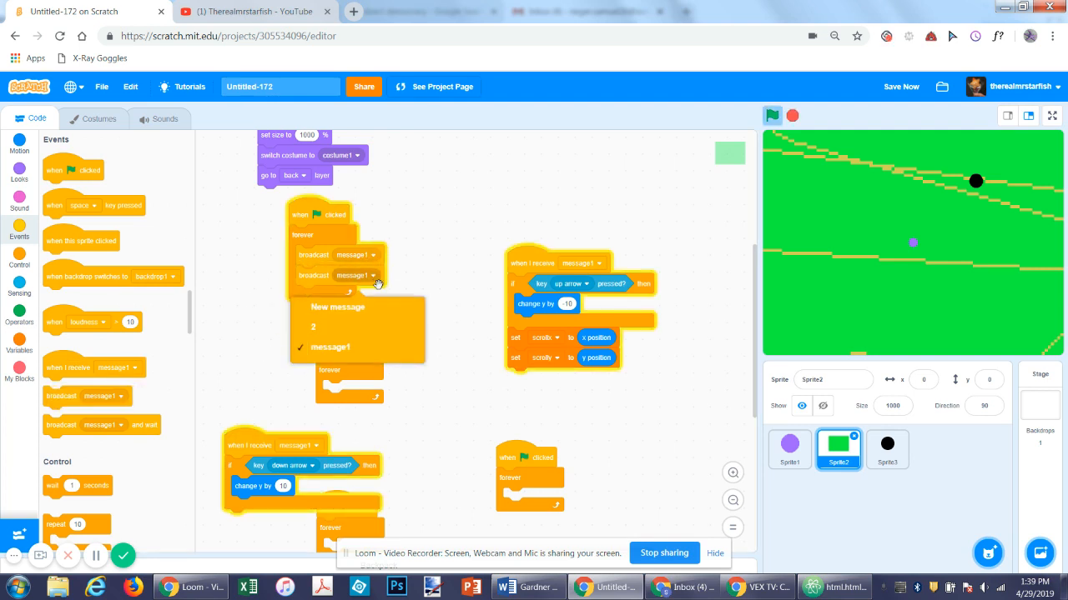
click(315, 325)
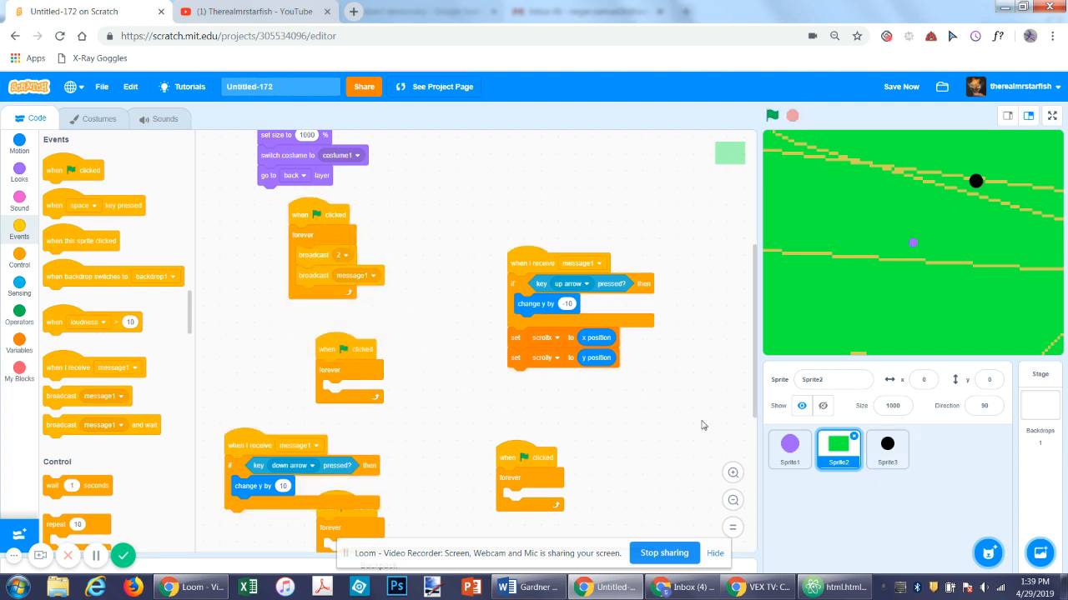
click(887, 451)
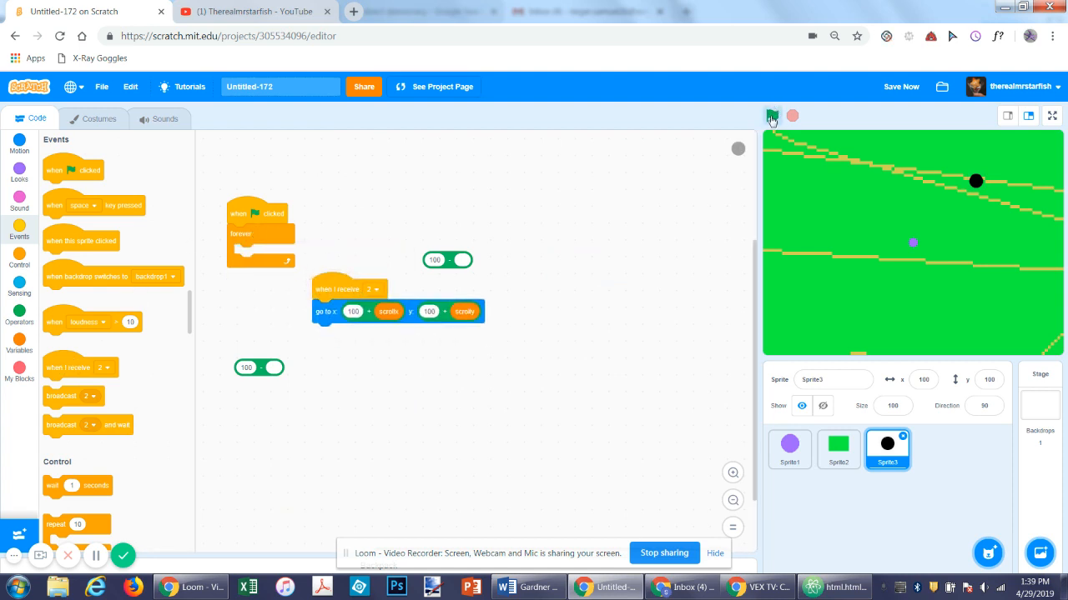
click(770, 115)
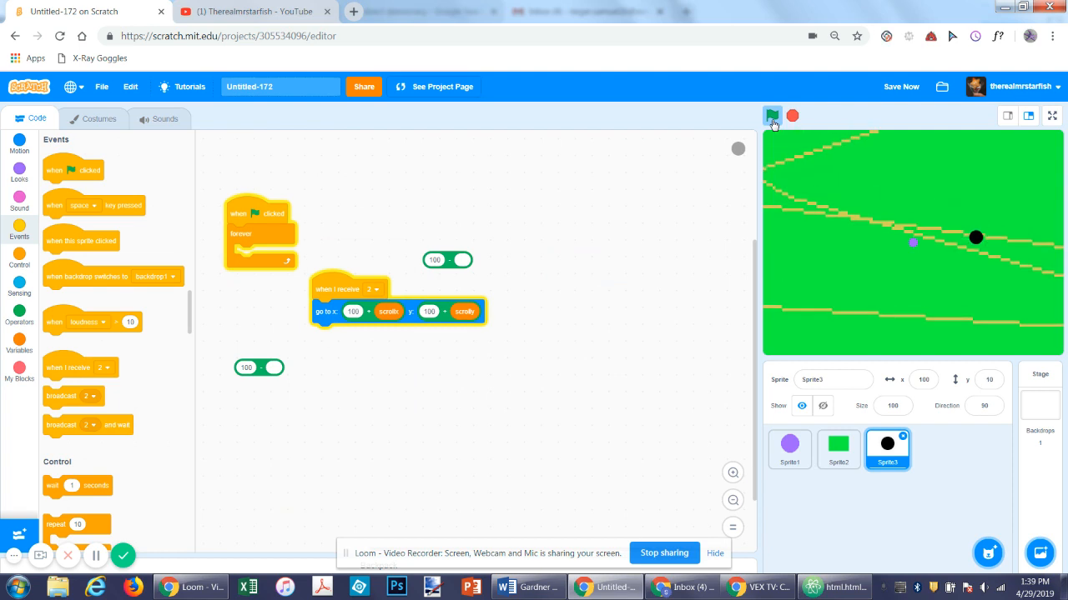
click(771, 115)
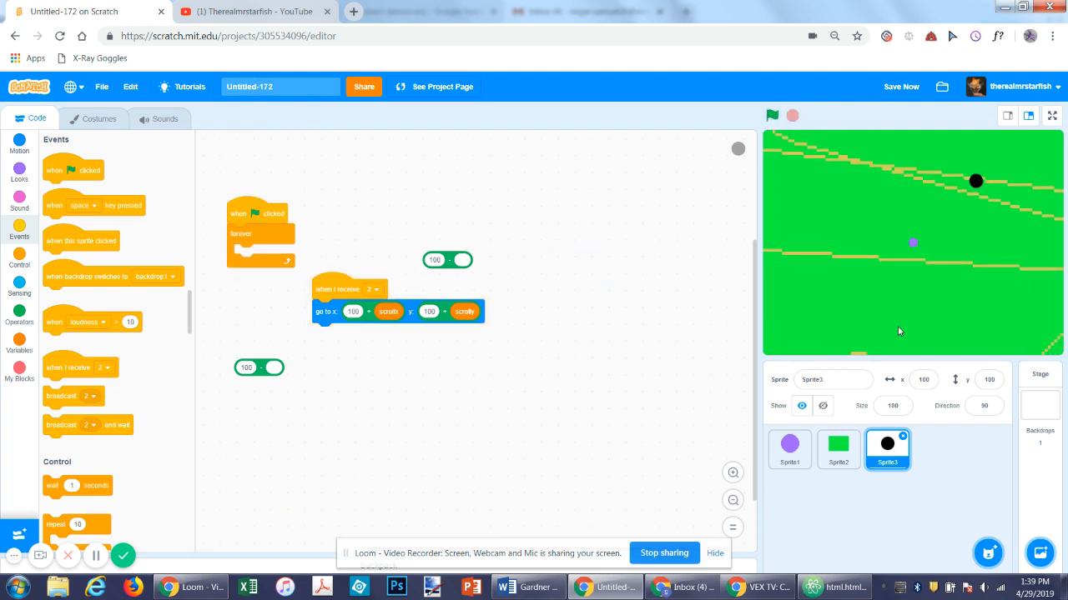
- Check the purple dot and green sprite scripts, then run the scroller
click(788, 446)
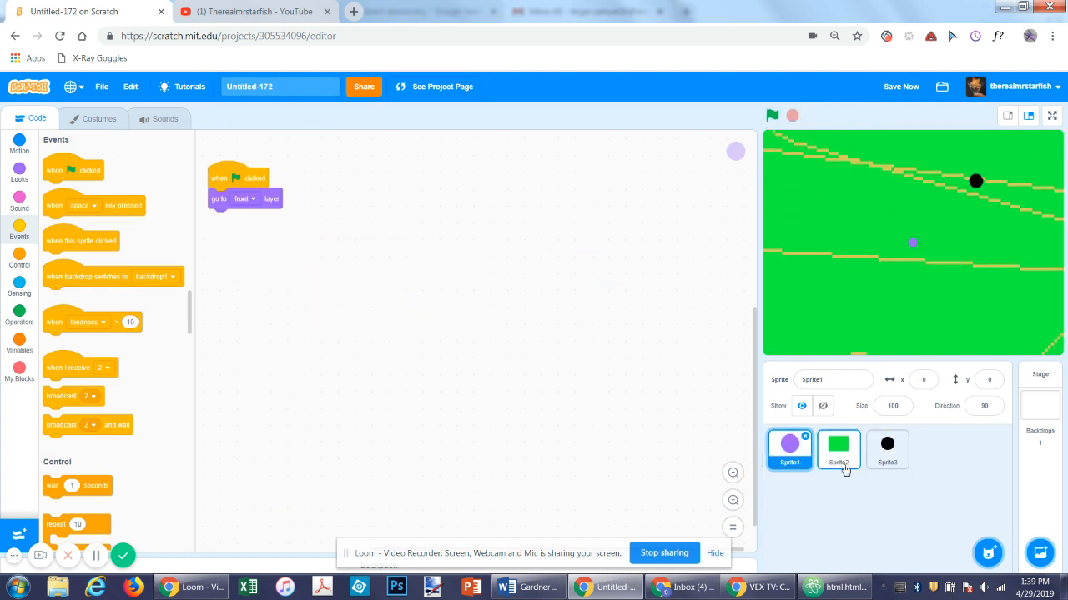
click(837, 449)
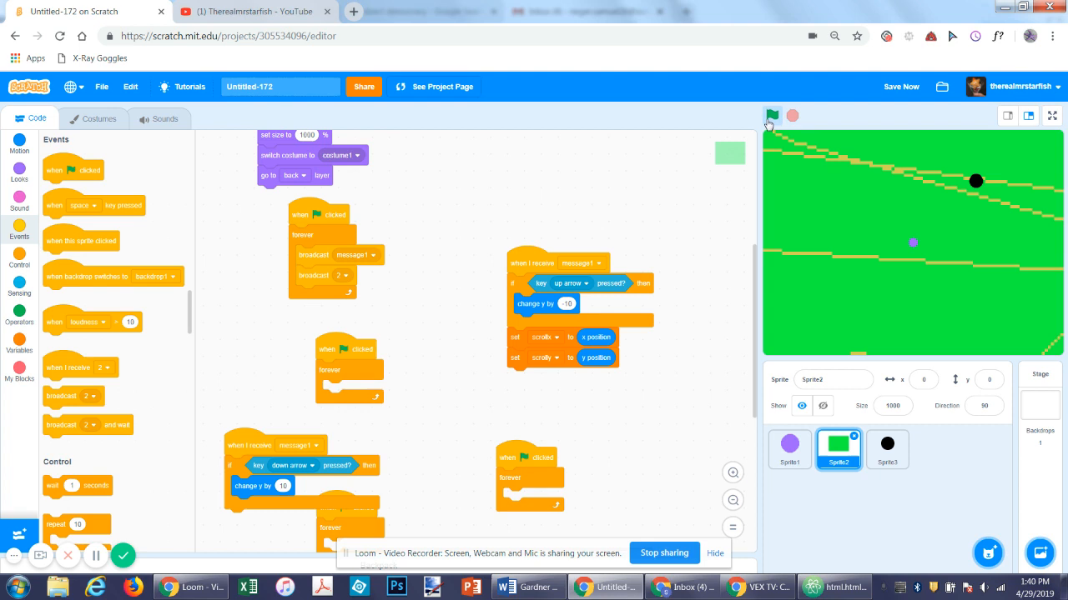
click(771, 115)
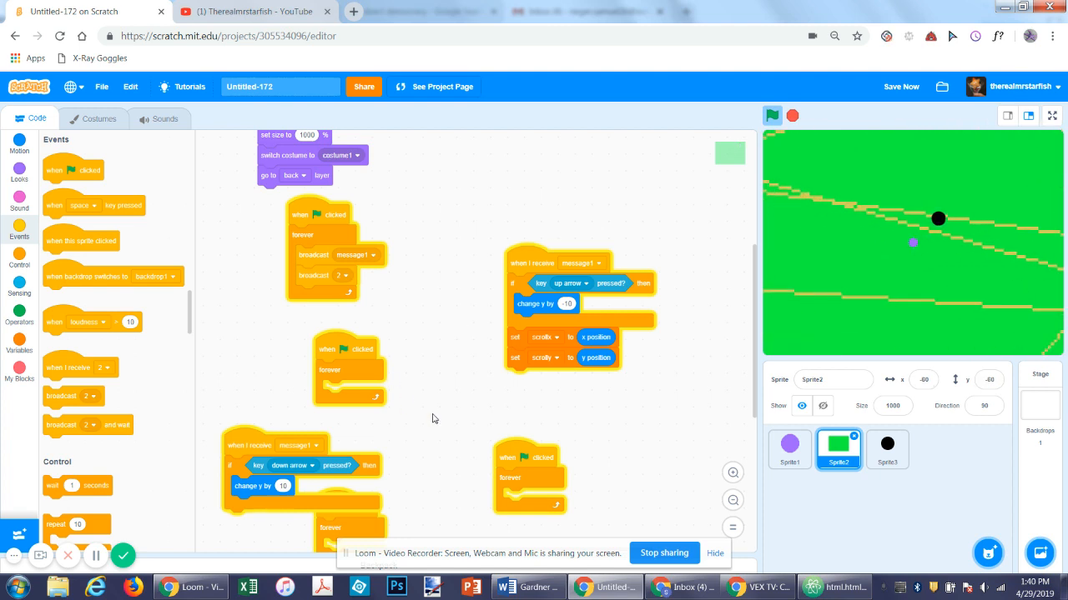
mouse_move(442, 341)
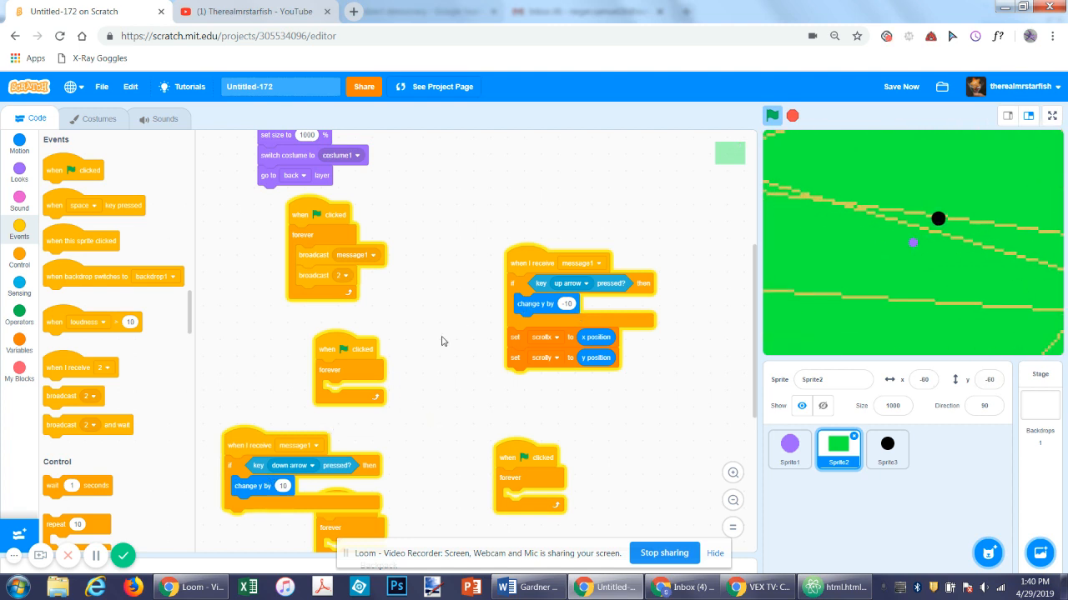
scroll(down, 3)
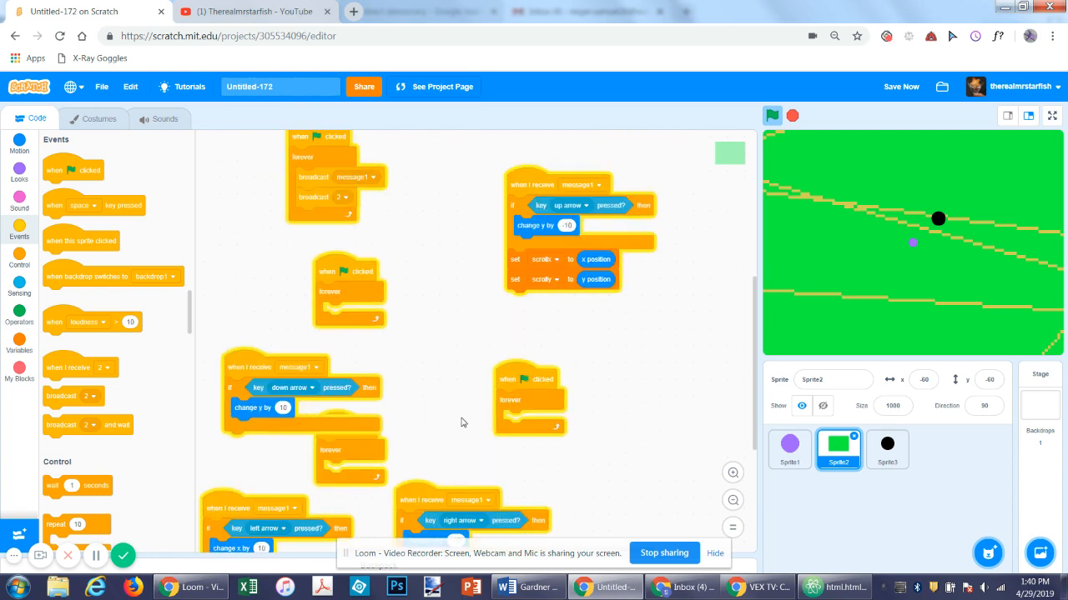
- Adjust the broadcast 2 block from its context menu, then return to Sprite3's scripts
right_click(324, 353)
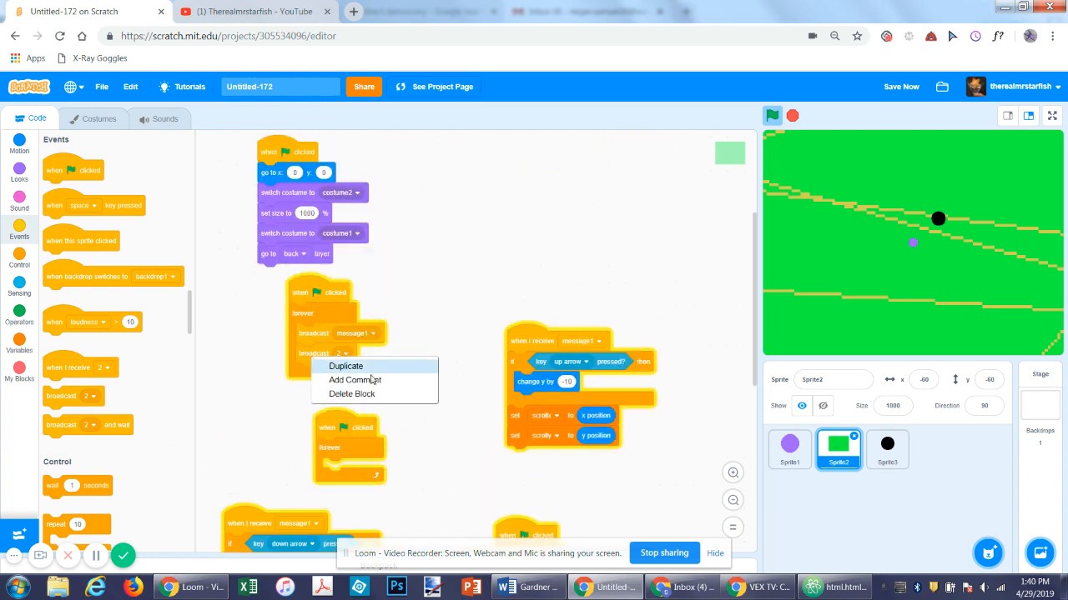
click(345, 366)
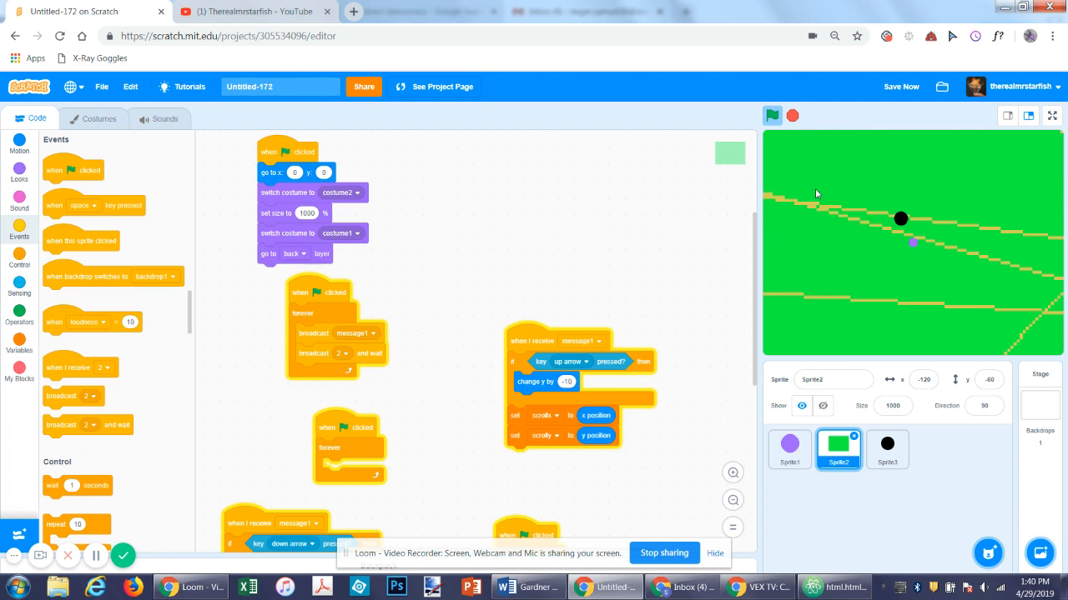
click(887, 449)
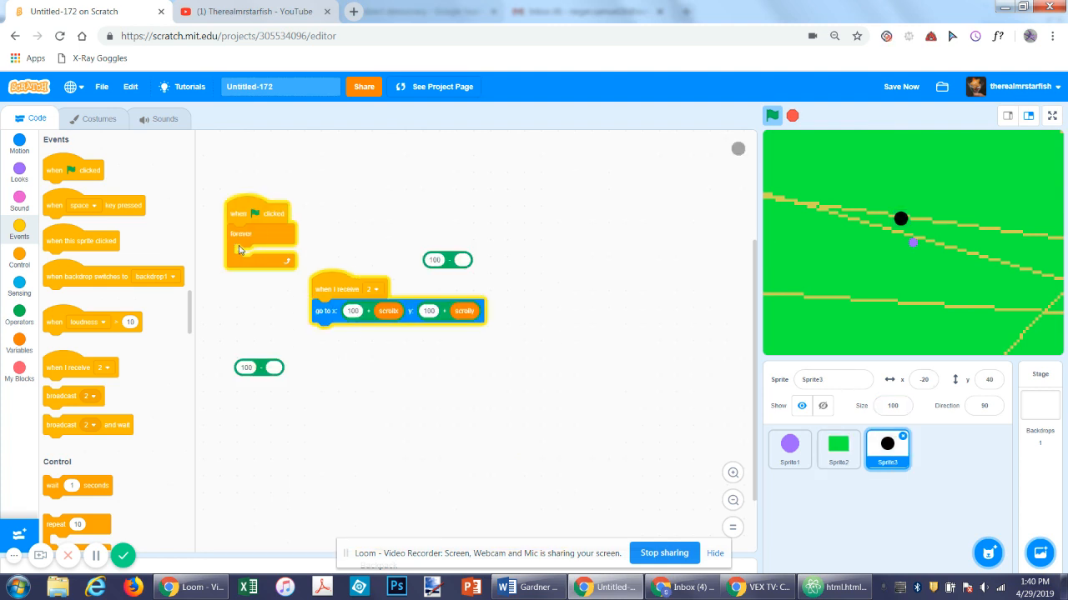
mouse_move(256, 250)
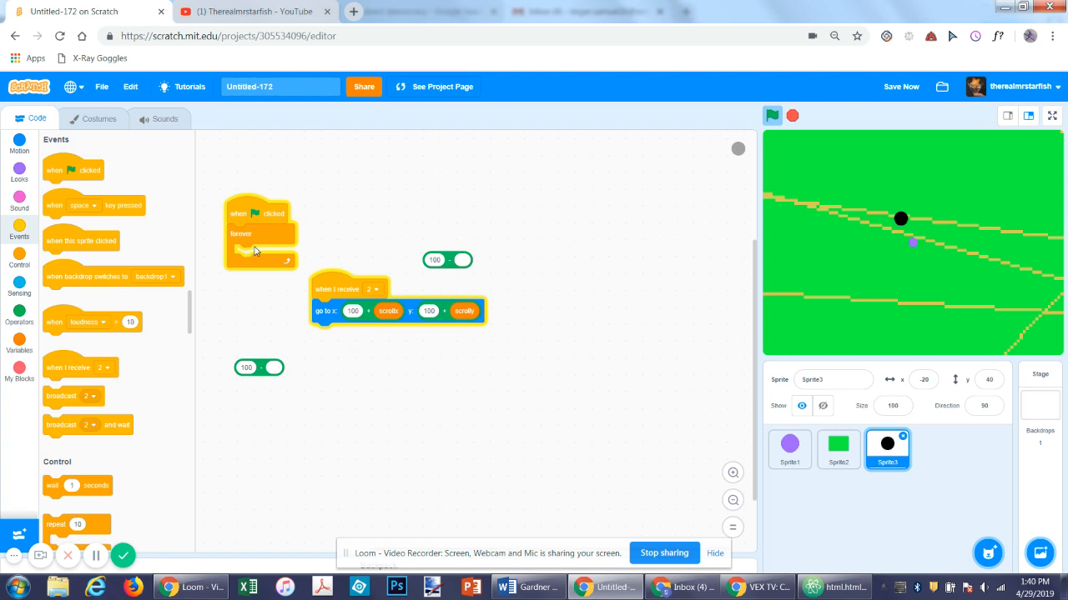
mouse_move(51, 263)
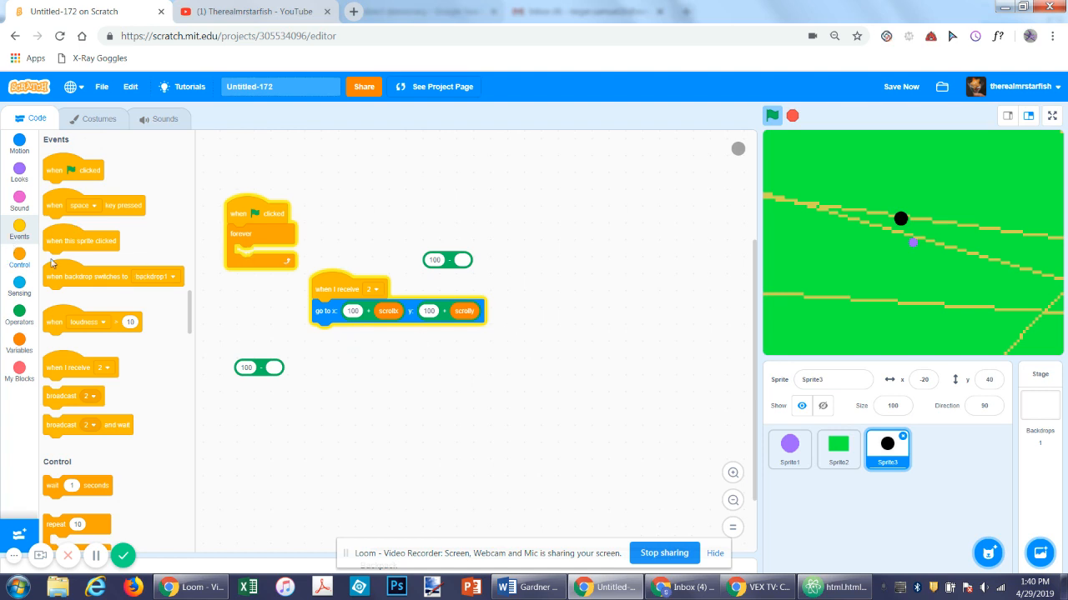
scroll(down, 3)
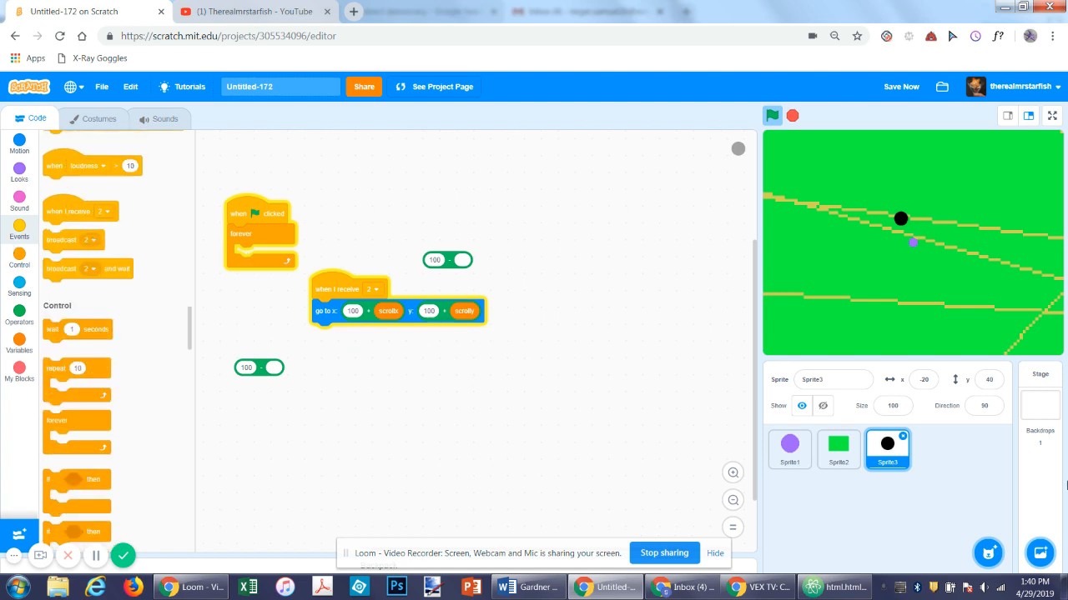
- In Sprite1, add a forever loop with an if touching Sprite3 condition
click(788, 448)
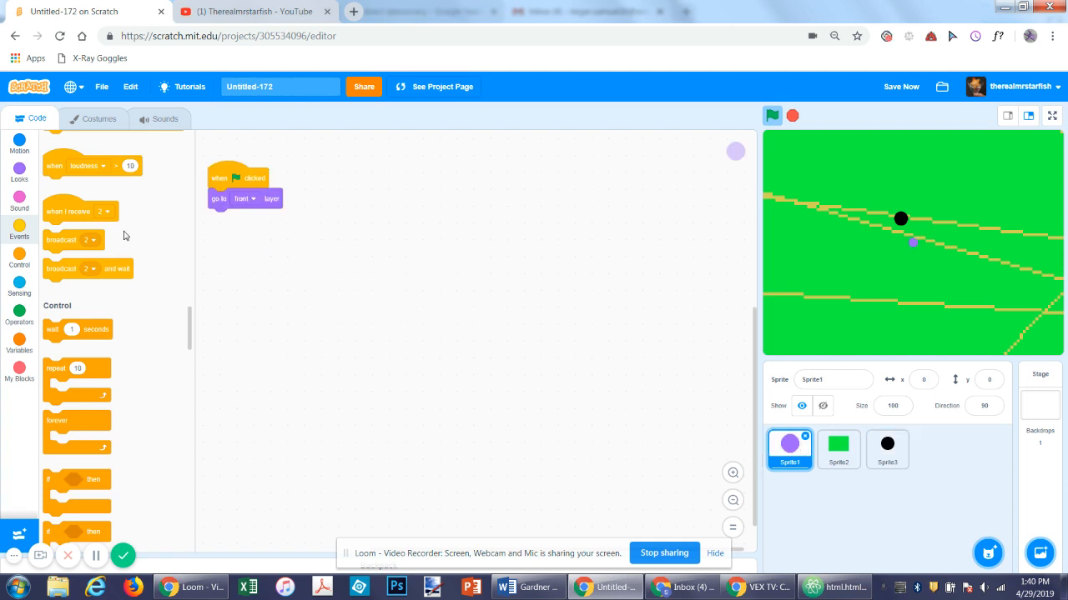
drag(77, 429, 248, 233)
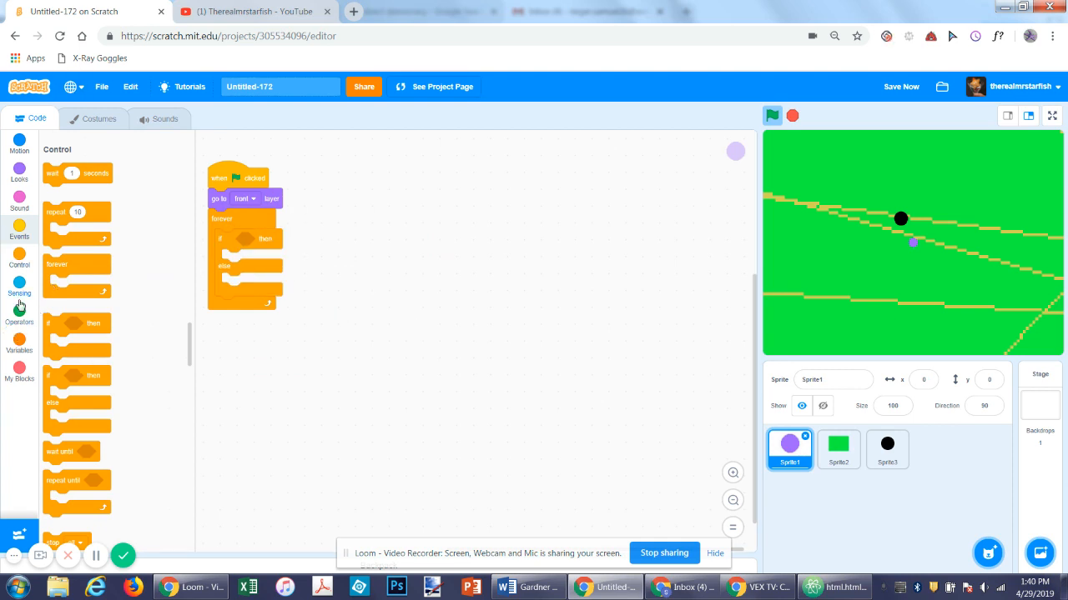
click(19, 284)
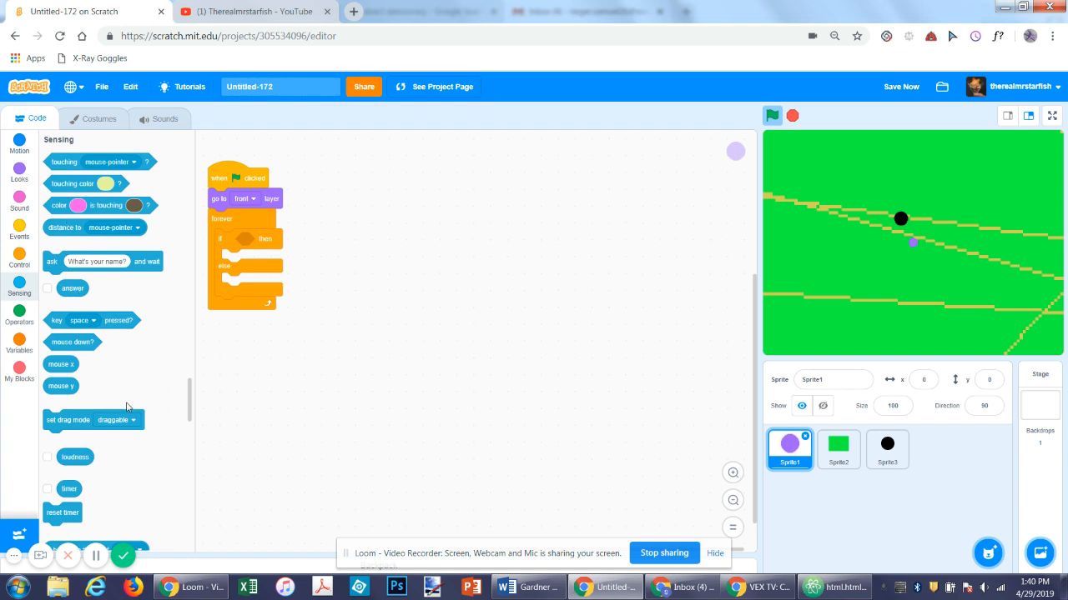
mouse_move(86, 331)
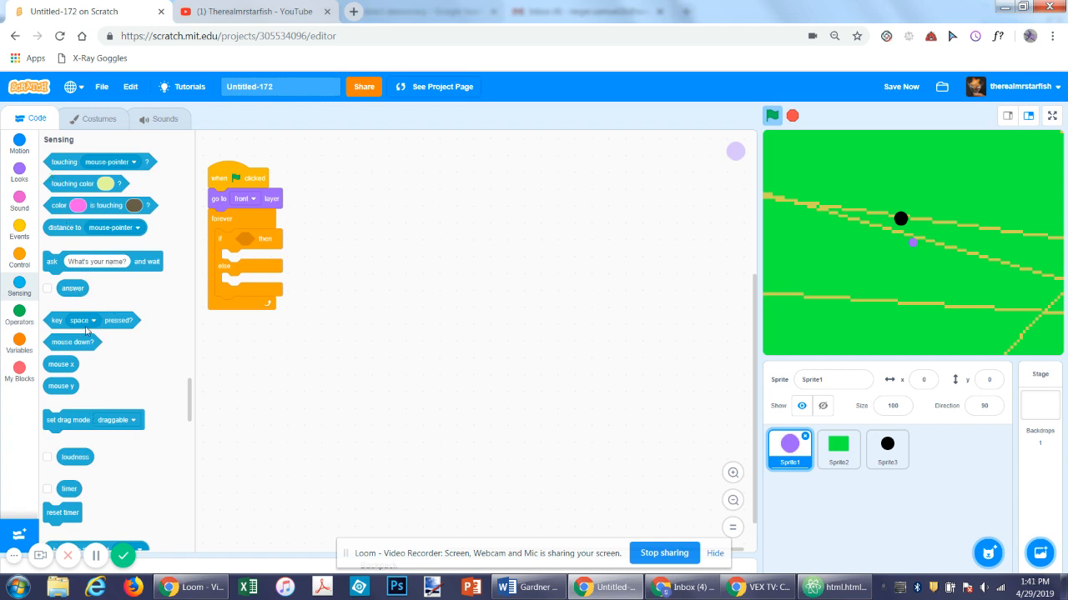
mouse_move(71, 162)
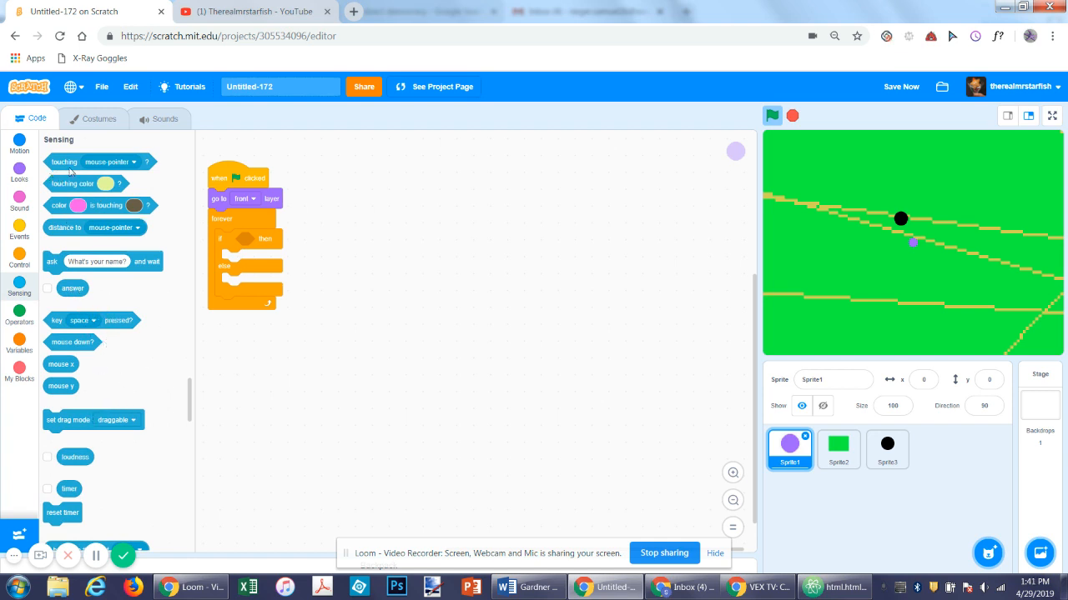
drag(100, 161, 296, 239)
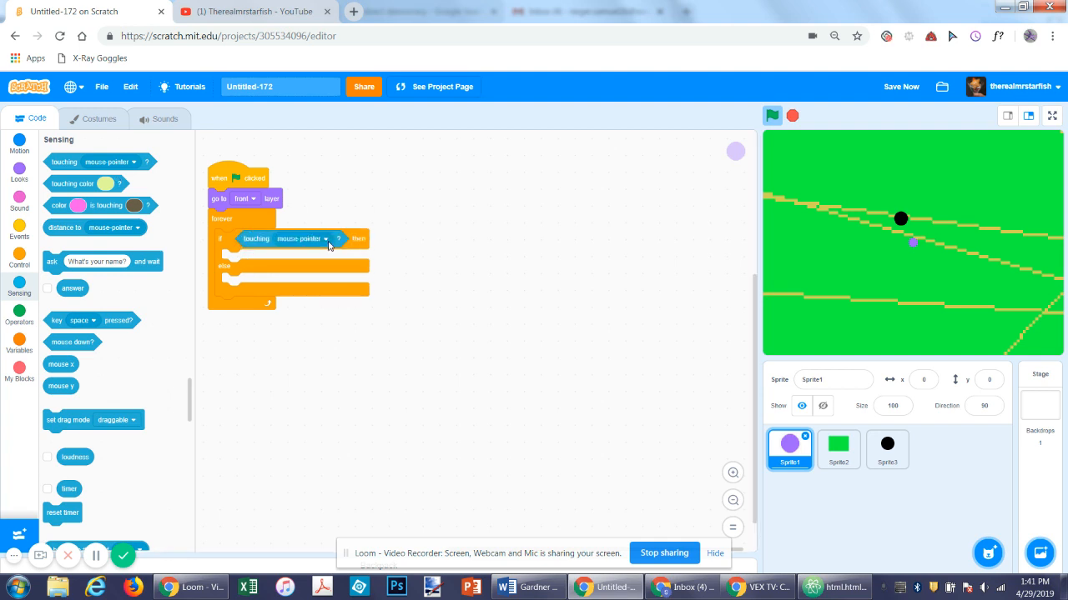
click(303, 238)
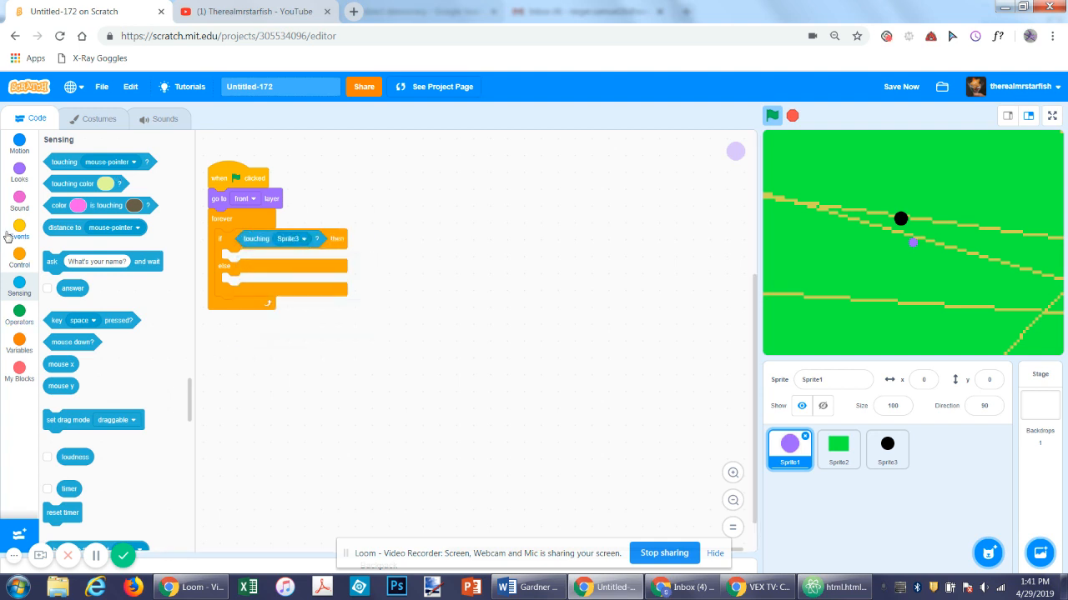
- Set brightness effect to -15 when touching, 0 otherwise, and run the project
click(19, 171)
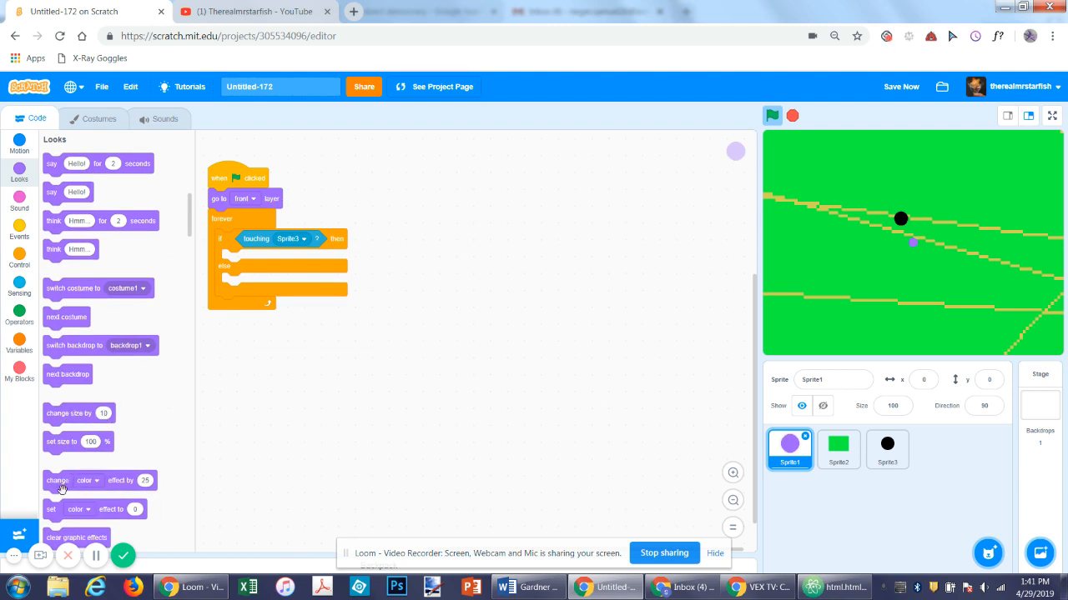
click(376, 288)
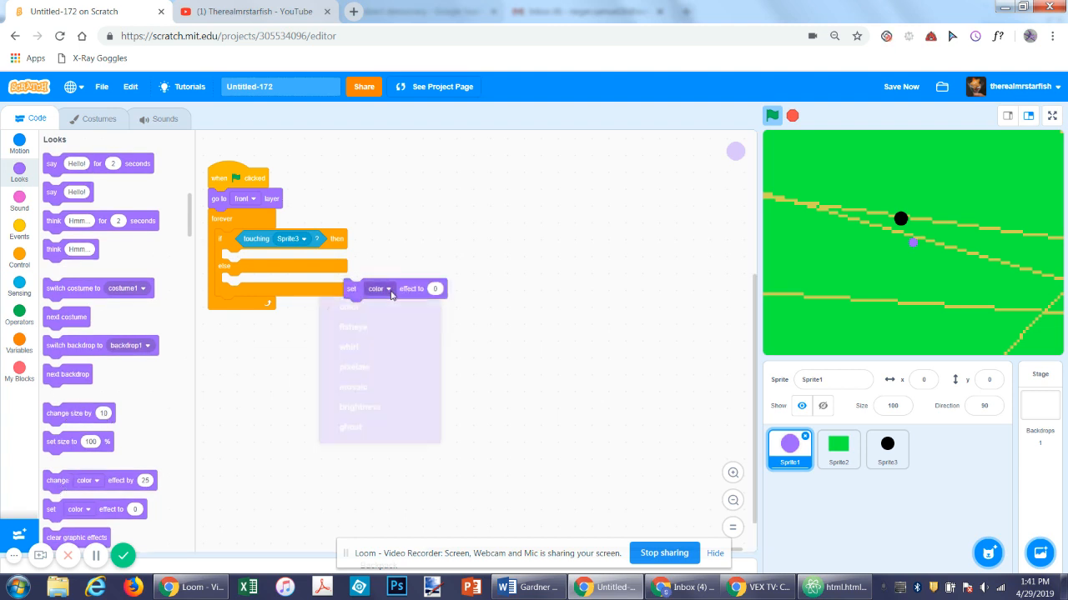
click(360, 407)
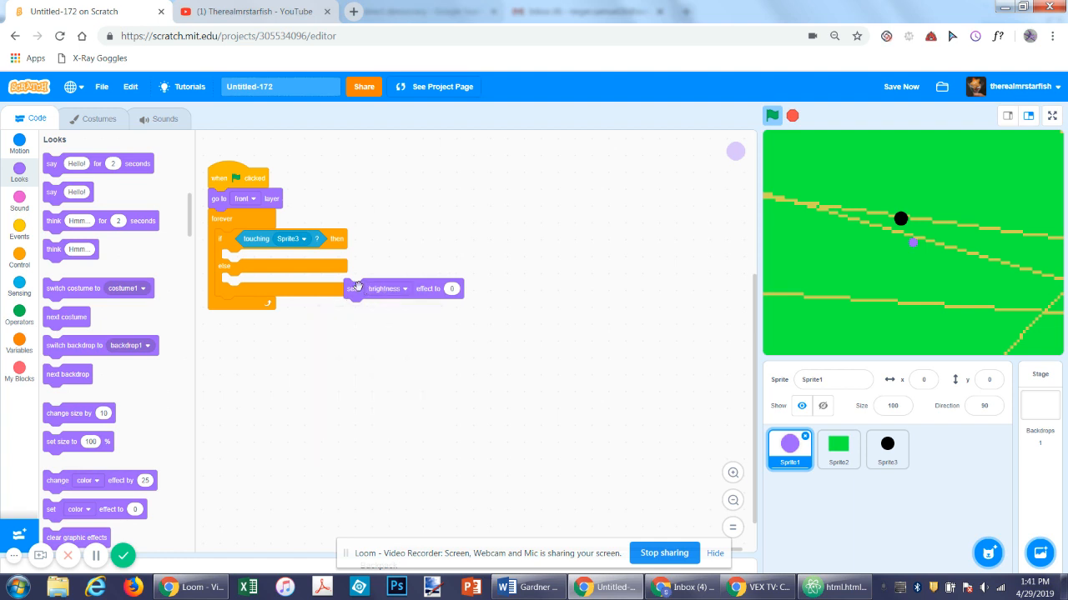
right_click(263, 283)
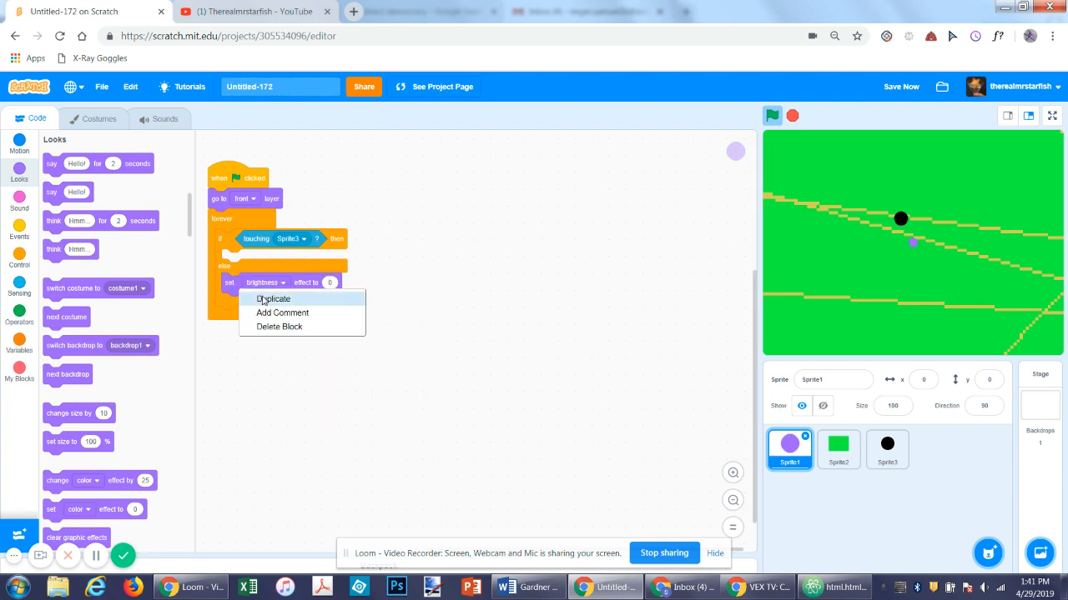
click(273, 299)
text(-15)
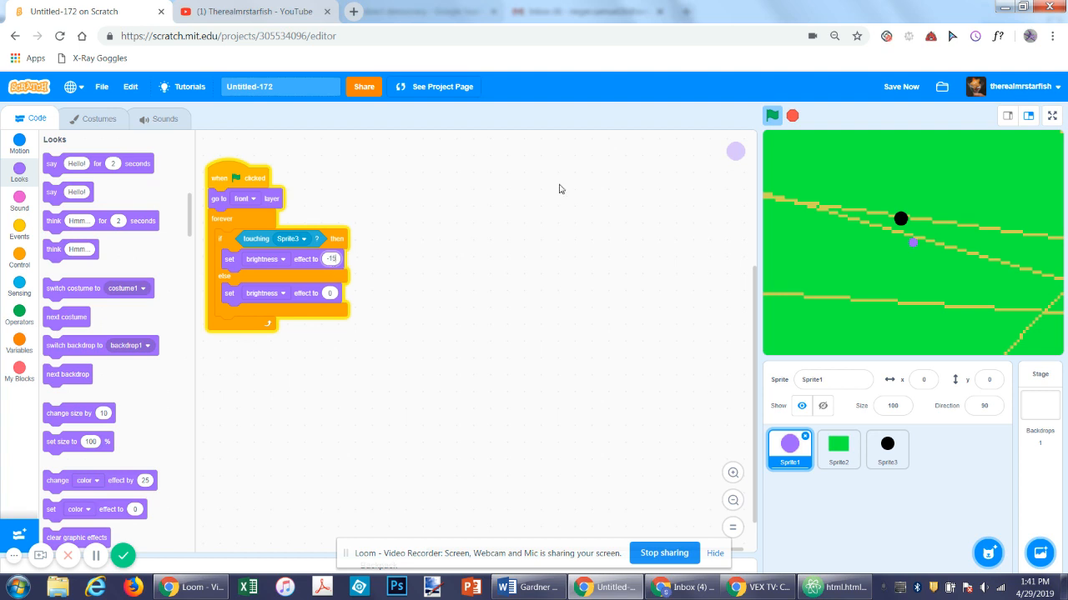
click(771, 115)
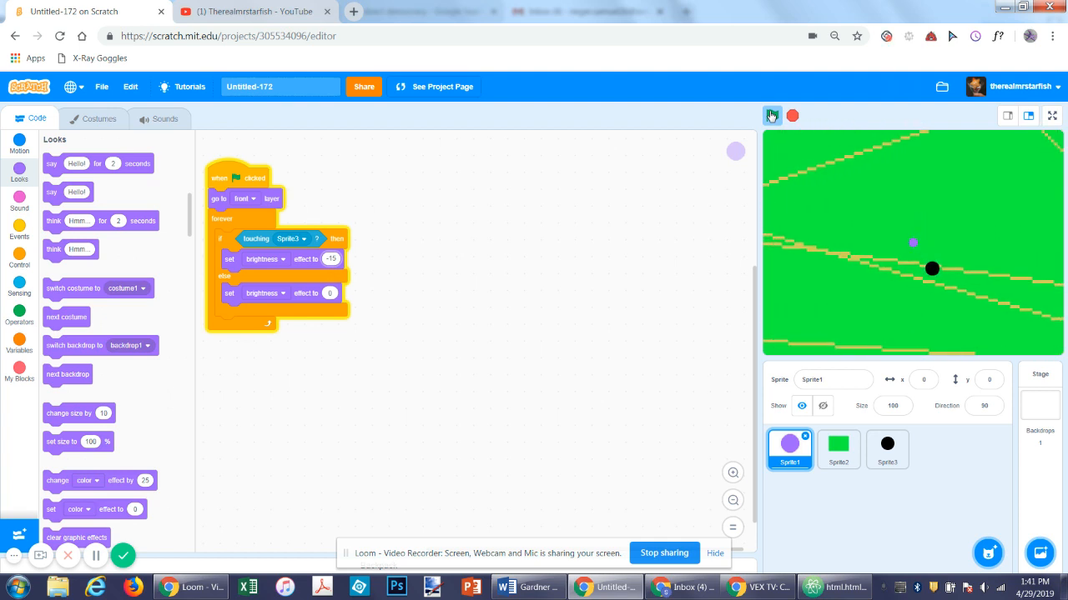
click(772, 116)
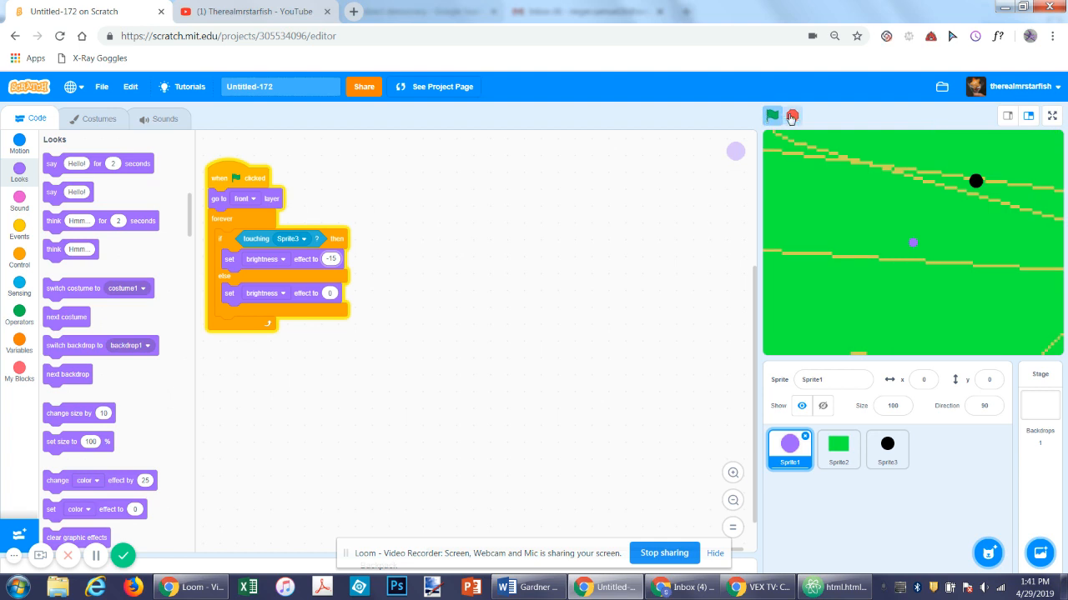
mouse_move(772, 116)
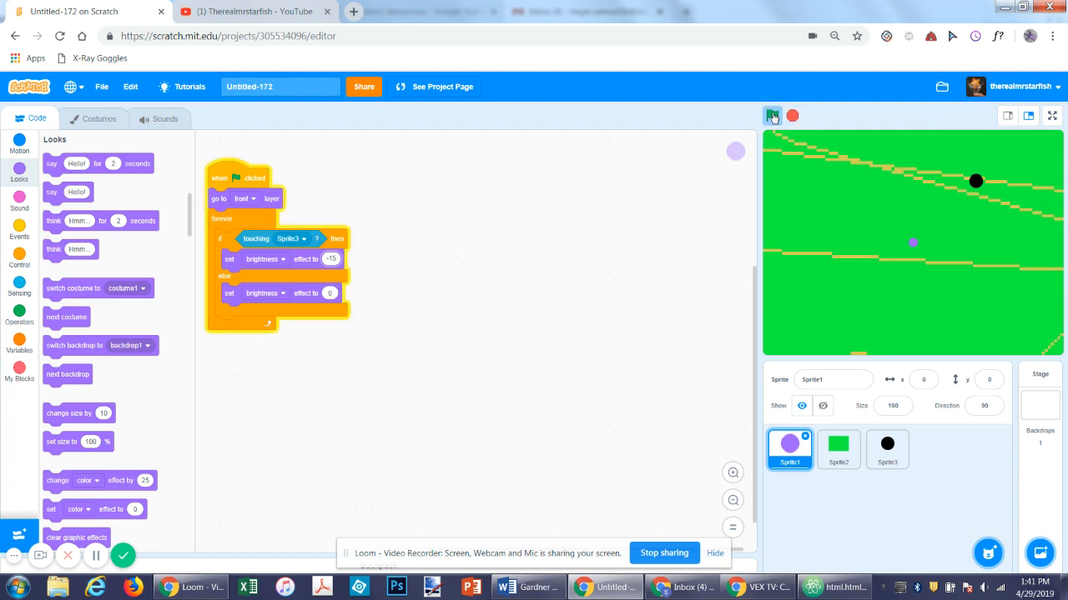
- Run the project again and switch to Sprite3's scripts
click(772, 115)
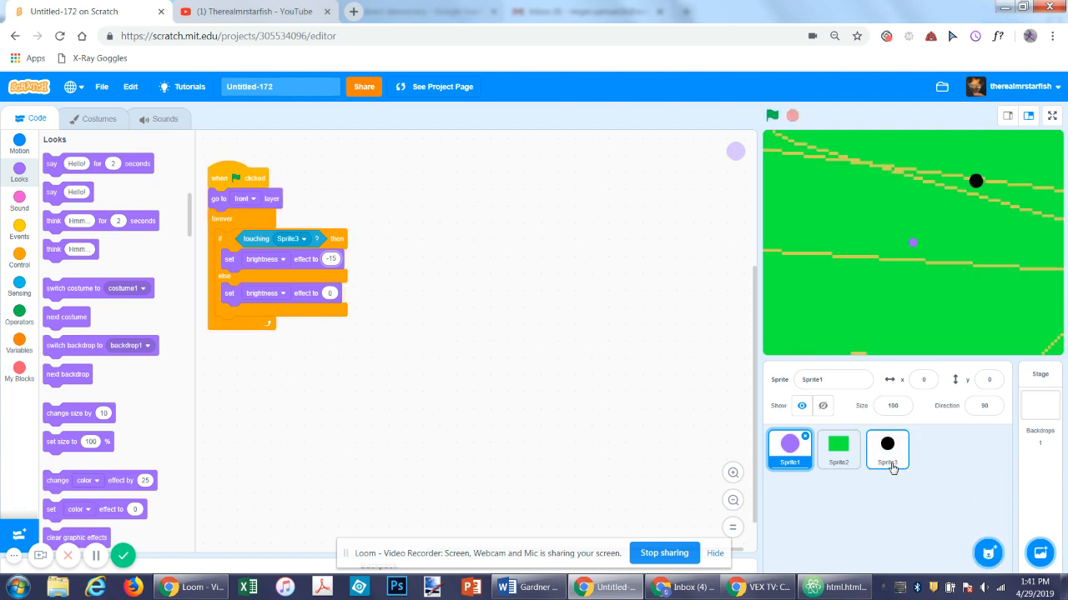
click(886, 449)
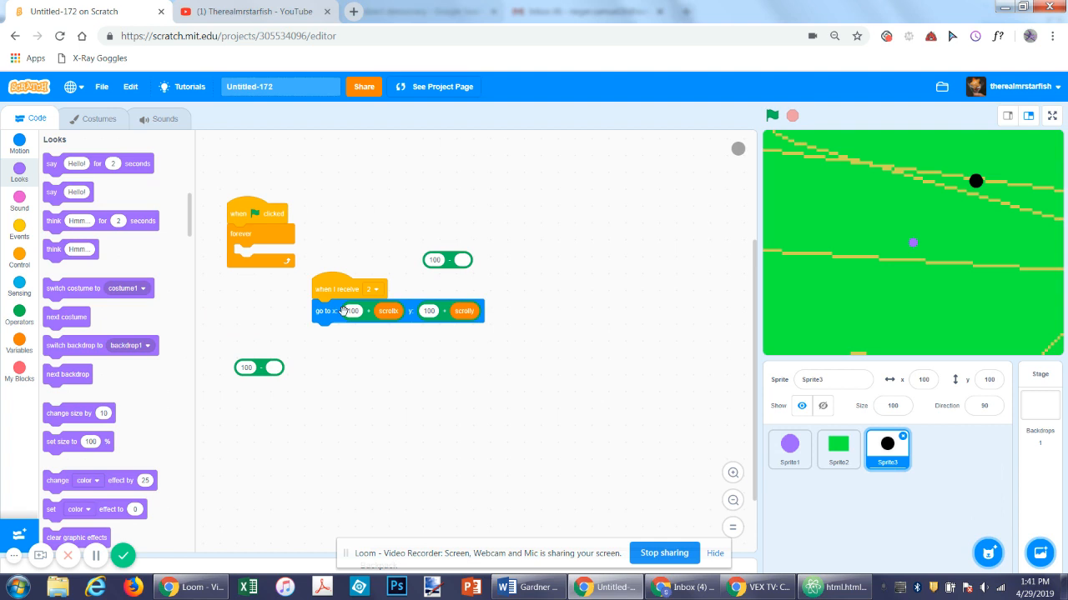
- In Sprite3's forever loop, add an if with not/or comparing 100+scrollx and 100+scrolly to 50
click(352, 310)
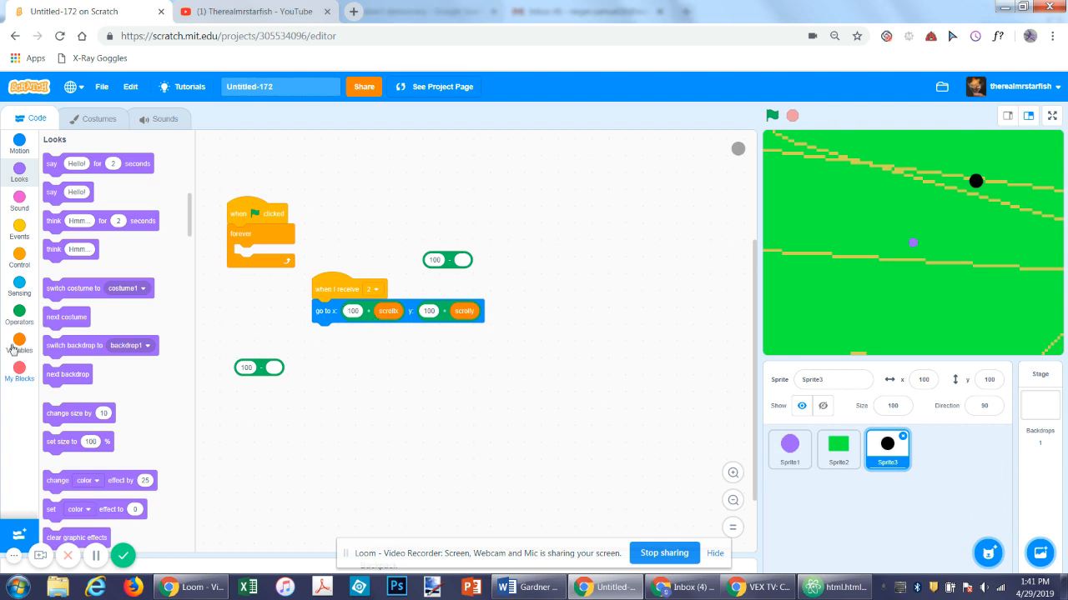
click(20, 225)
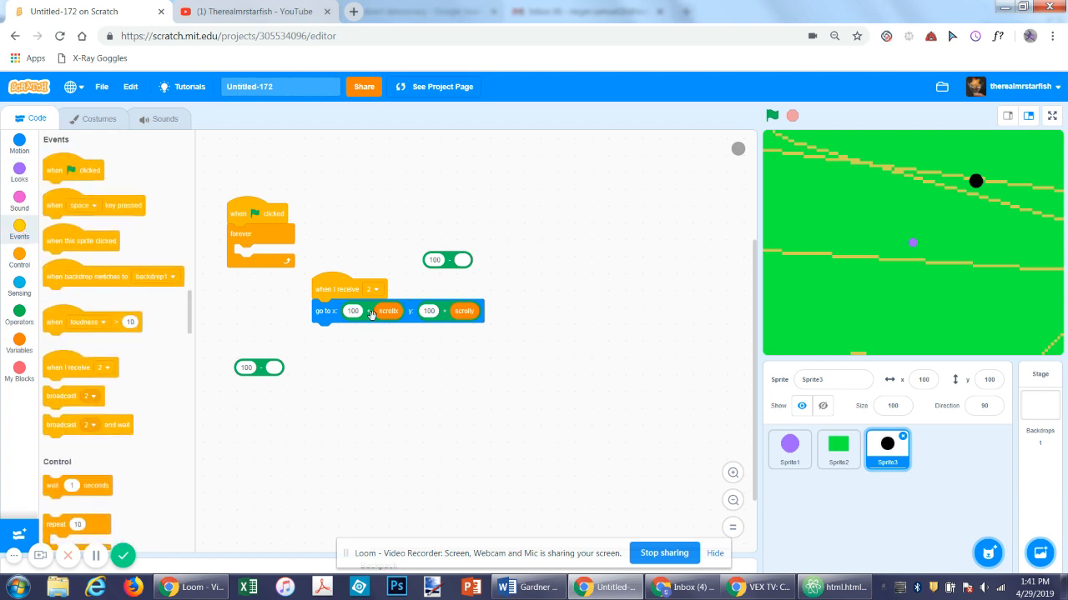
mouse_move(4, 332)
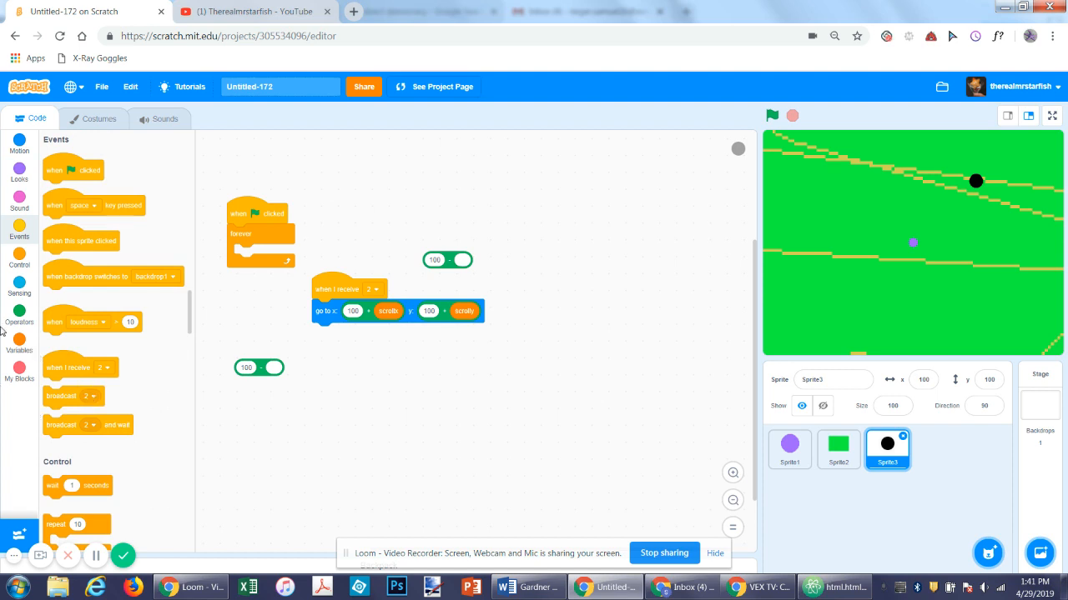
scroll(down, 3)
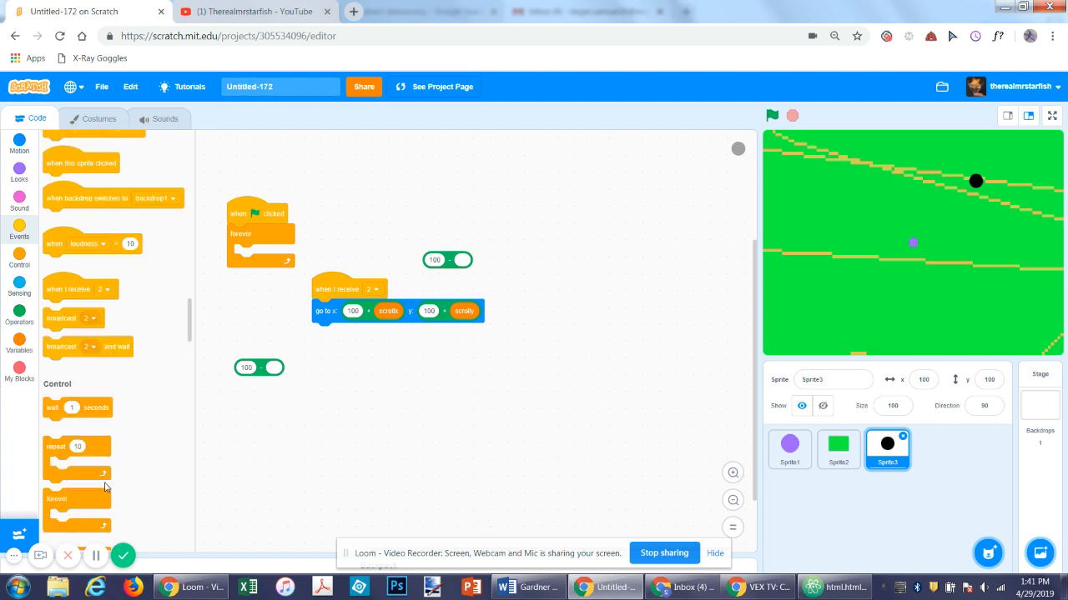
scroll(down, 3)
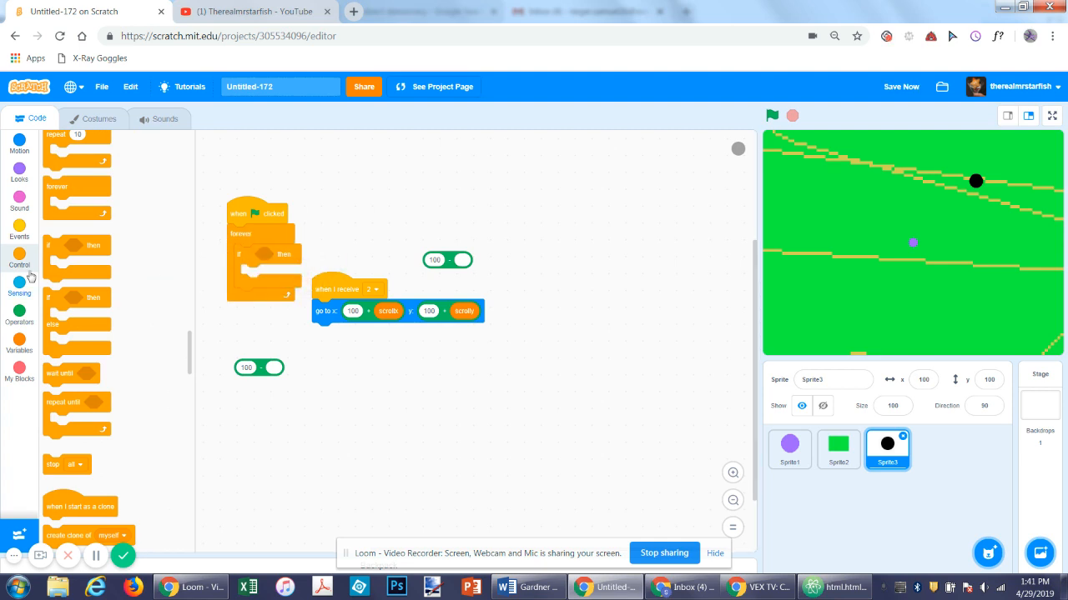
click(19, 320)
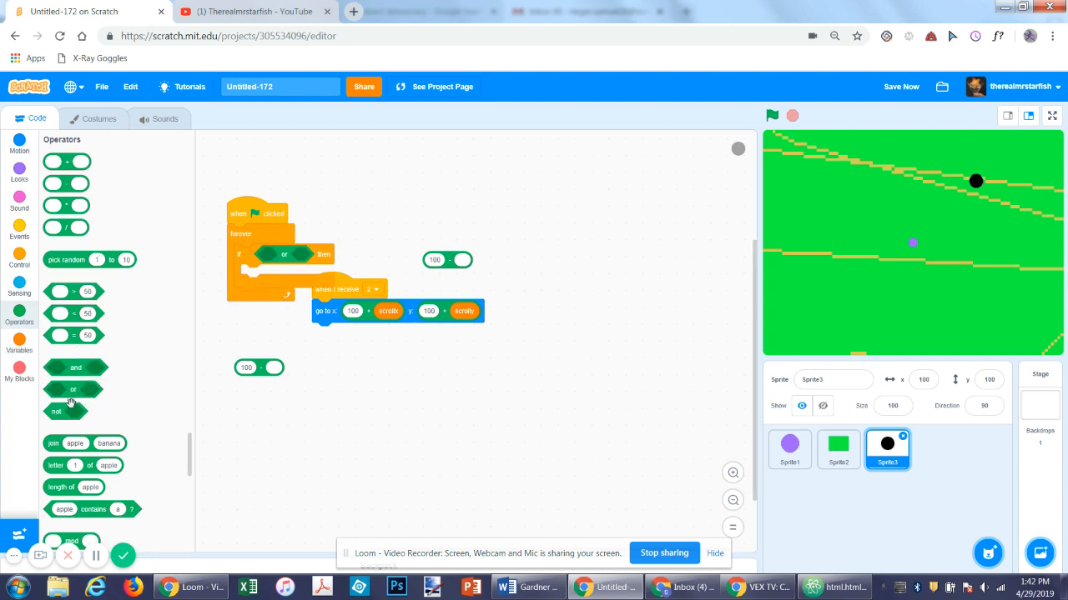
drag(56, 411, 350, 206)
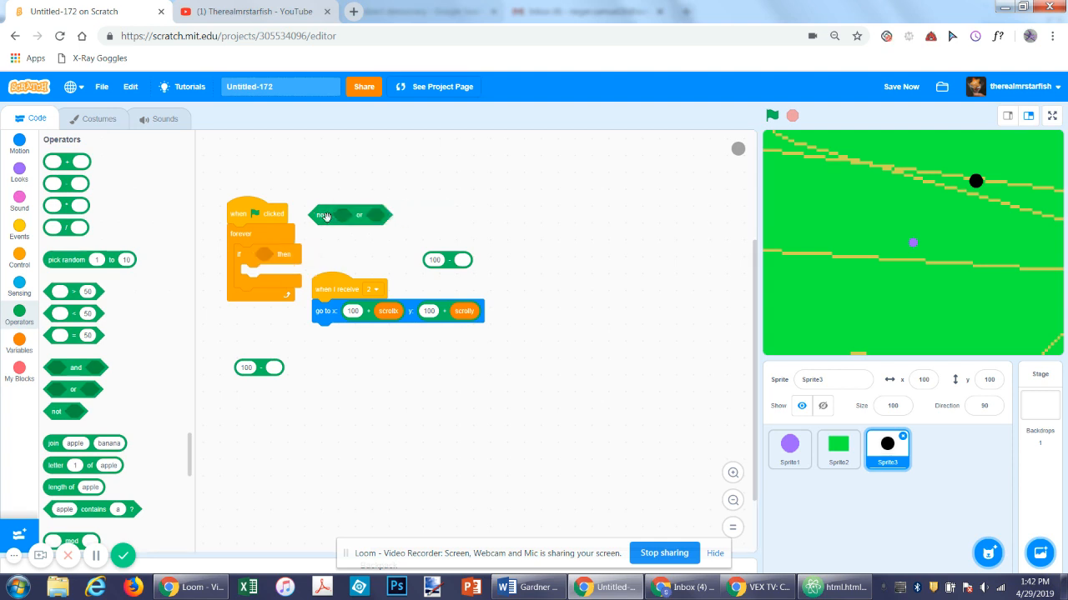
drag(350, 215, 292, 256)
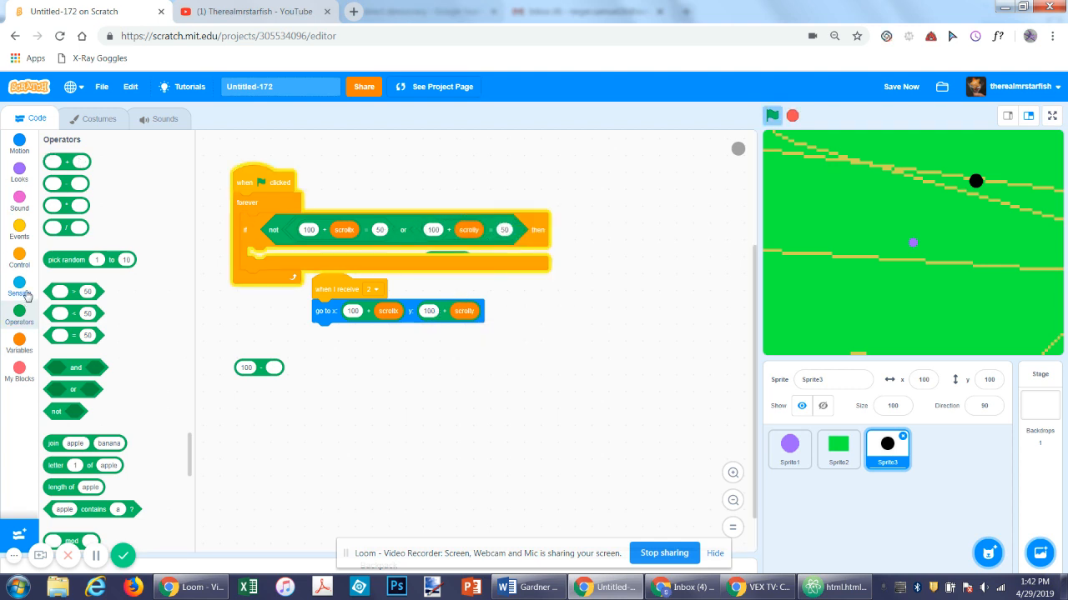
click(18, 342)
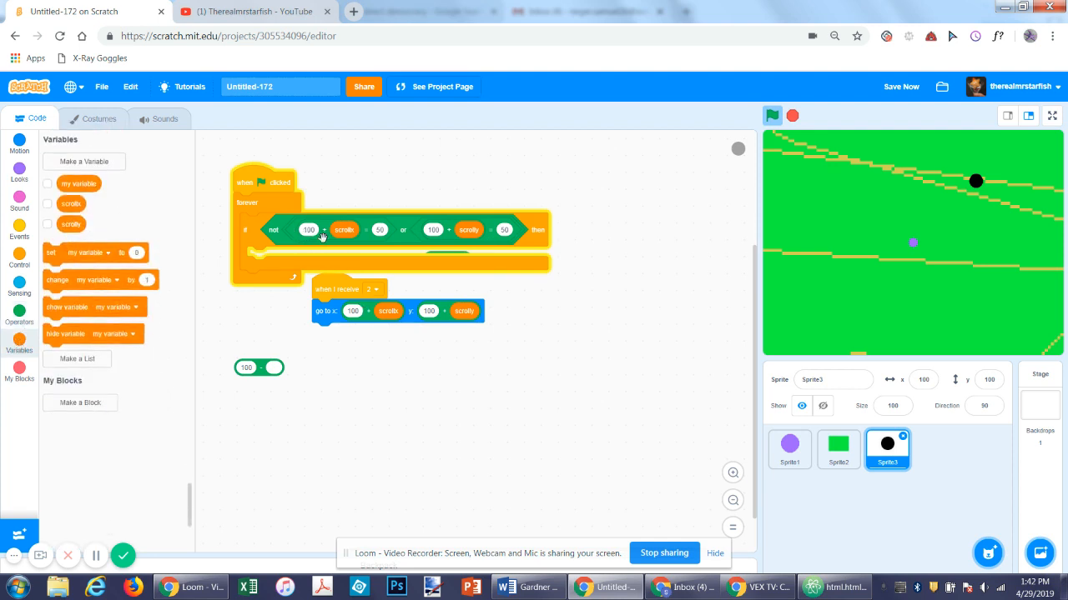
mouse_move(302, 254)
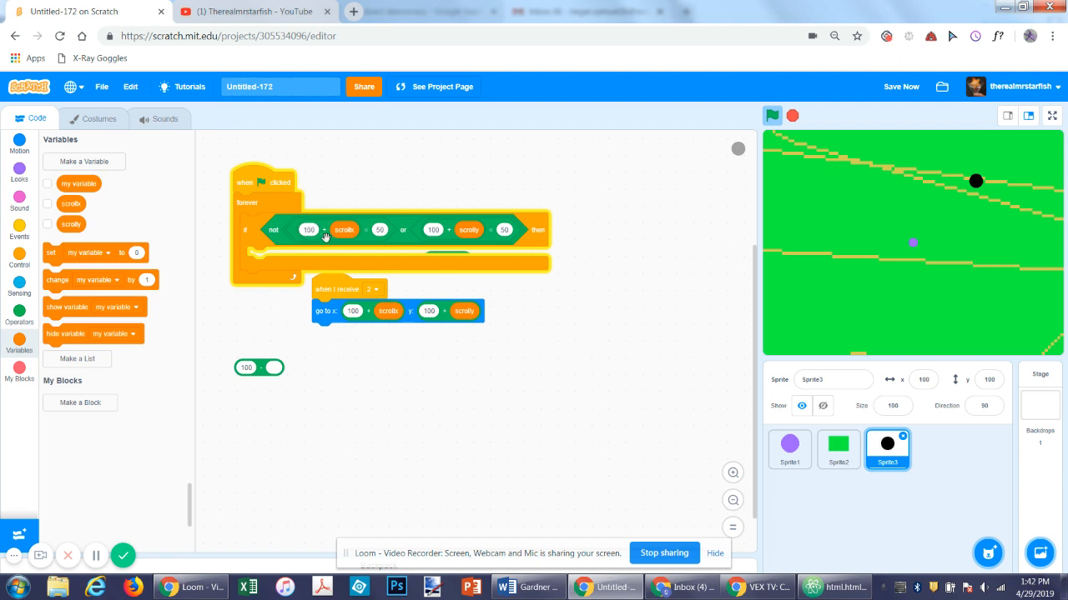
mouse_move(44, 264)
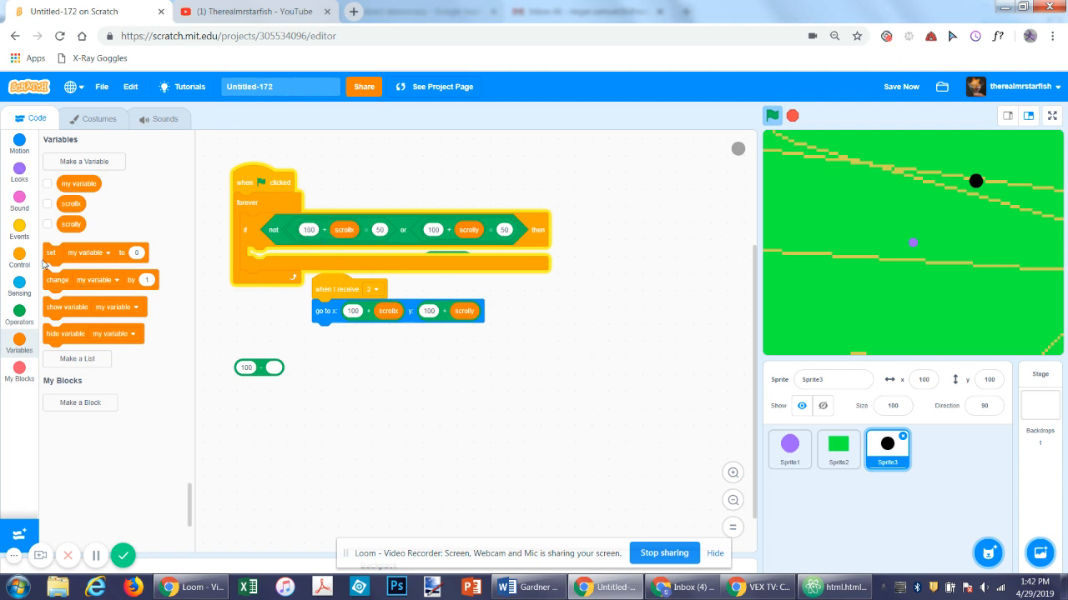
- Compare against x position and y position, and swap in an if-else with hide and show blocks
click(19, 310)
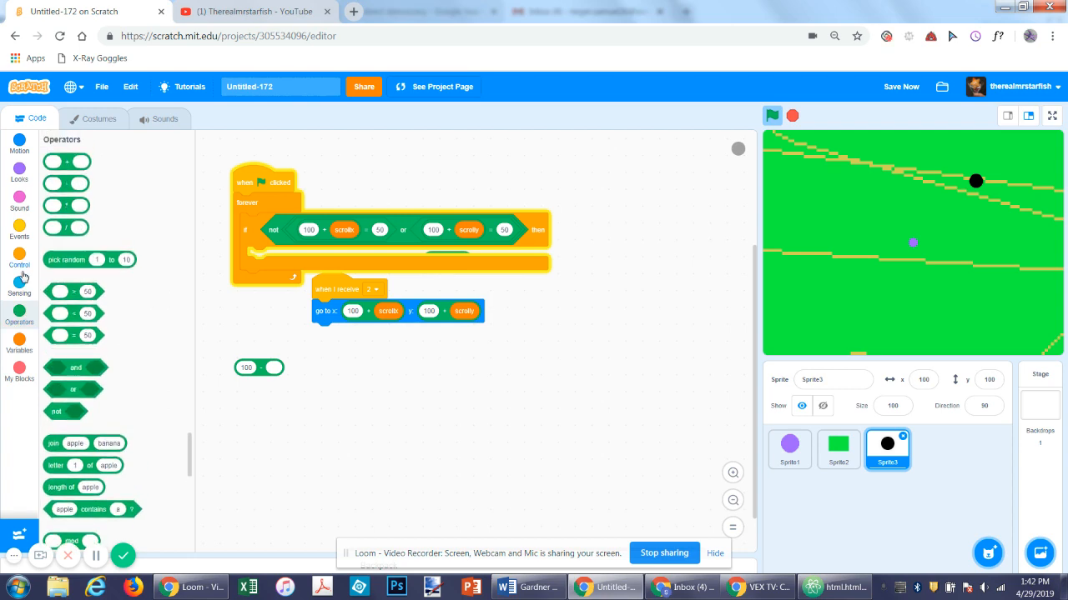
click(18, 143)
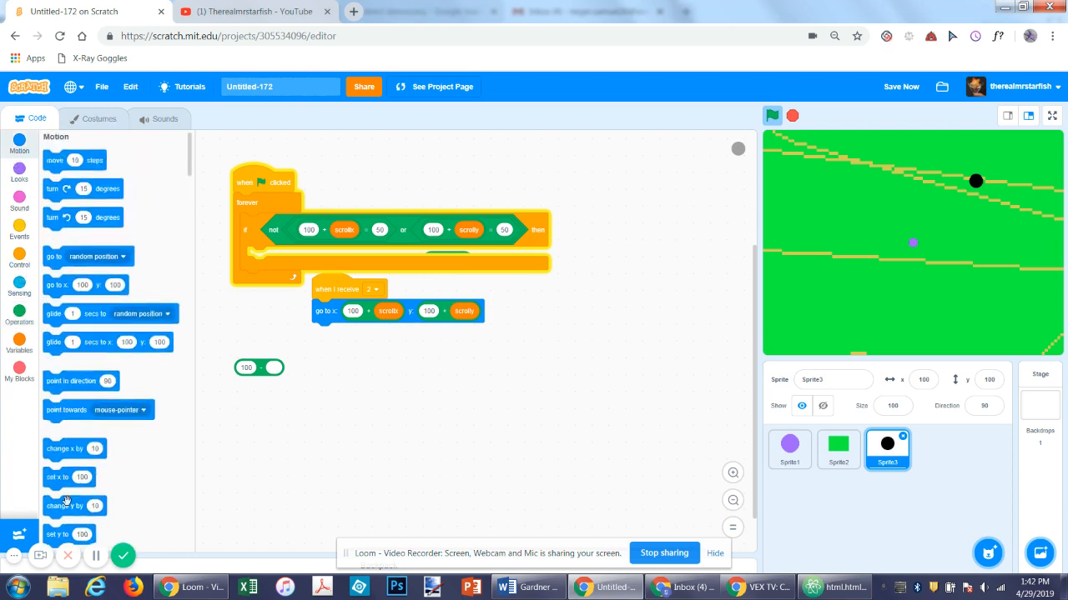
scroll(down, 3)
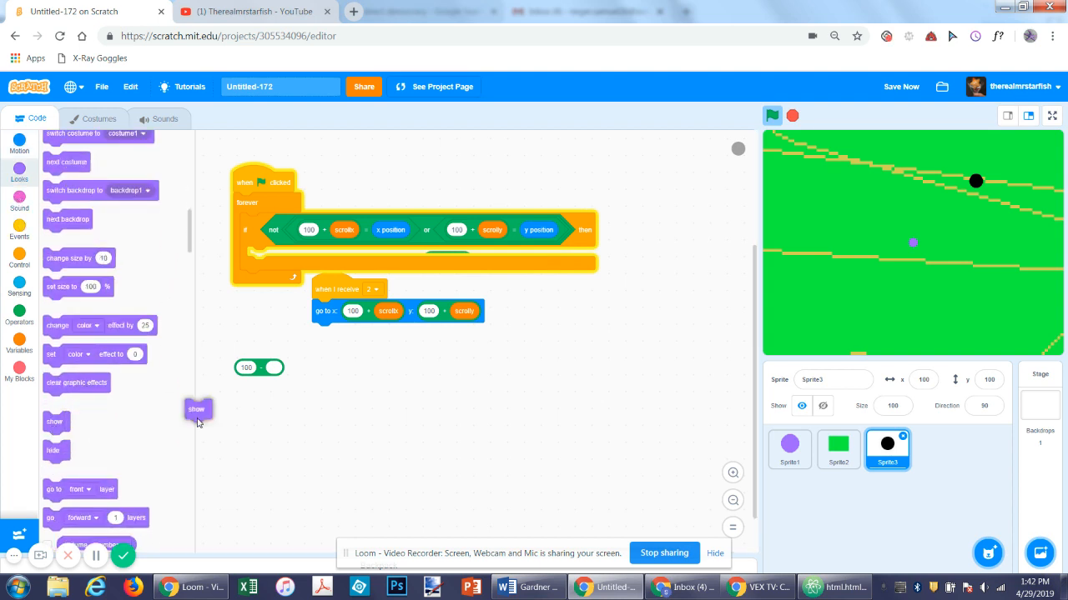
drag(196, 408, 279, 429)
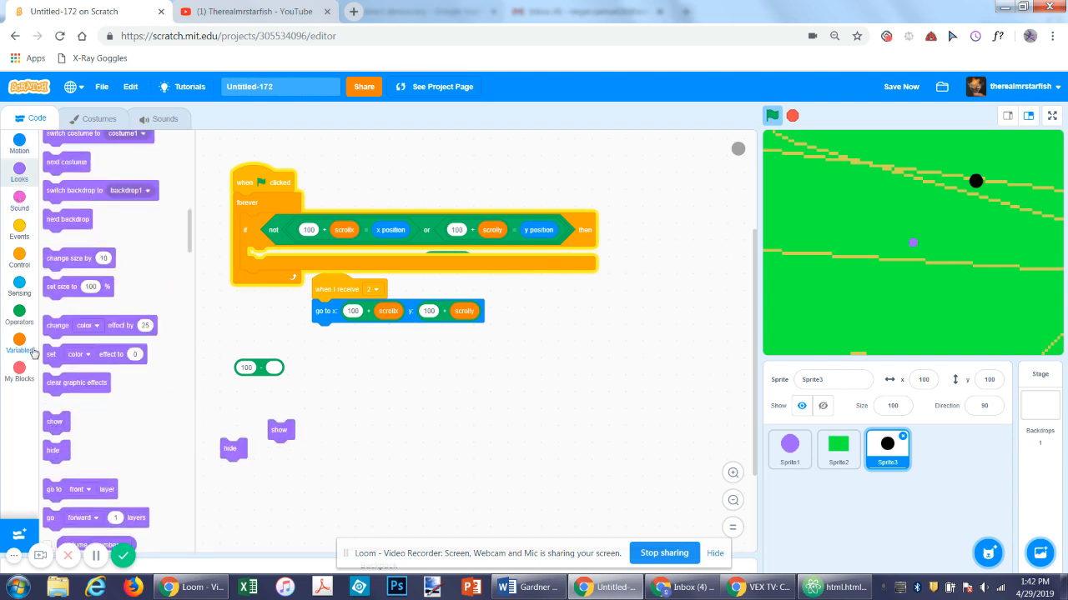
click(19, 259)
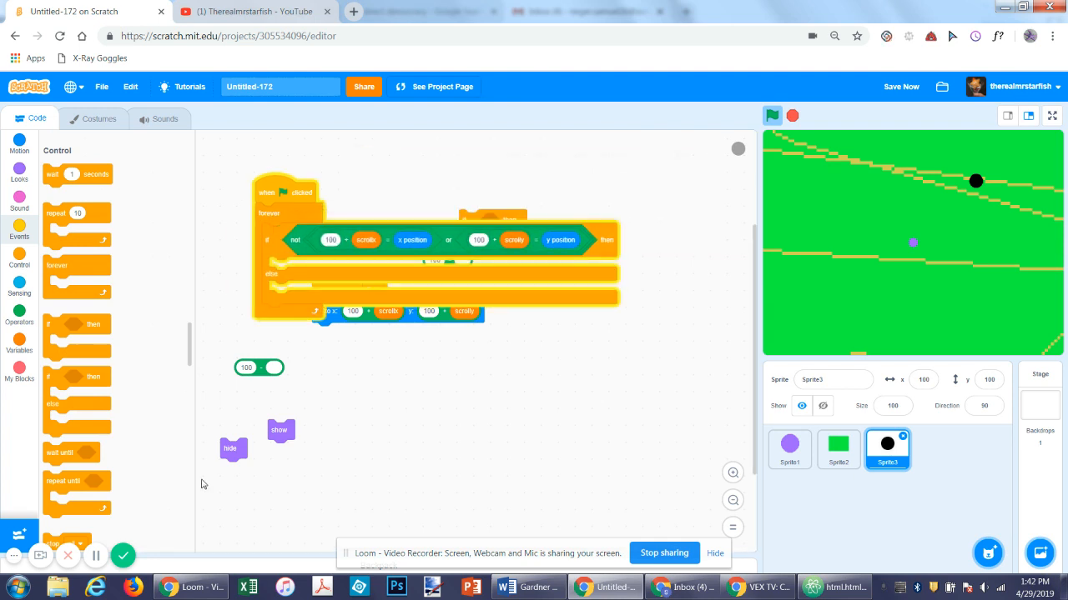
drag(279, 430, 292, 267)
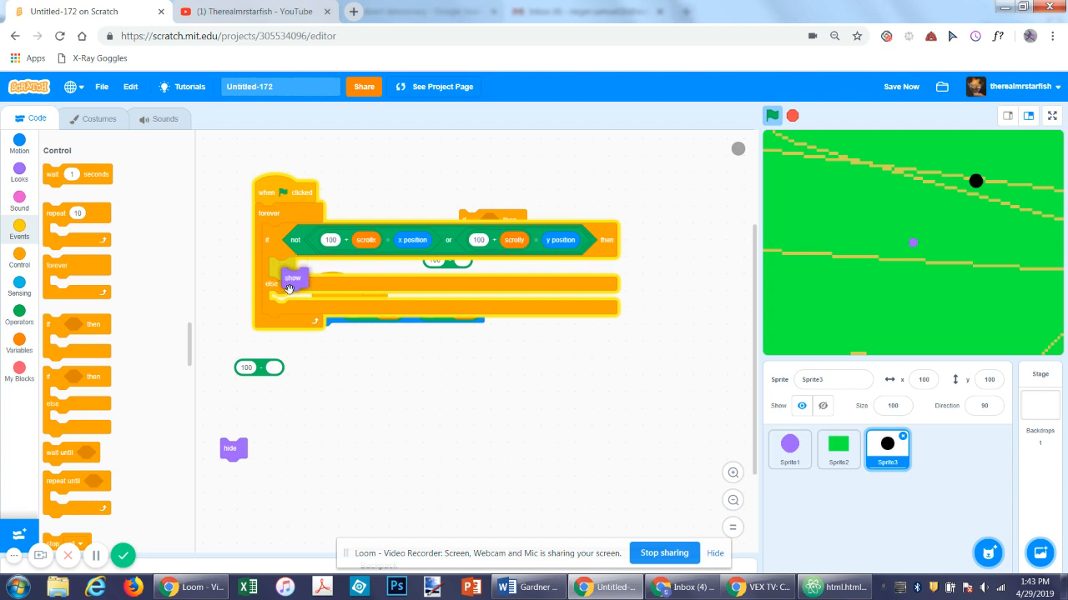
- Put hide in the if branch, run the project, and pan the world toward the edge
drag(233, 448, 280, 354)
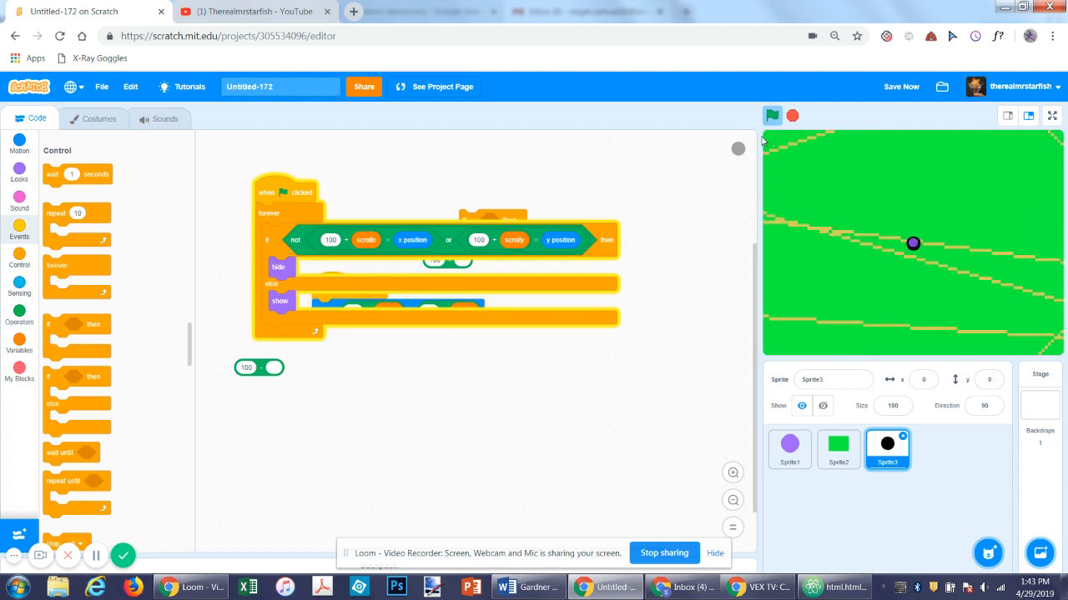
click(771, 115)
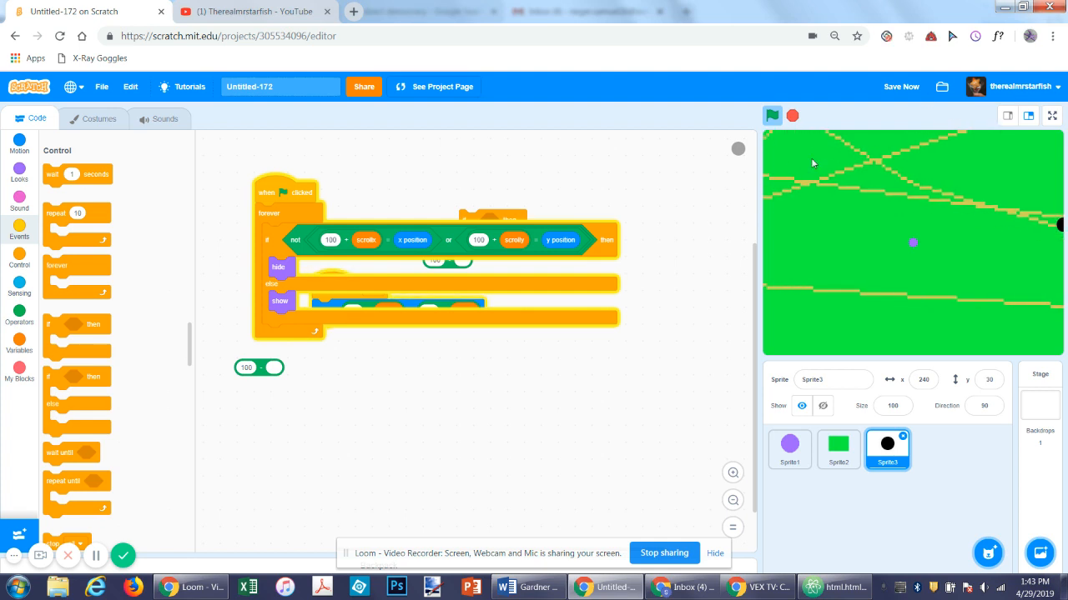
drag(442, 240, 609, 216)
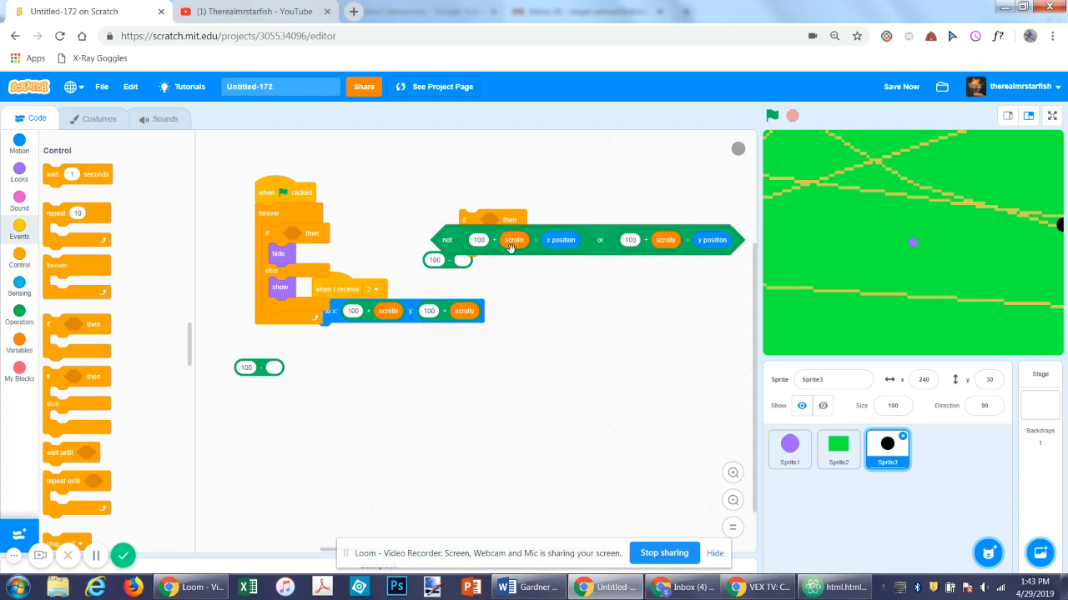
- Rebuild the condition as not (100+scrollx = x position) or not (100+scrolly = y position)
drag(480, 240, 532, 280)
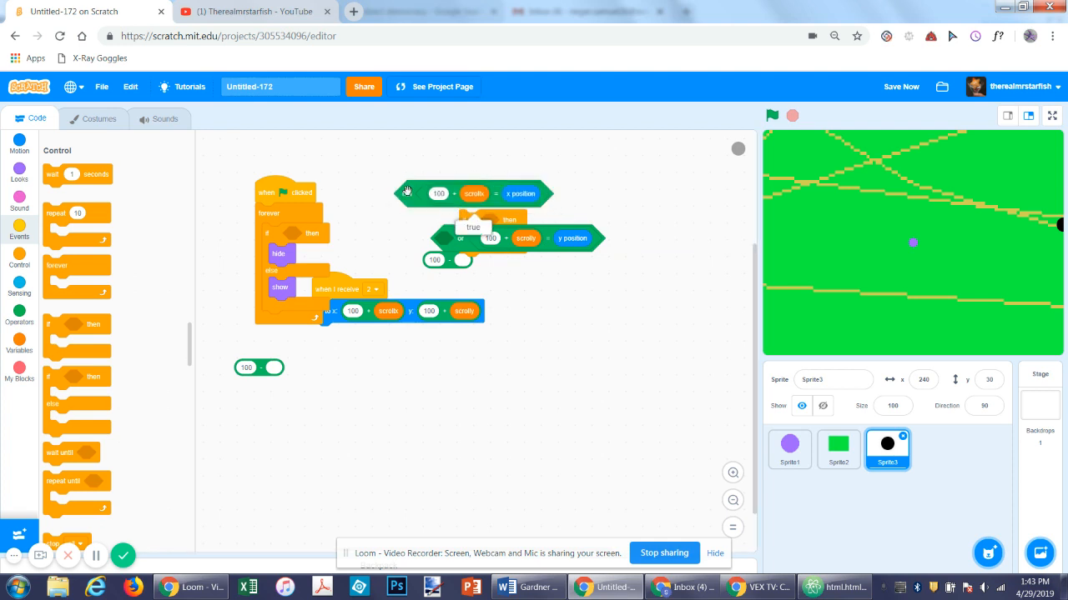
click(406, 193)
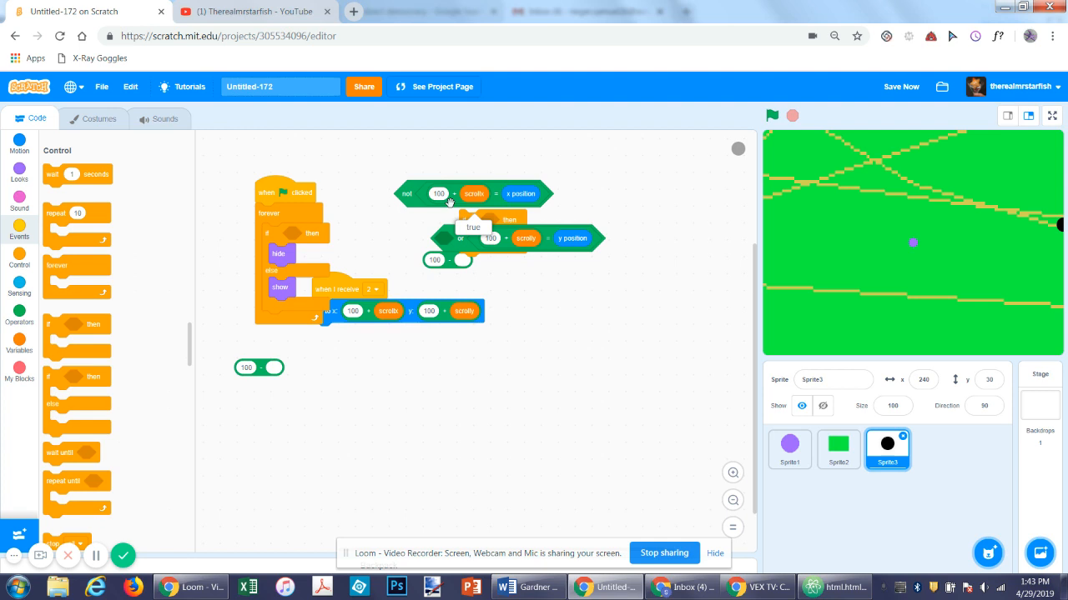
mouse_move(415, 187)
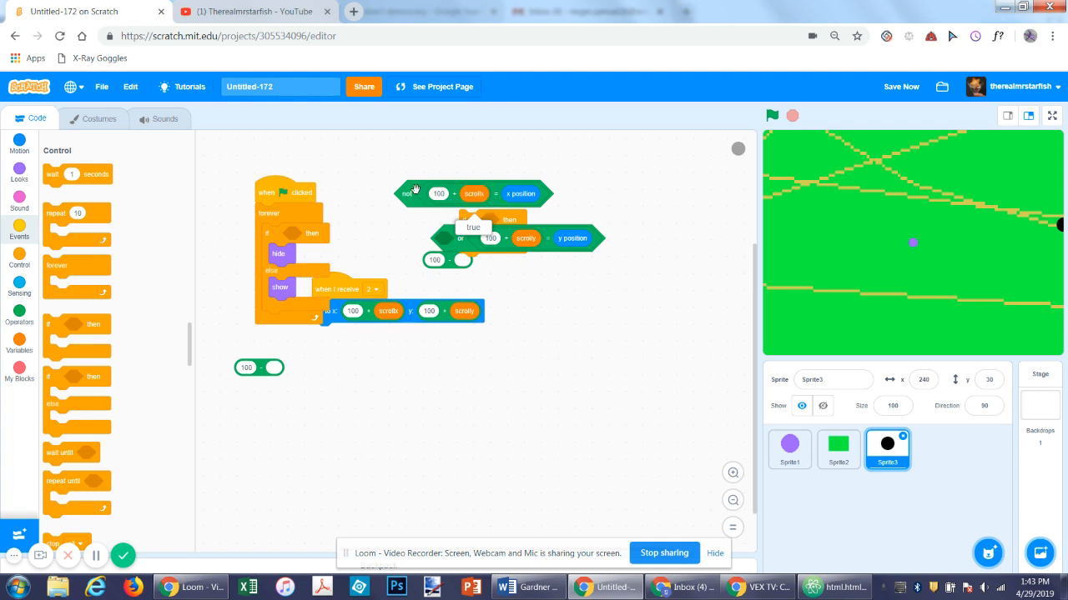
mouse_move(28, 305)
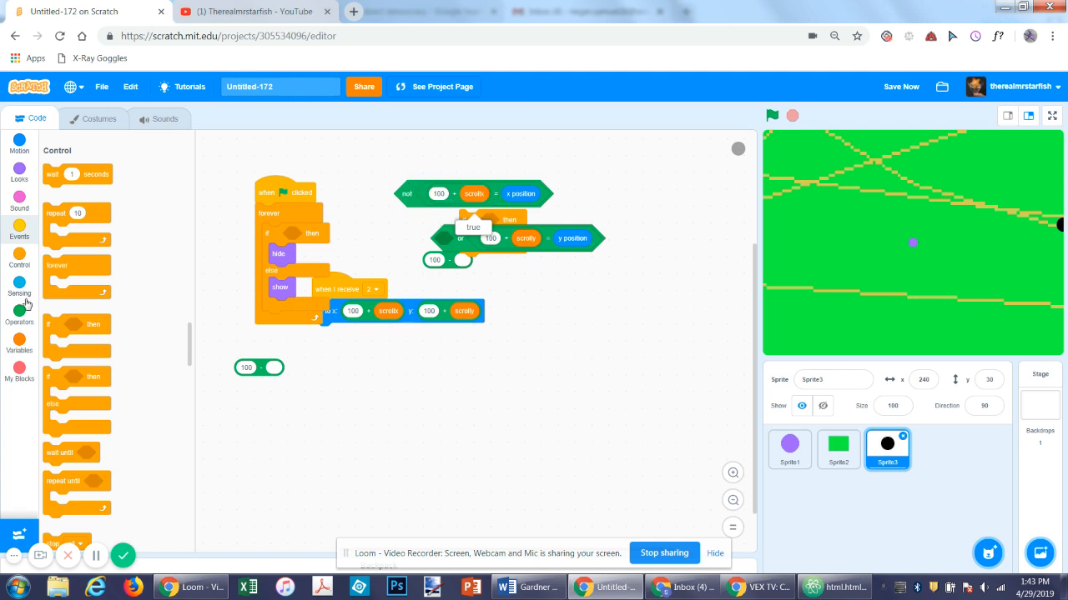
click(19, 317)
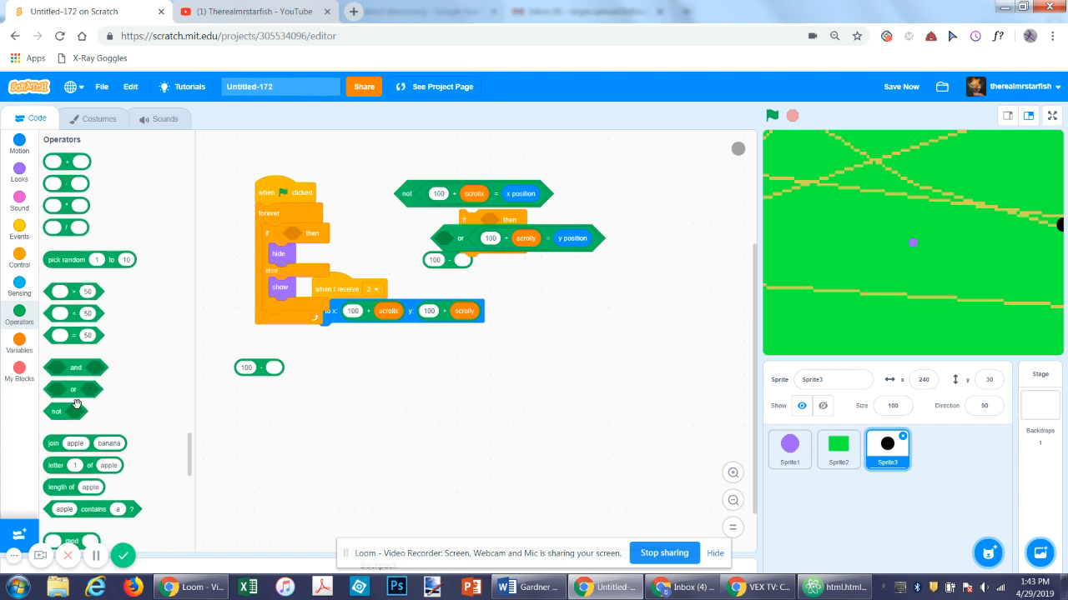
drag(56, 411, 546, 325)
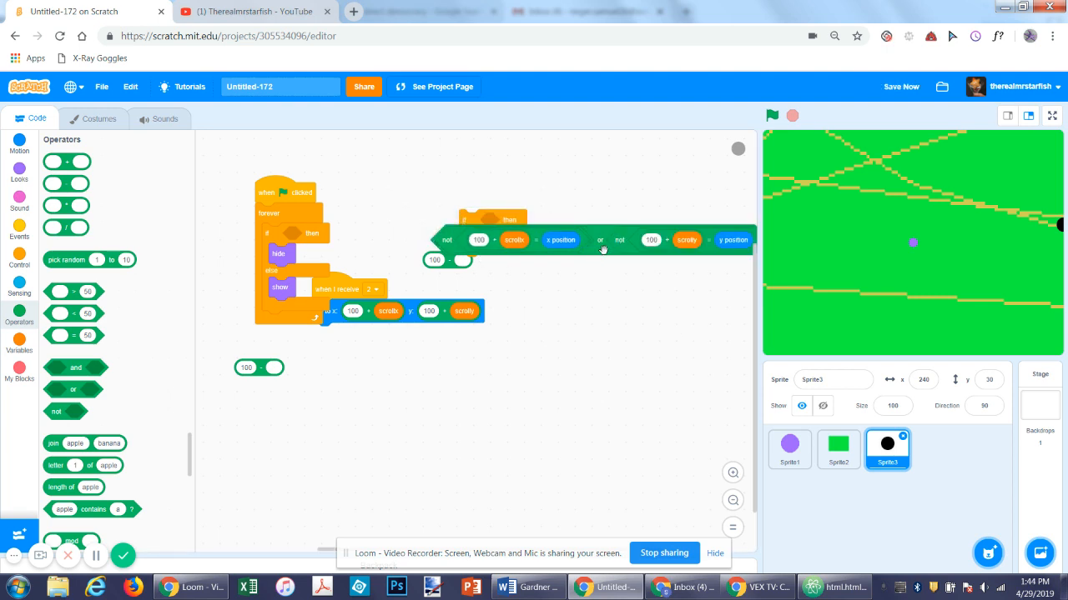
drag(600, 243, 500, 229)
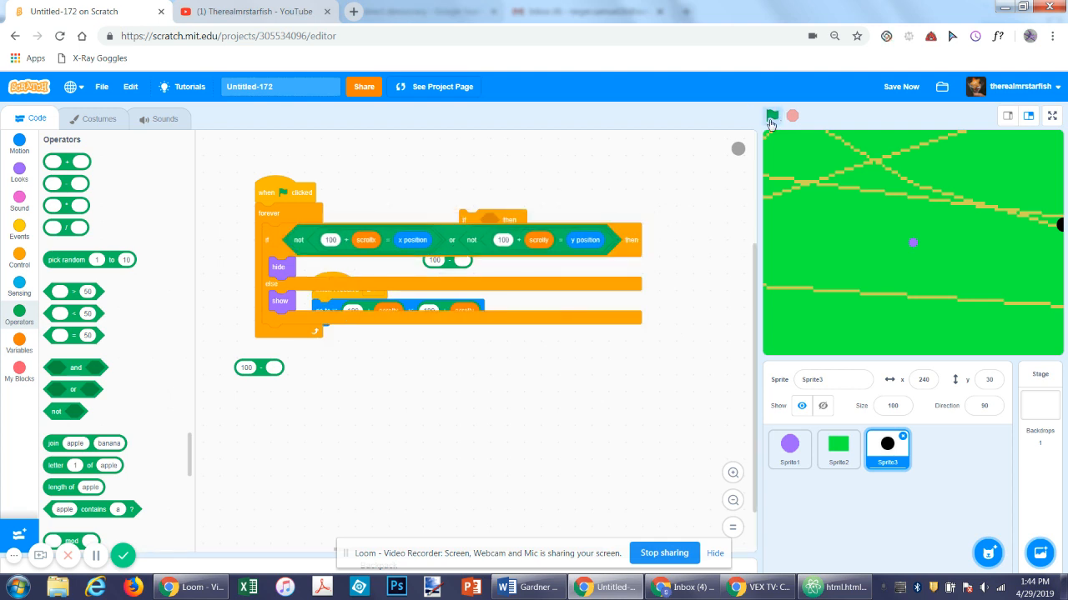
- Restart the scroller five times, watching the circle hide off-screen and reappear
click(772, 116)
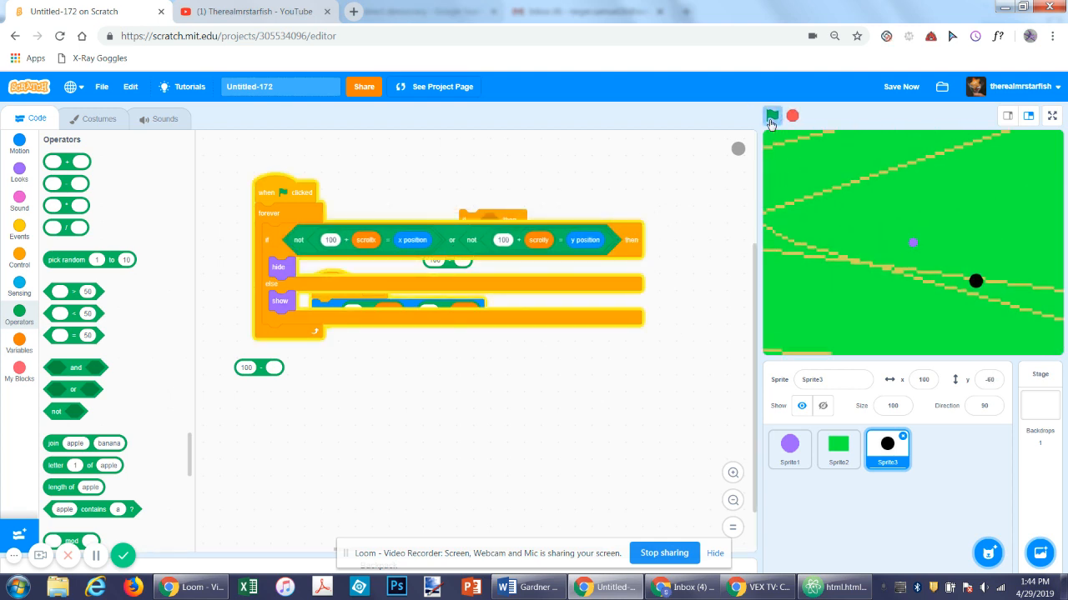
click(771, 116)
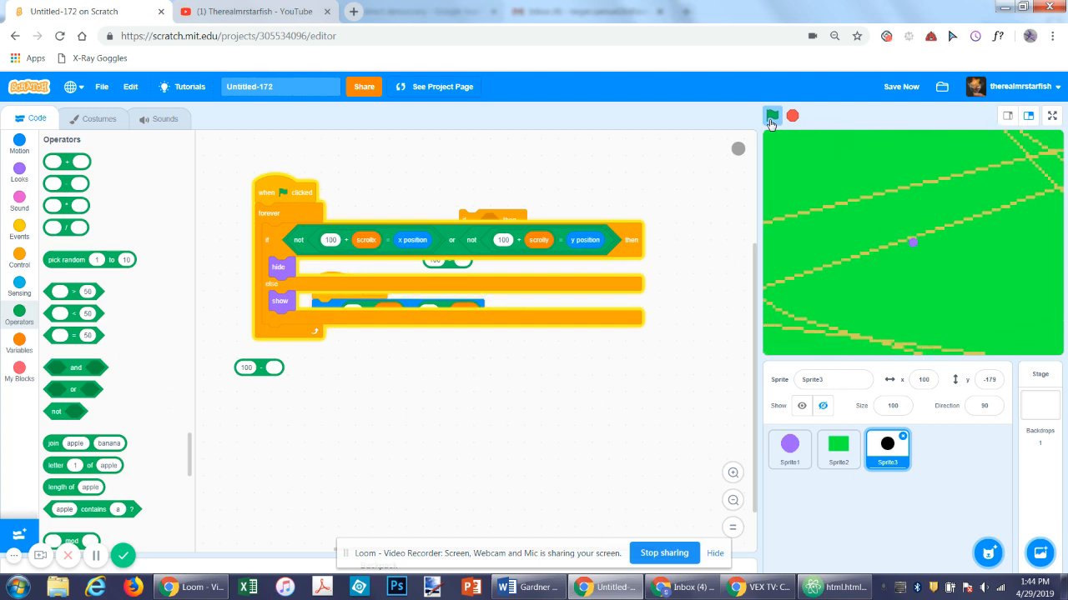
click(772, 116)
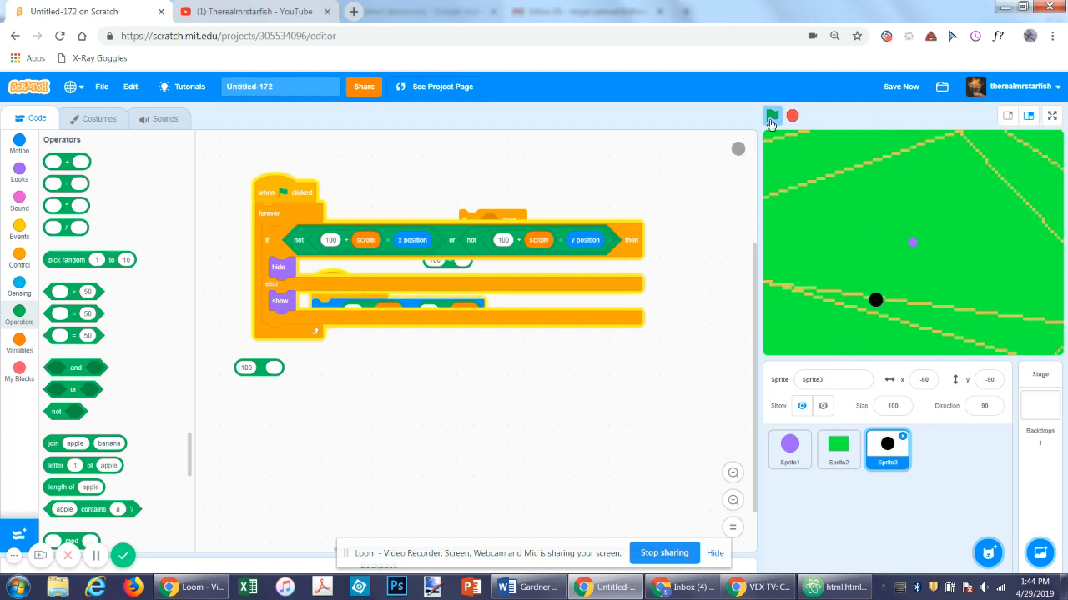
click(771, 116)
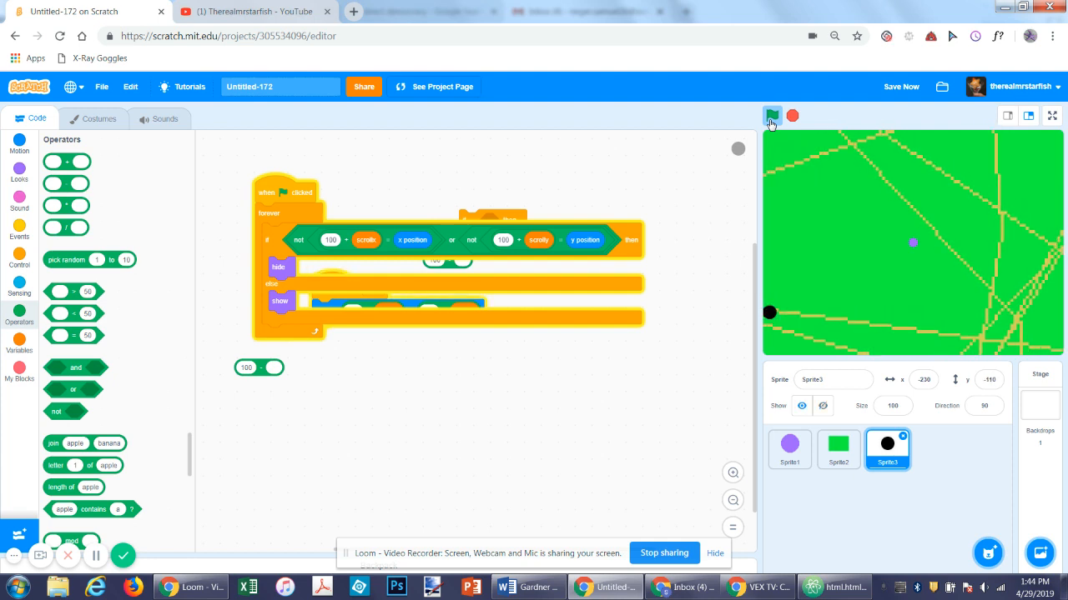
click(772, 115)
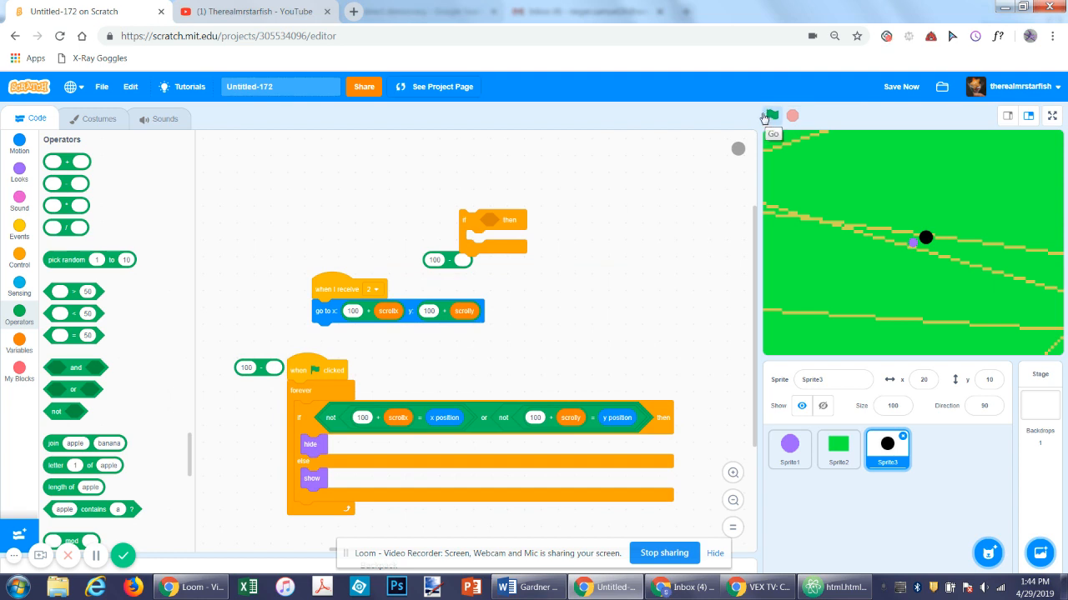
mouse_move(768, 115)
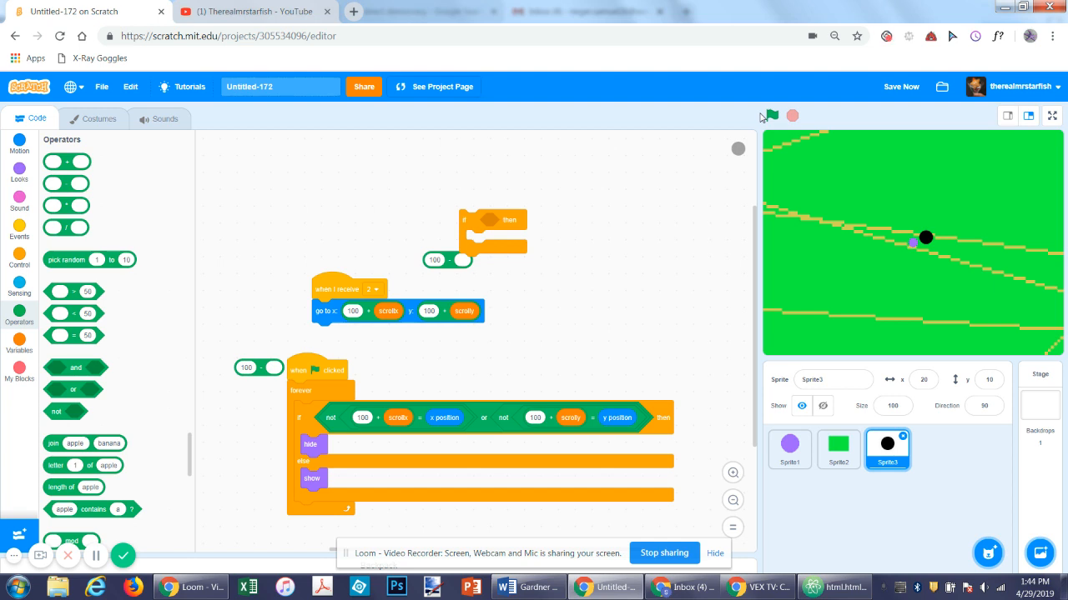
mouse_move(794, 152)
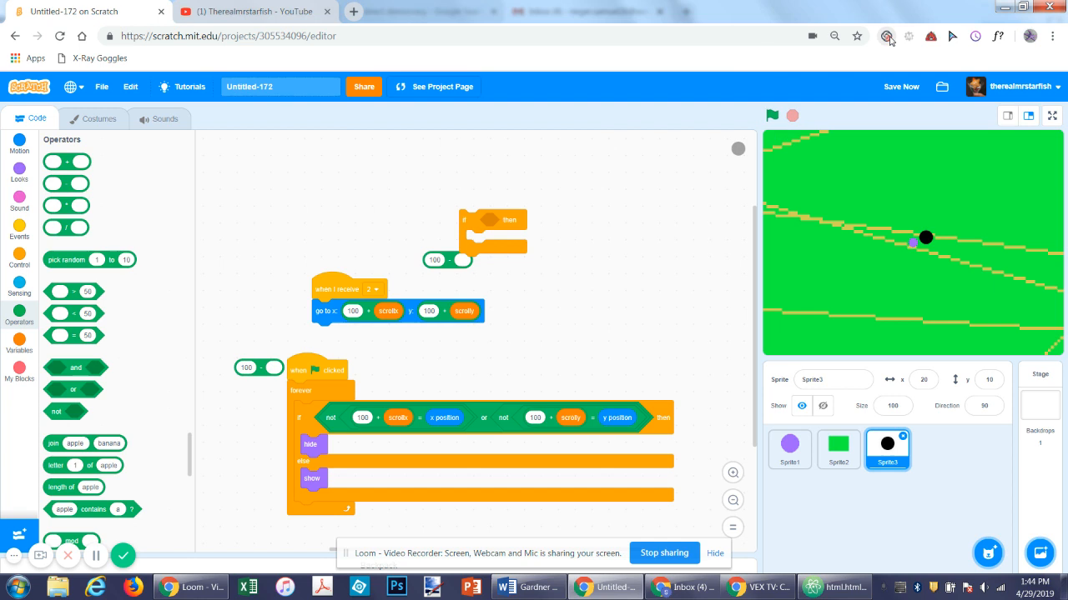
mouse_move(887, 36)
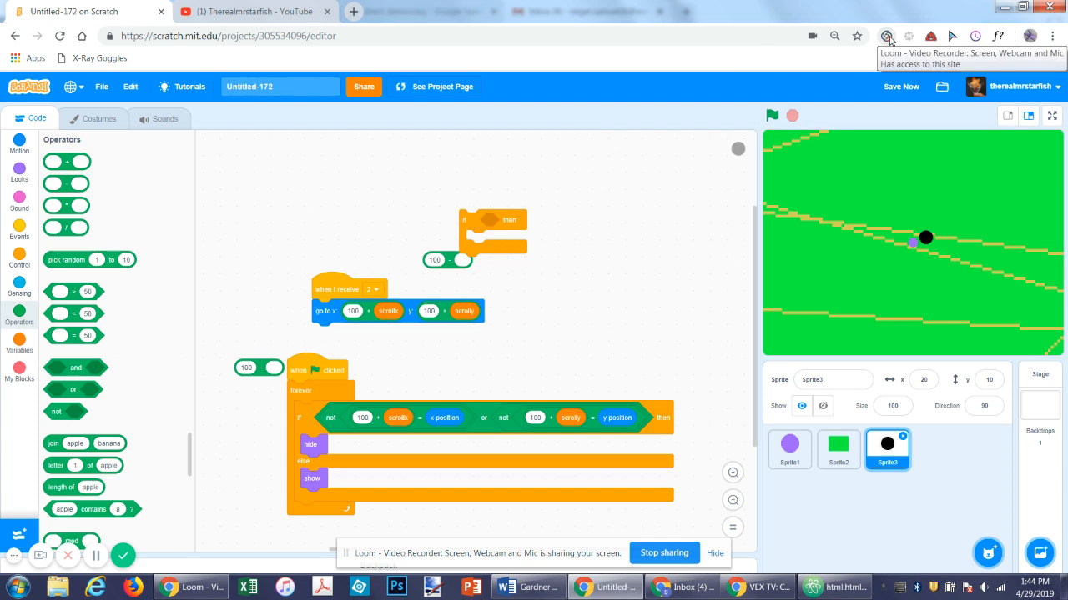